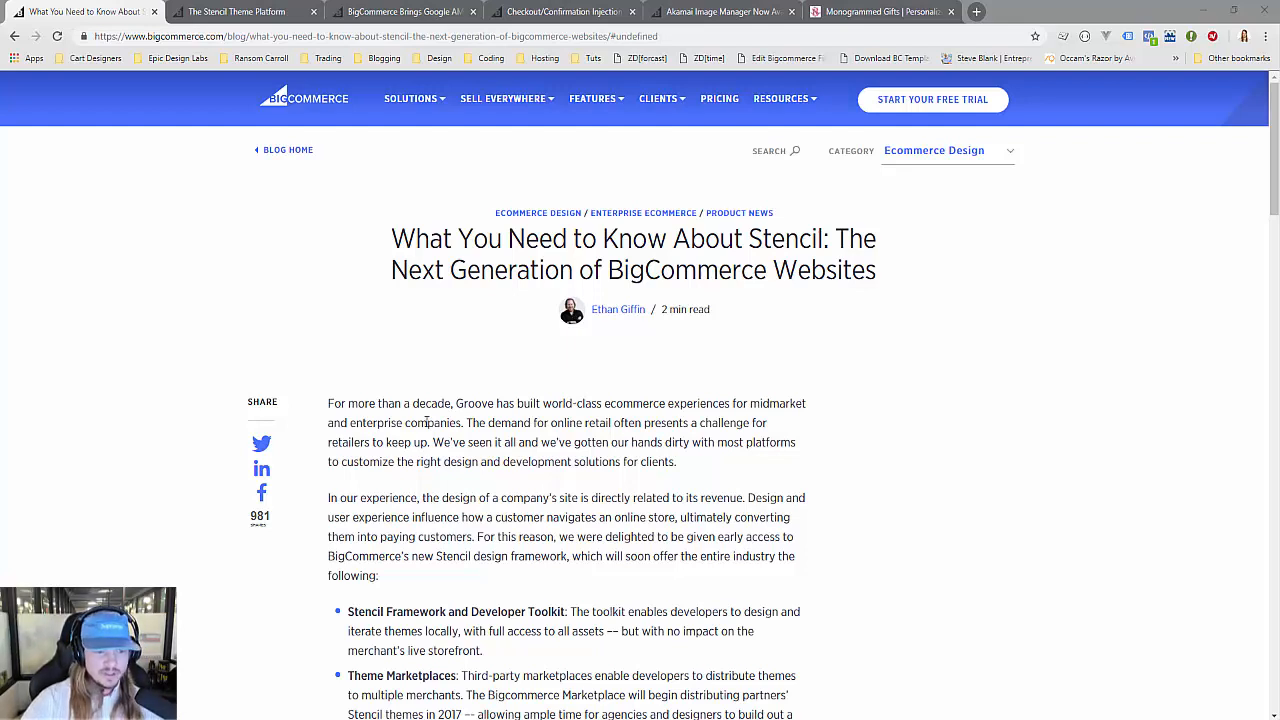
- Scroll the comparison table and highlight the Stencil Framework and Developer Toolkit feature
{"action": "scroll", "scroll_direction": "down", "scroll_amount": 3}
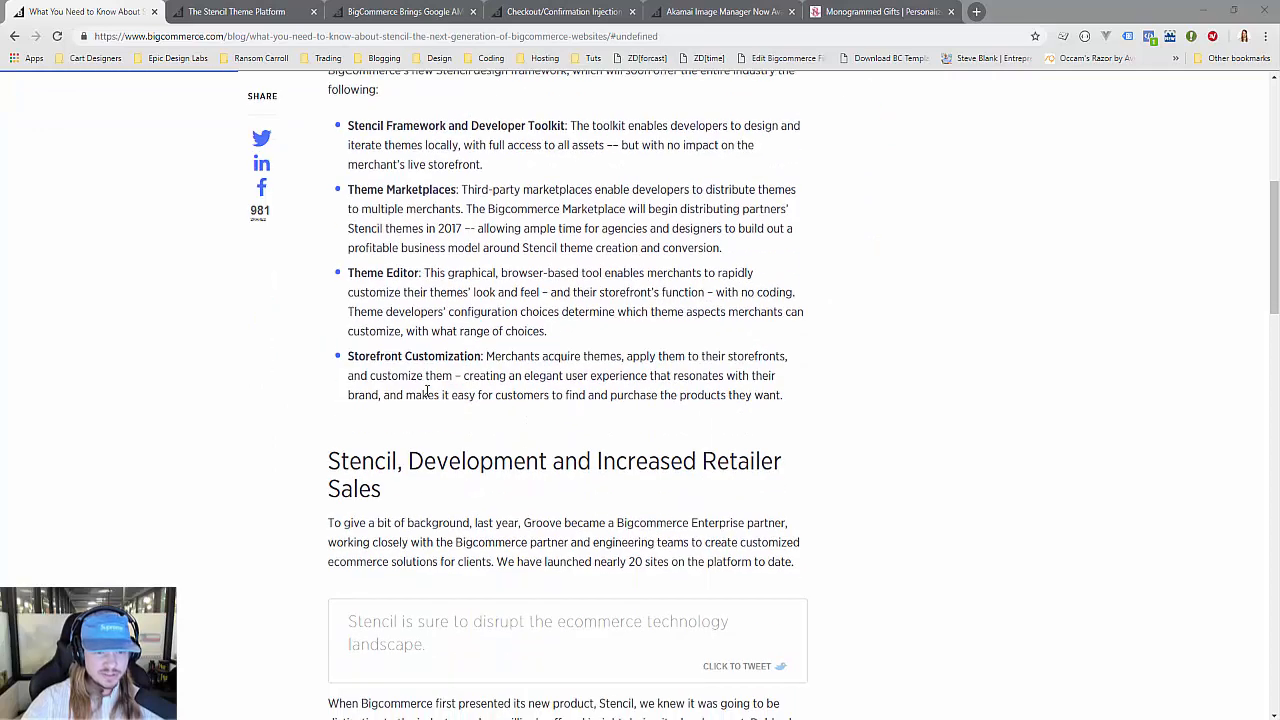
{"action": "scroll", "scroll_direction": "down", "scroll_amount": 3}
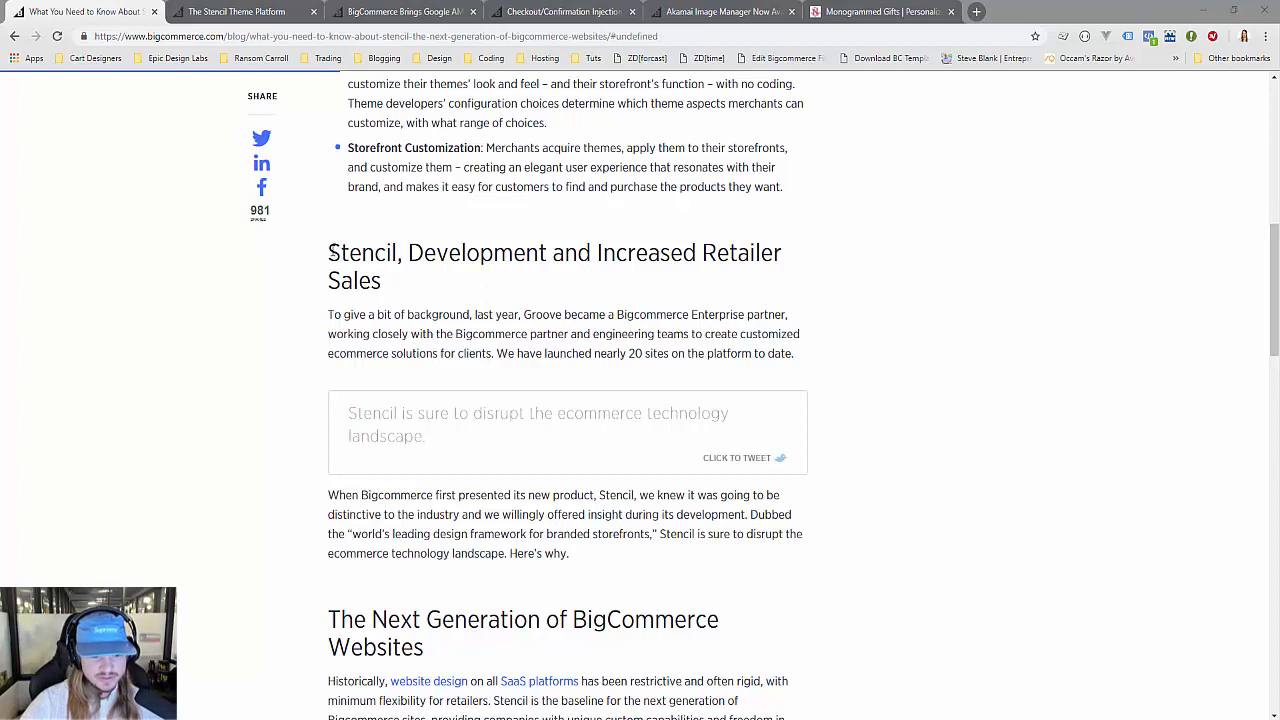
{"action": "mouse_move", "coordinate": [357, 307]}
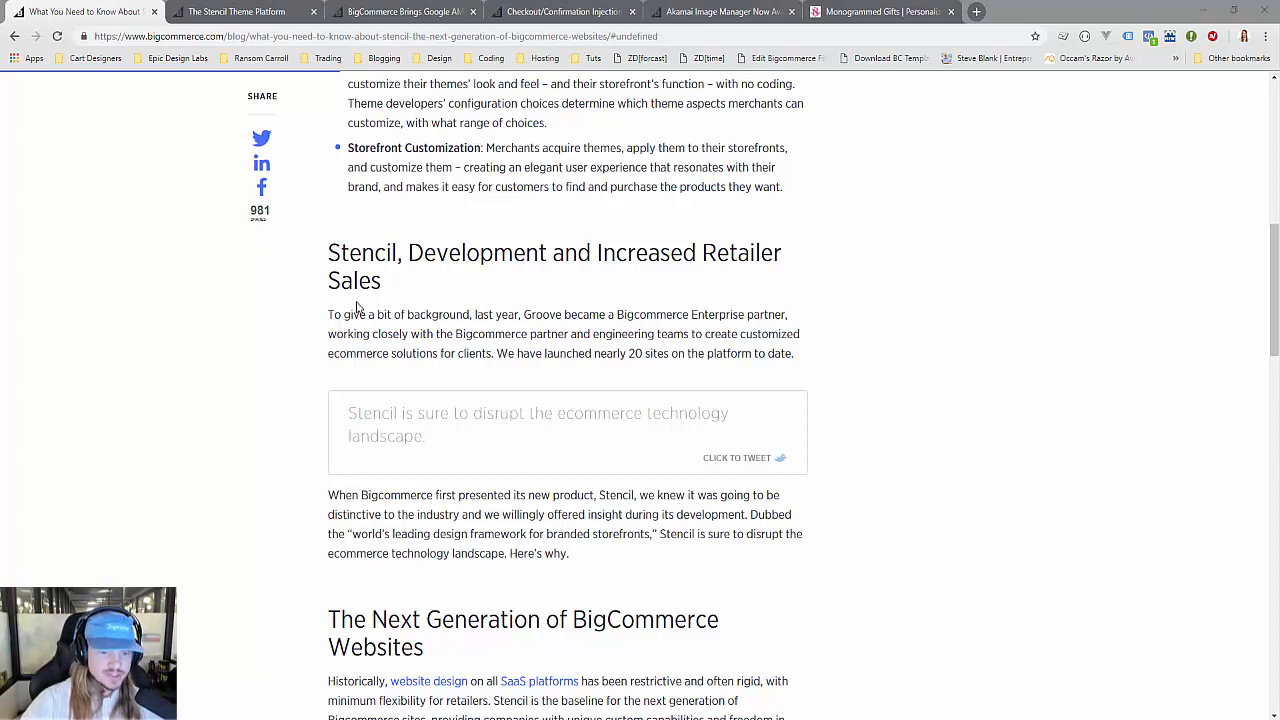
{"action": "scroll", "scroll_direction": "down", "scroll_amount": 3}
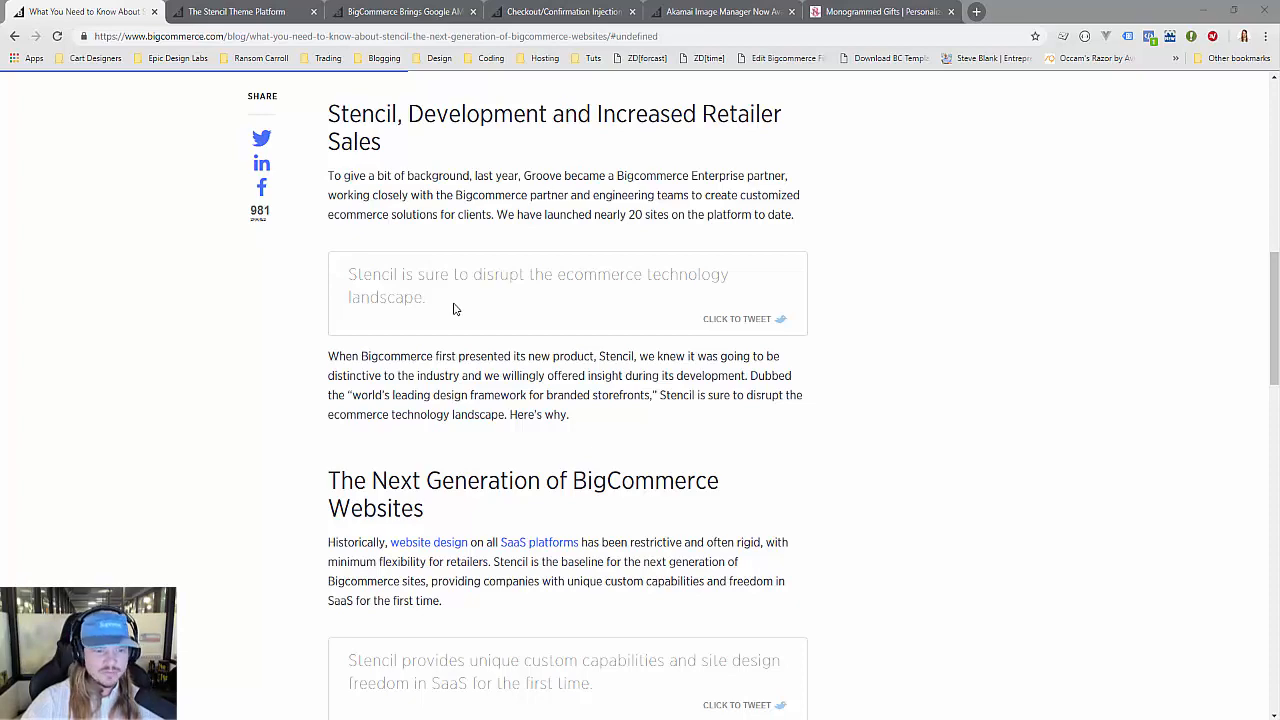
{"action": "scroll", "scroll_direction": "up", "scroll_amount": 3}
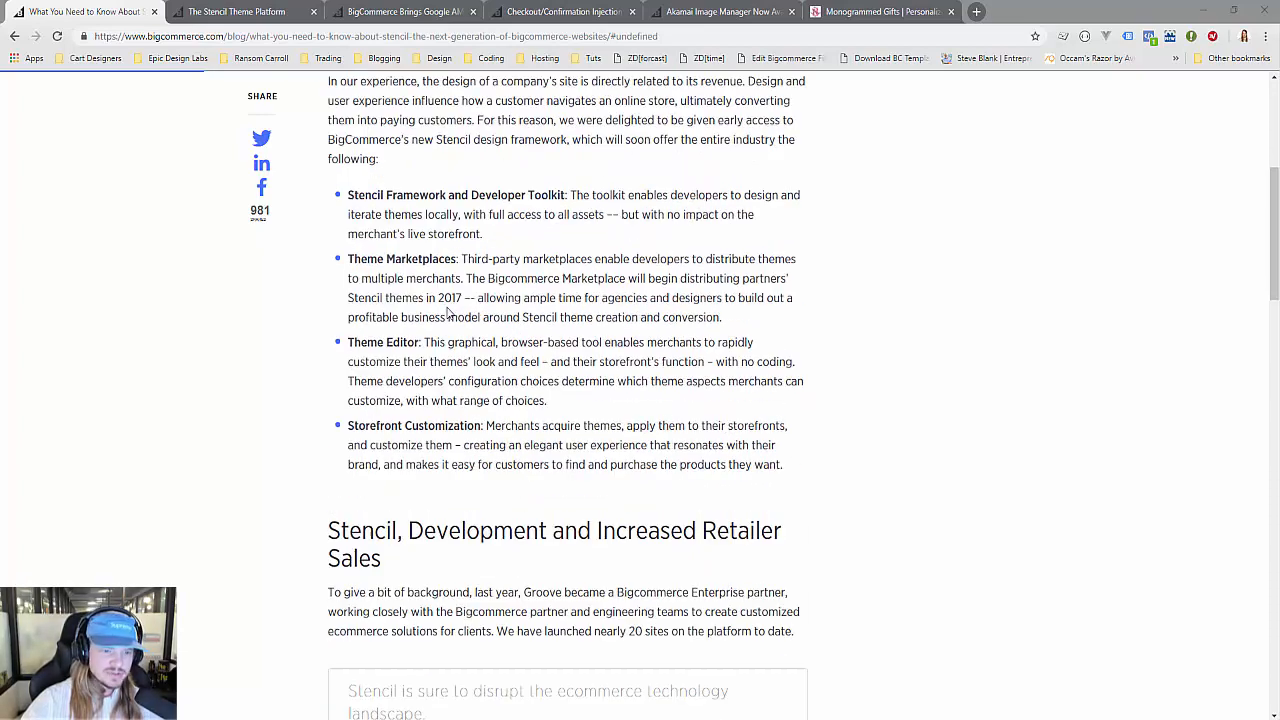
{"action": "double_click", "coordinate": [383, 342]}
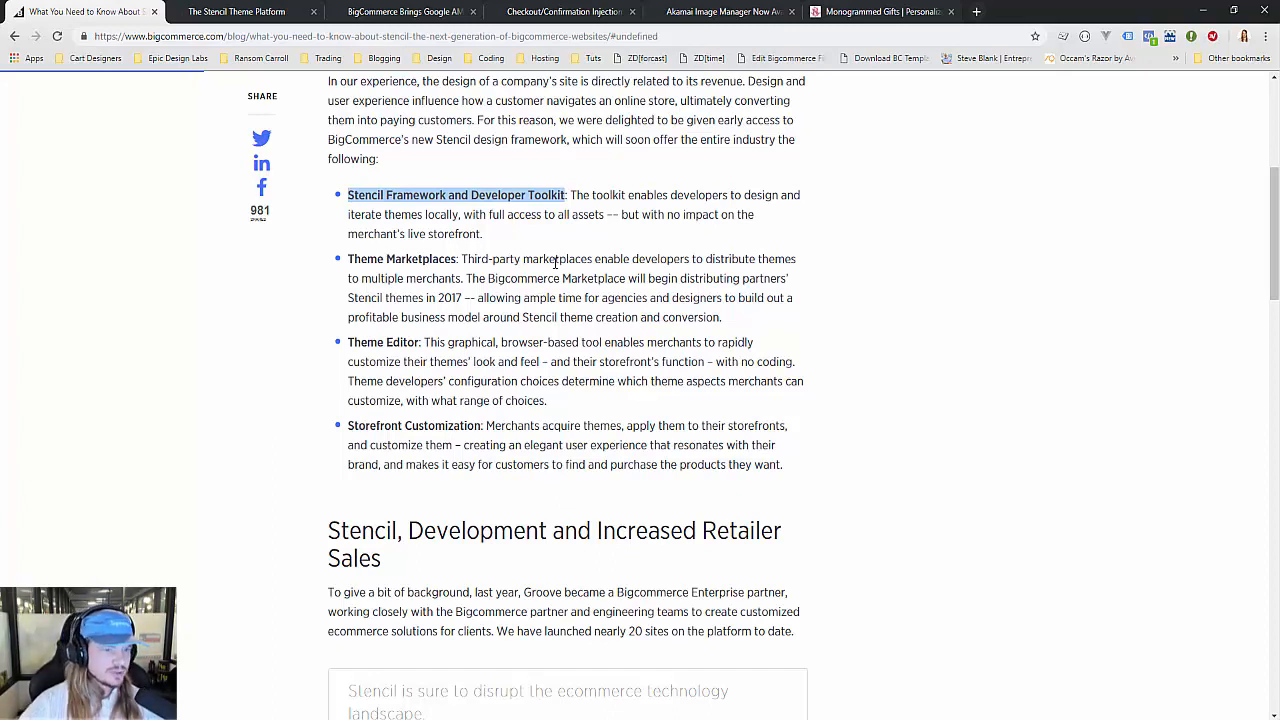
- Scroll to the Performance (Page Speed) rows and highlight the desktop scores, 90 versus 79
{"action": "scroll", "scroll_direction": "up", "scroll_amount": 3}
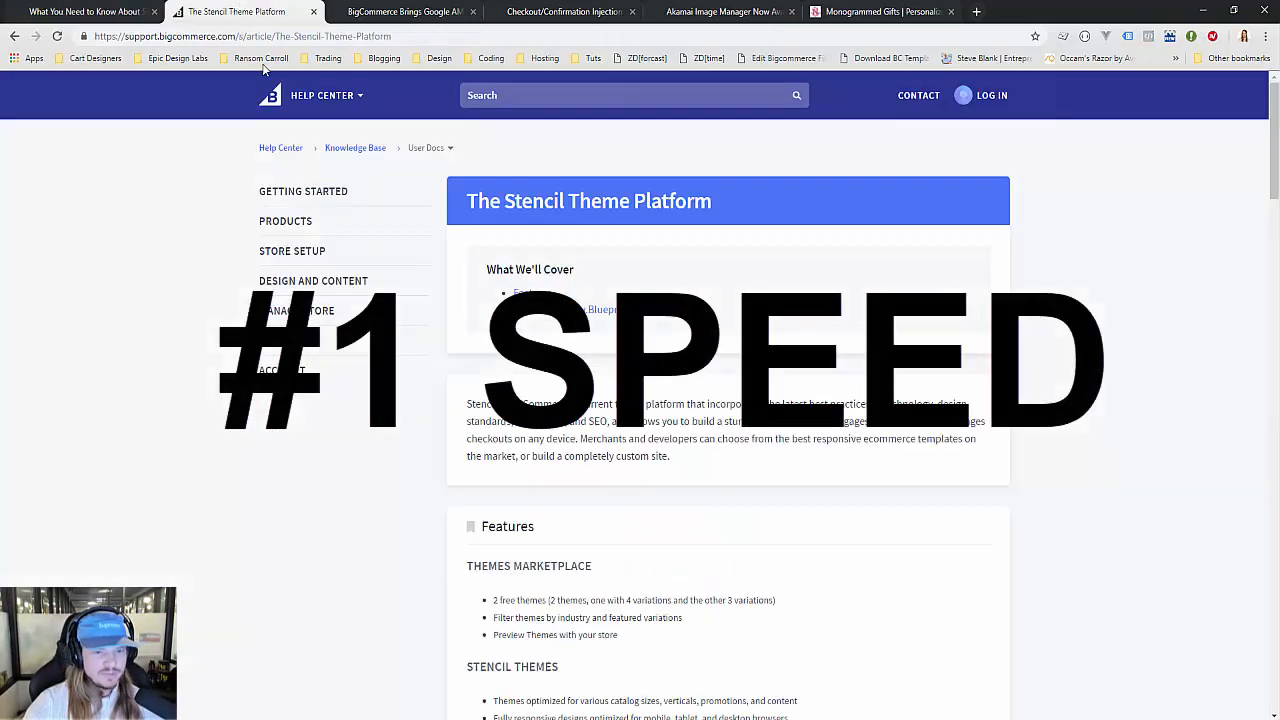
{"action": "scroll", "scroll_direction": "down", "scroll_amount": 3}
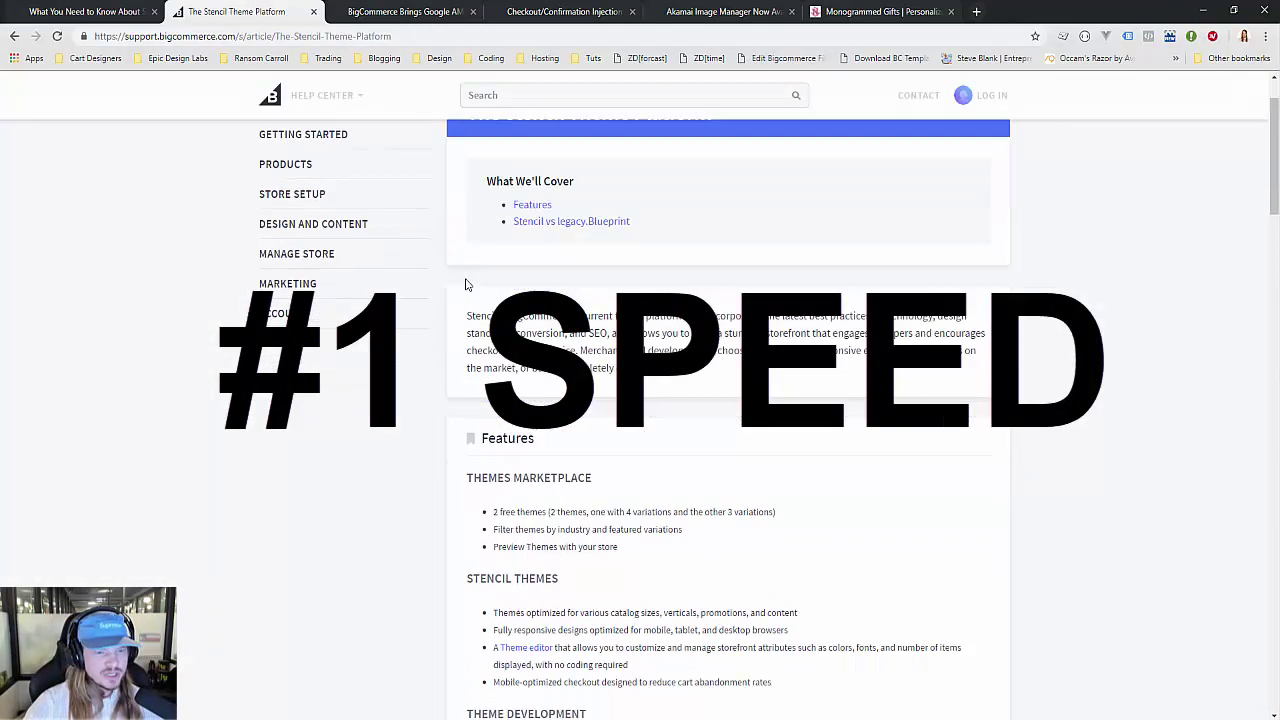
{"action": "scroll", "scroll_direction": "down", "scroll_amount": 3}
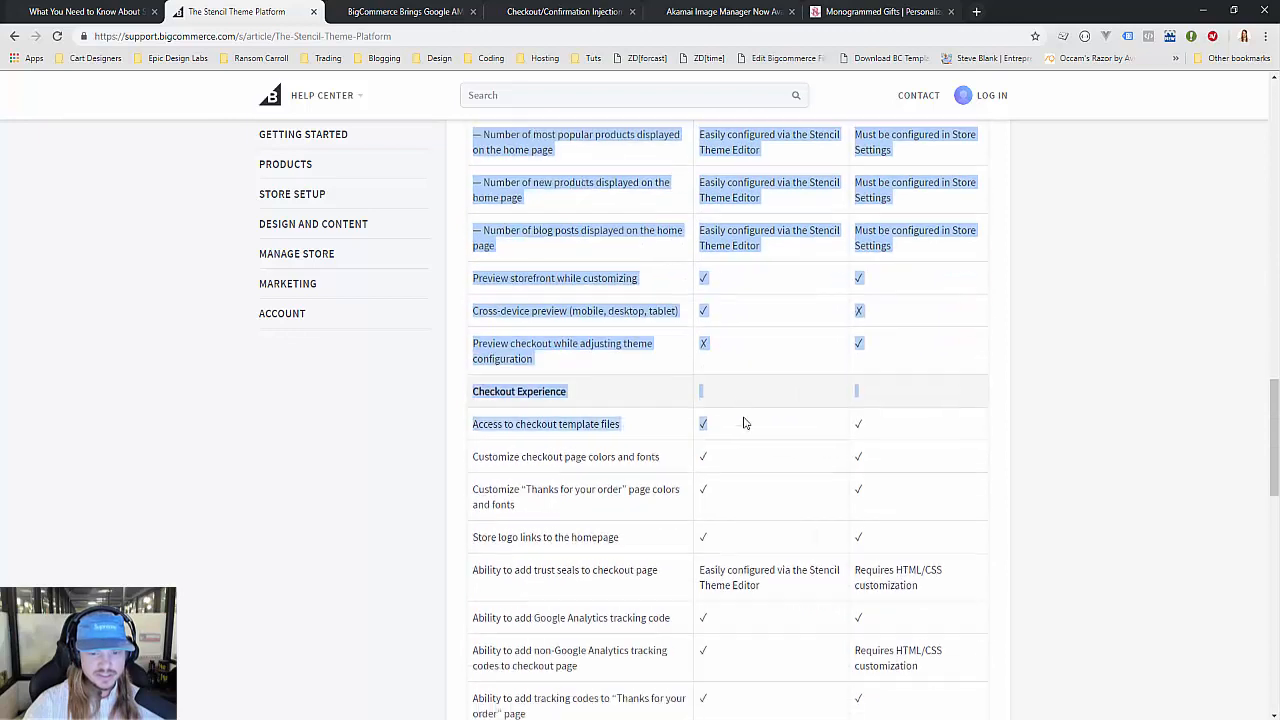
{"action": "scroll", "scroll_direction": "down", "scroll_amount": 3}
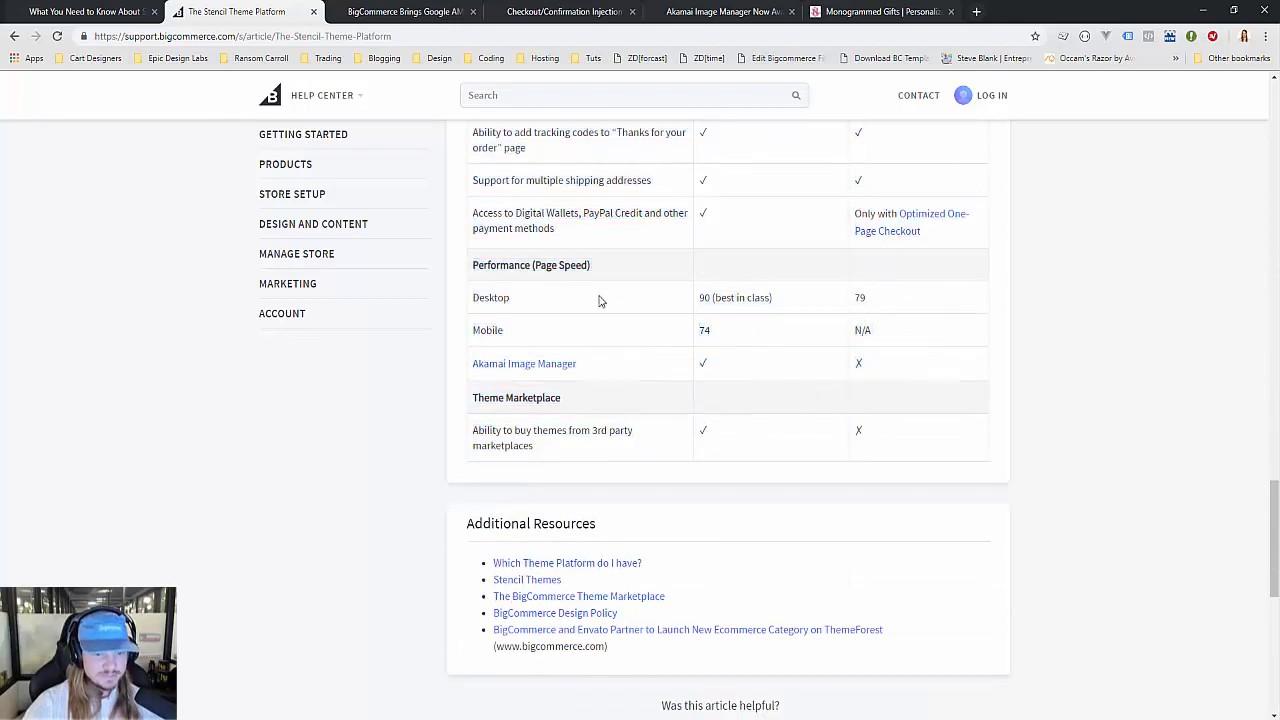
{"action": "double_click", "coordinate": [490, 297]}
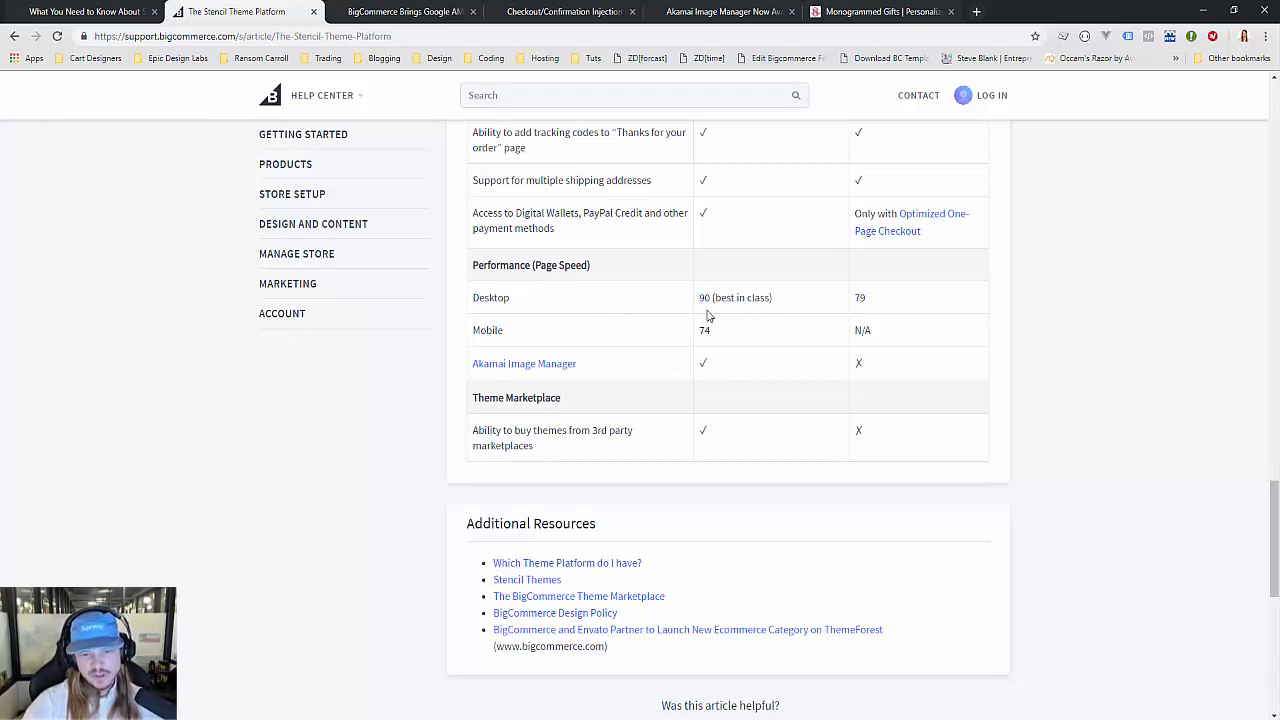
{"action": "mouse_move", "coordinate": [716, 322]}
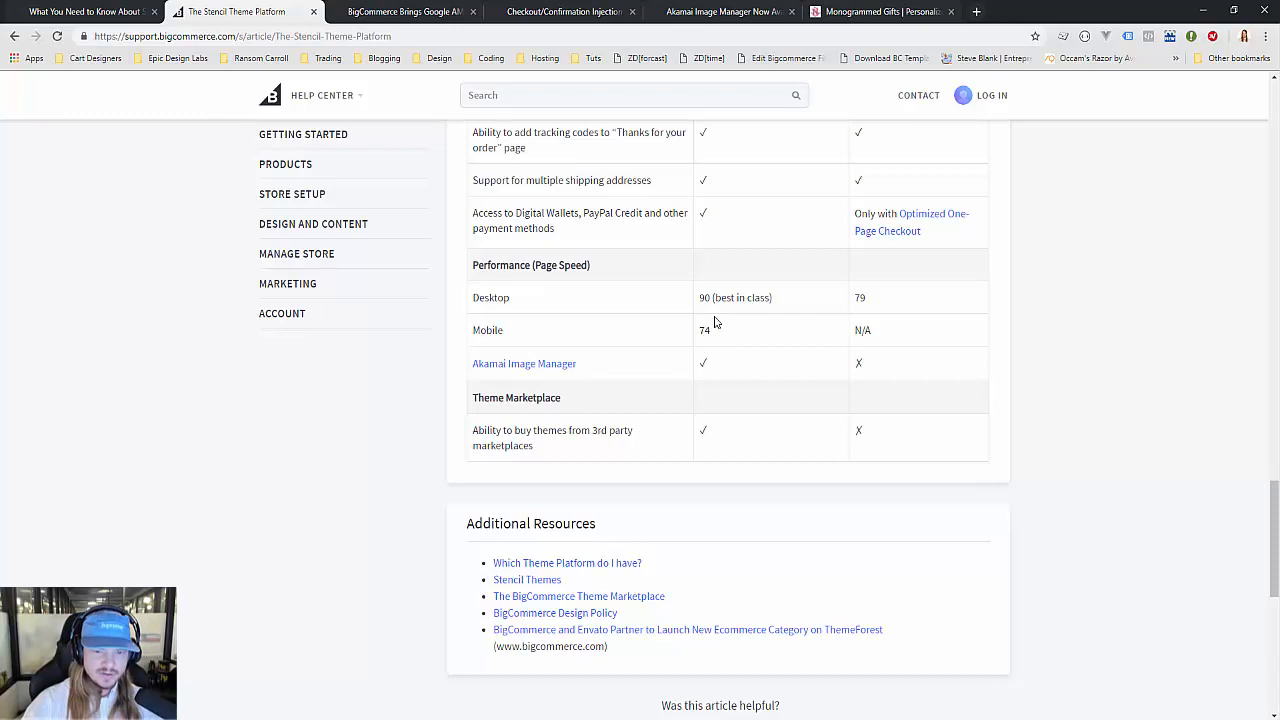
{"action": "mouse_move", "coordinate": [696, 334]}
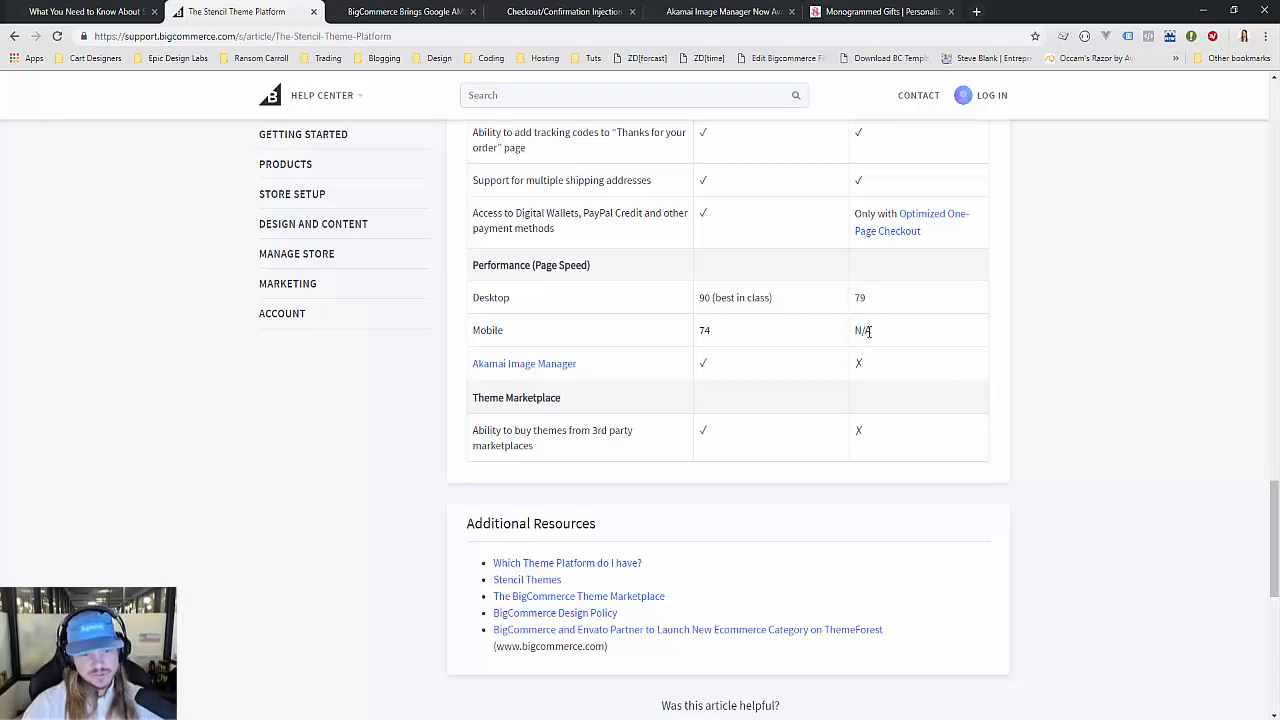
{"action": "mouse_move", "coordinate": [846, 349]}
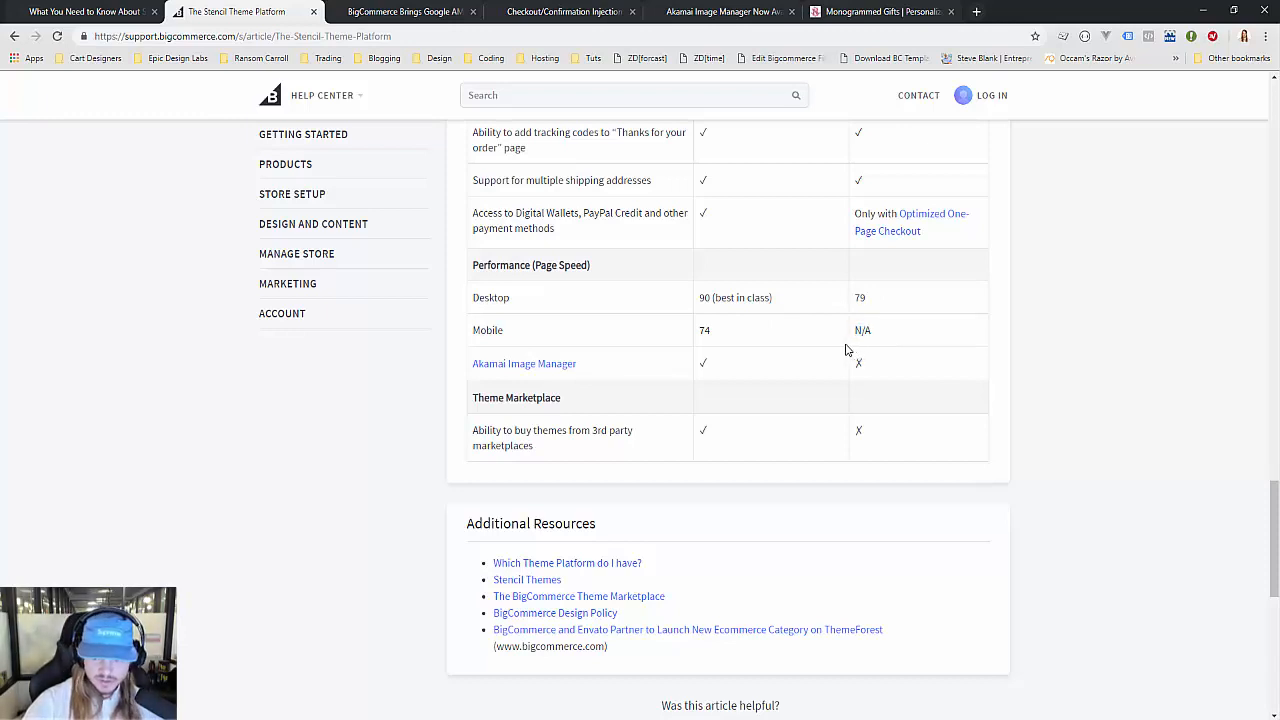
{"action": "mouse_move", "coordinate": [414, 417]}
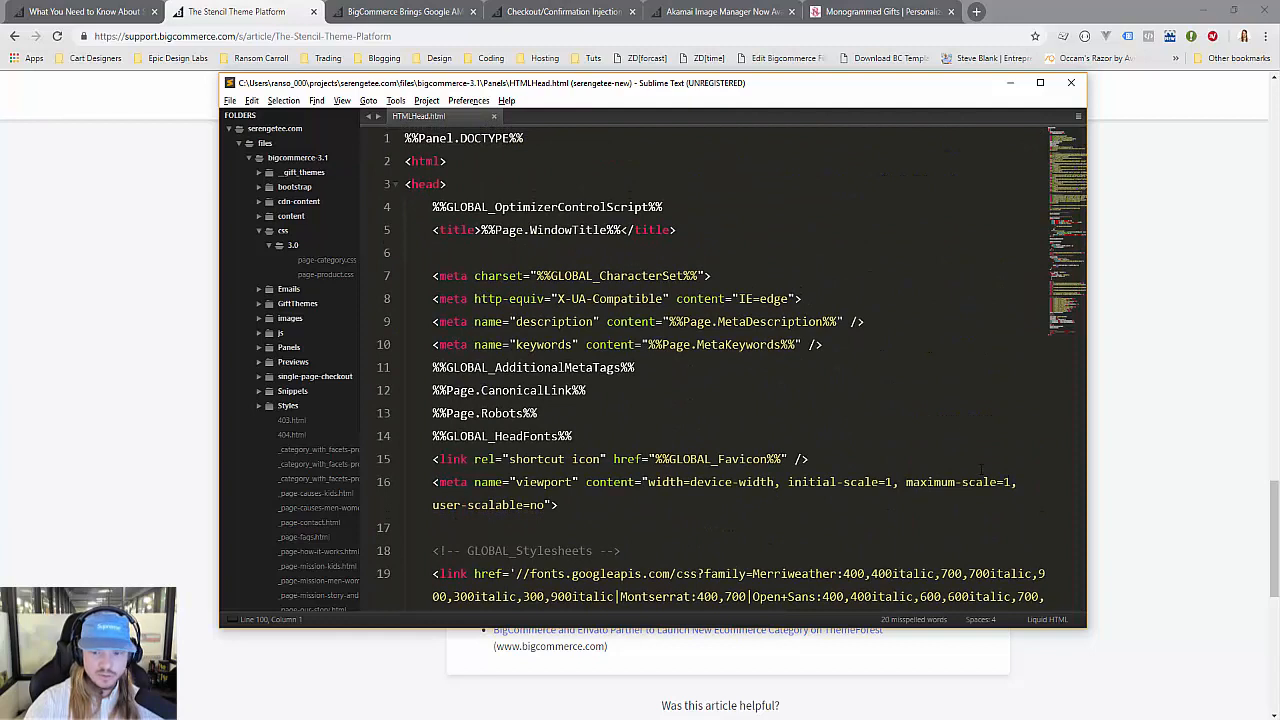
{"action": "scroll", "scroll_direction": "down", "scroll_amount": 3}
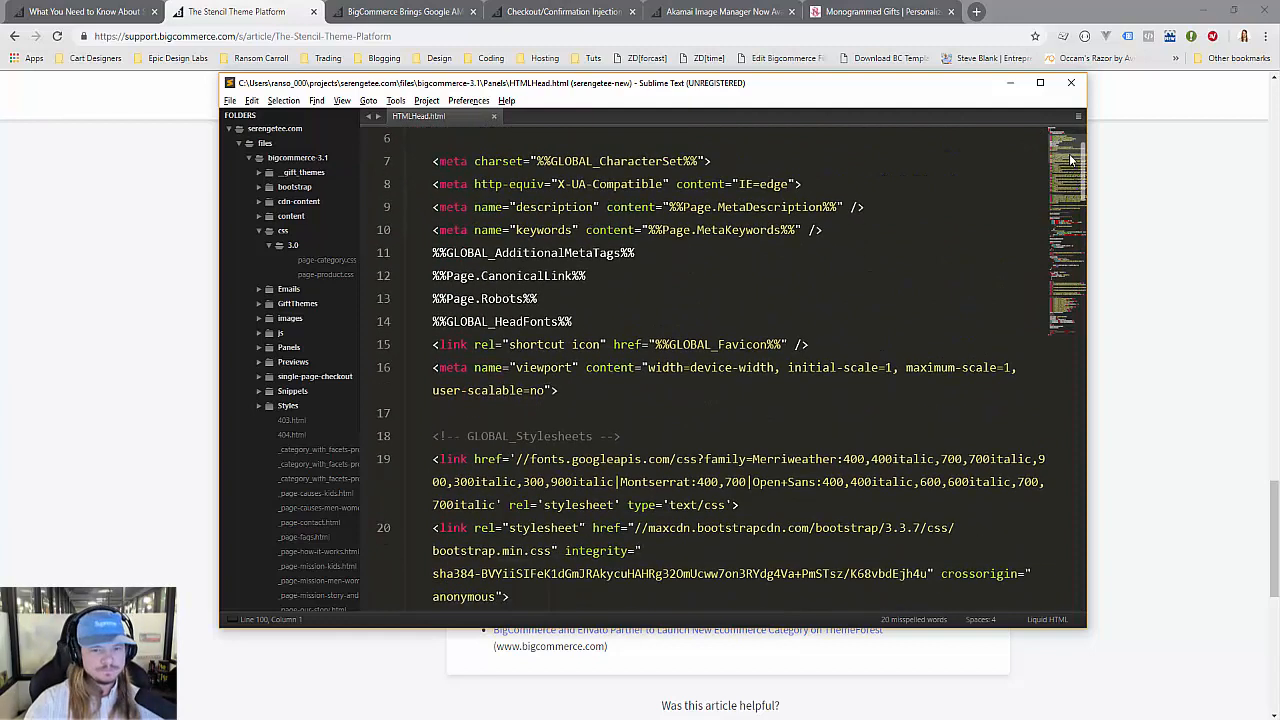
{"action": "scroll", "scroll_direction": "down", "scroll_amount": 3}
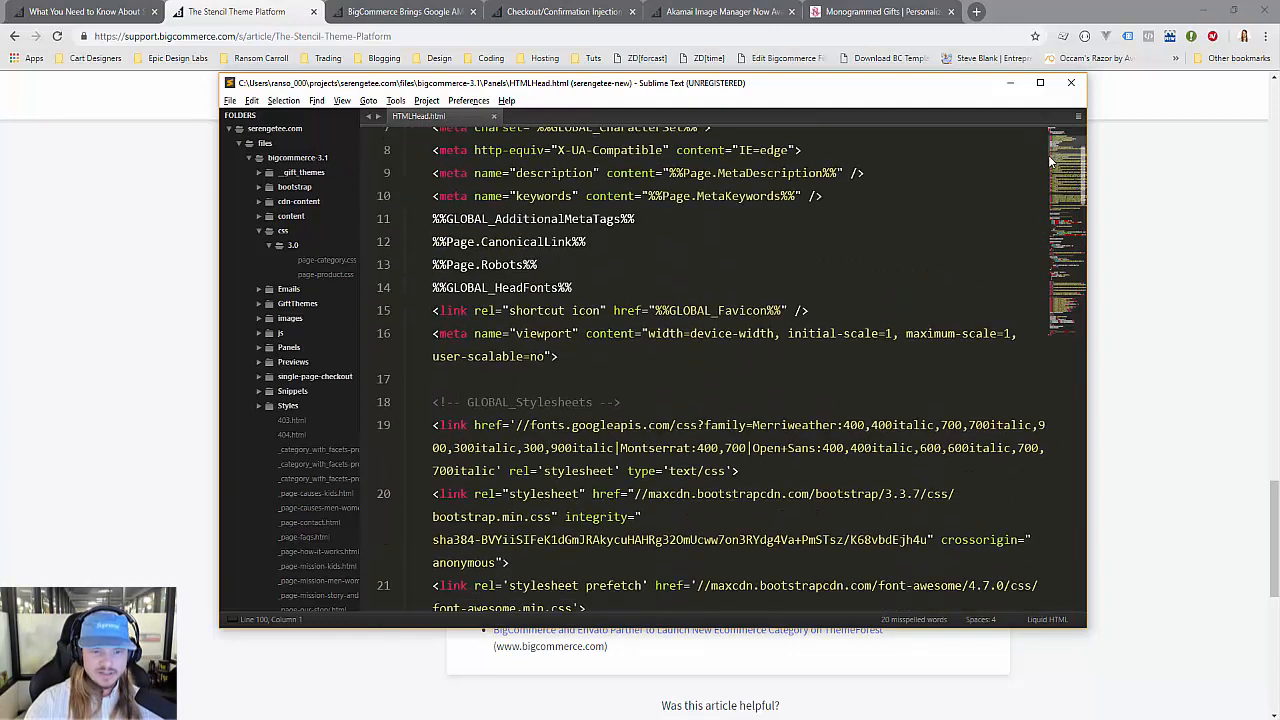
{"action": "scroll", "scroll_direction": "down", "scroll_amount": 3}
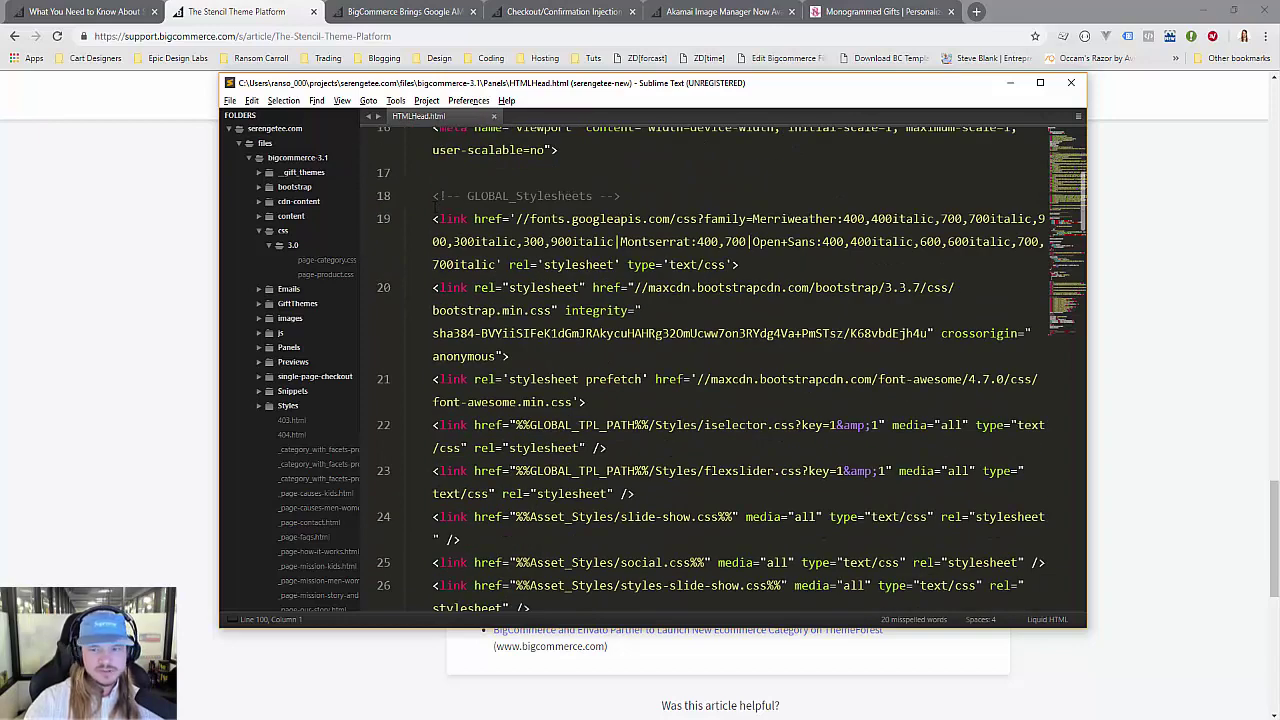
{"action": "scroll", "scroll_direction": "up", "scroll_amount": 3}
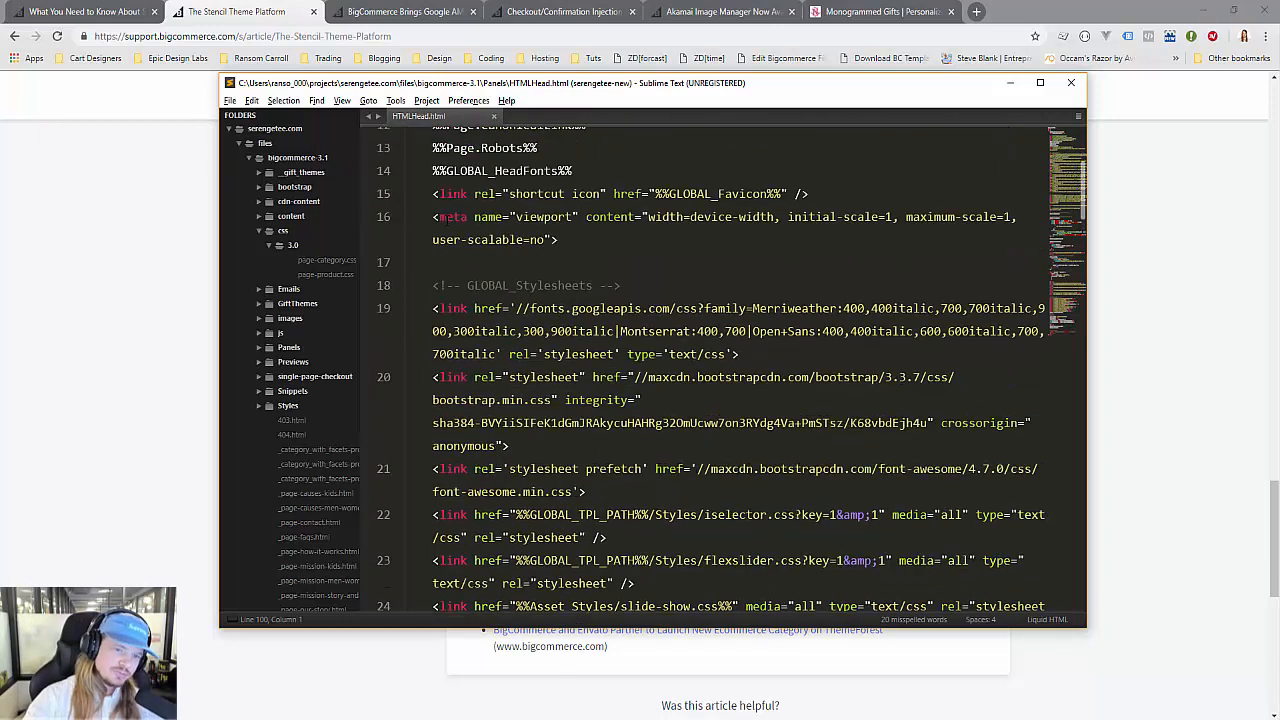
{"action": "scroll", "scroll_direction": "down", "scroll_amount": 3}
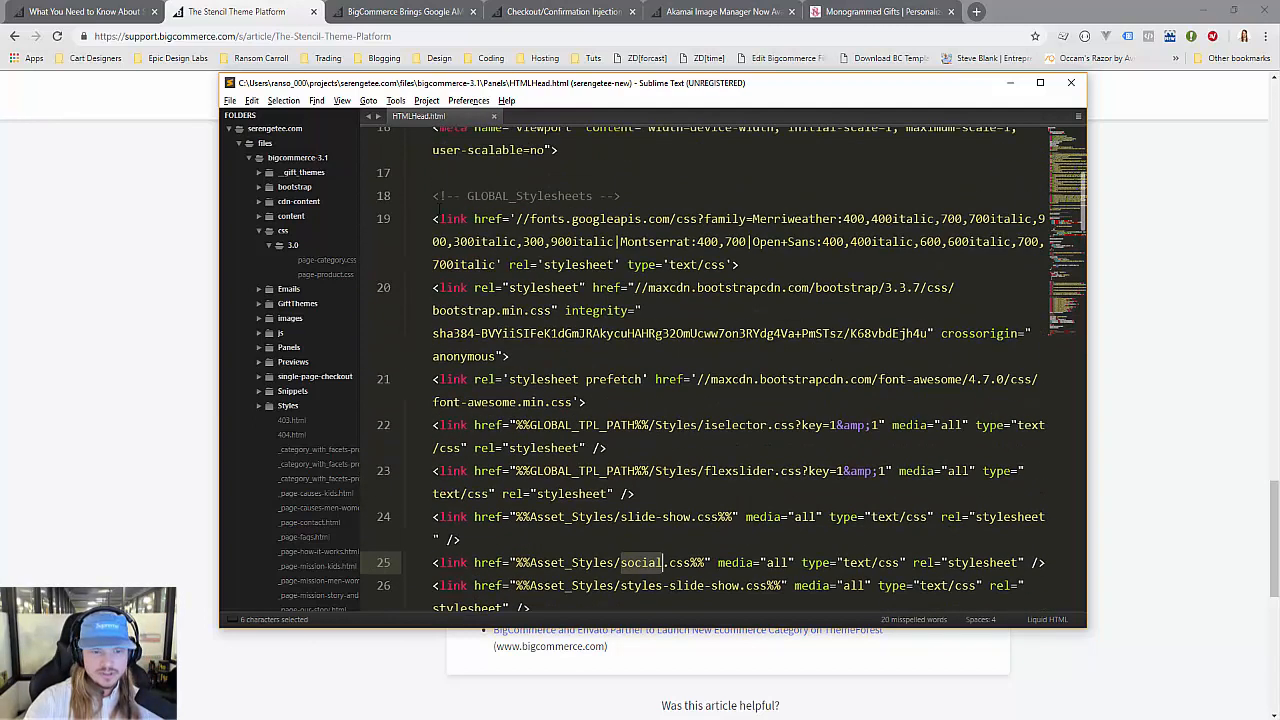
{"action": "scroll", "scroll_direction": "down", "scroll_amount": 3}
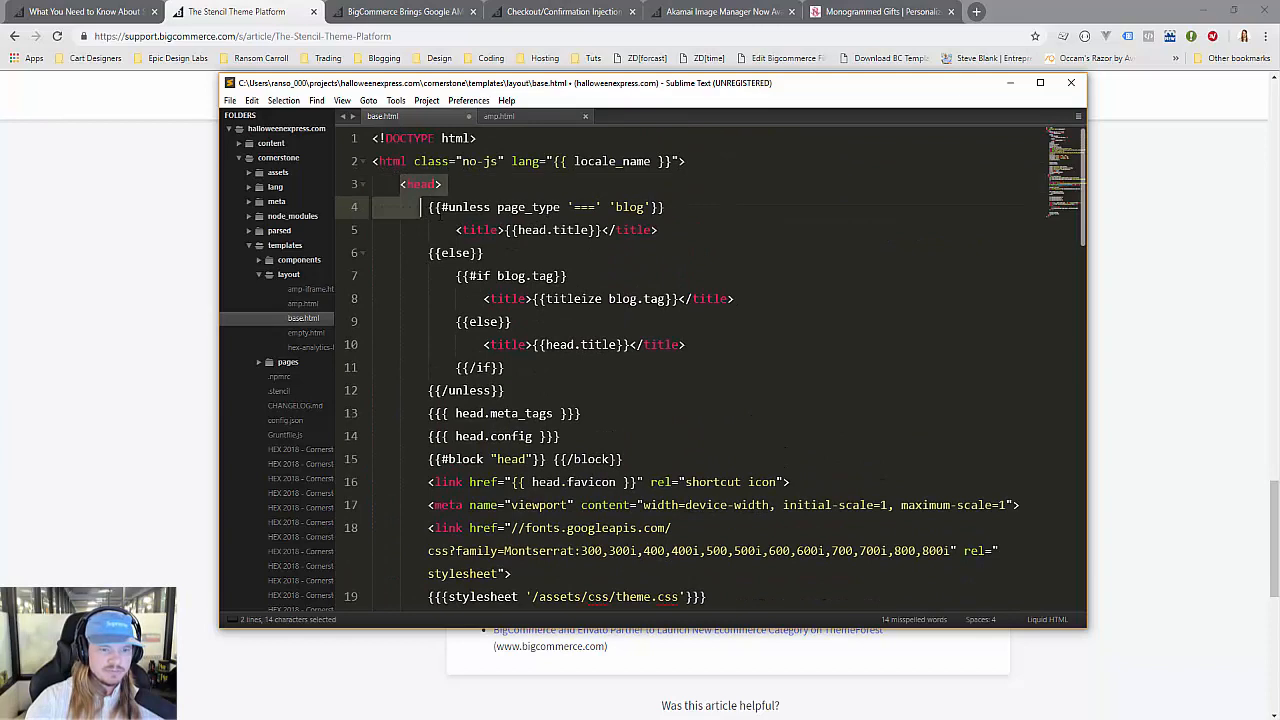
- Scroll base.html to the stylesheet includes and point out the theme.css line 19
{"action": "scroll", "scroll_direction": "down", "scroll_amount": 3}
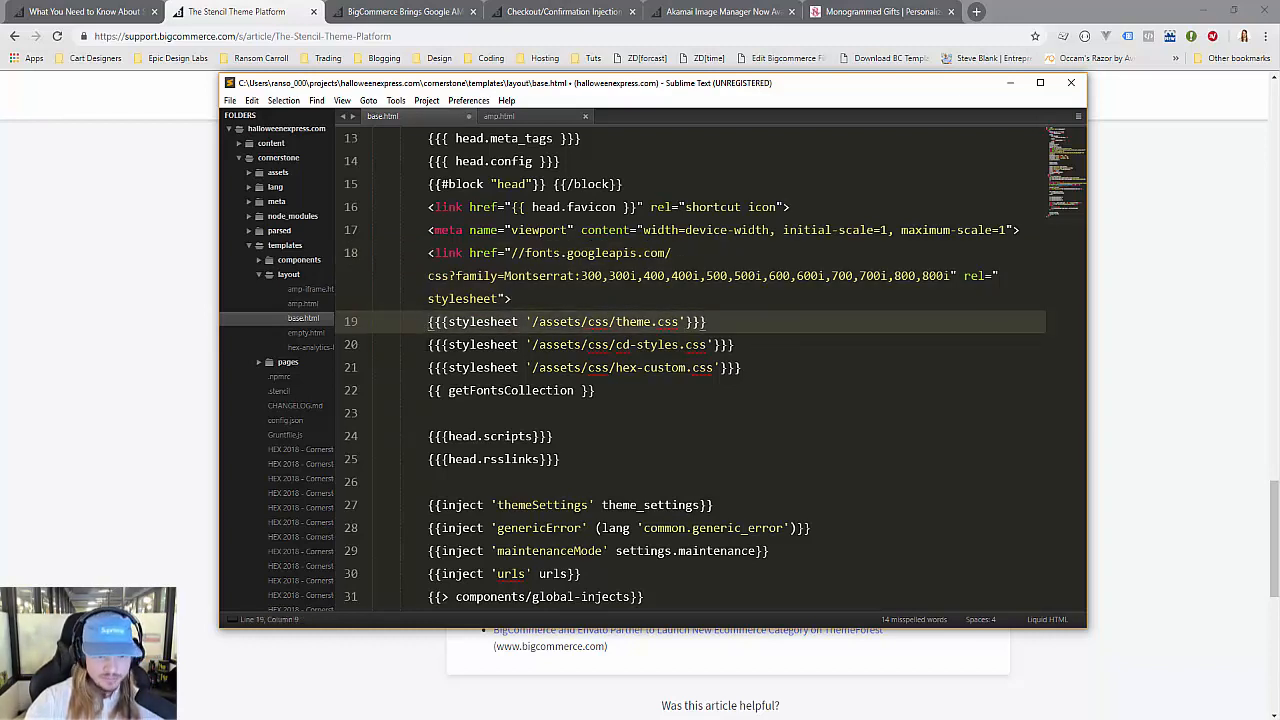
{"action": "left_click", "coordinate": [741, 367]}
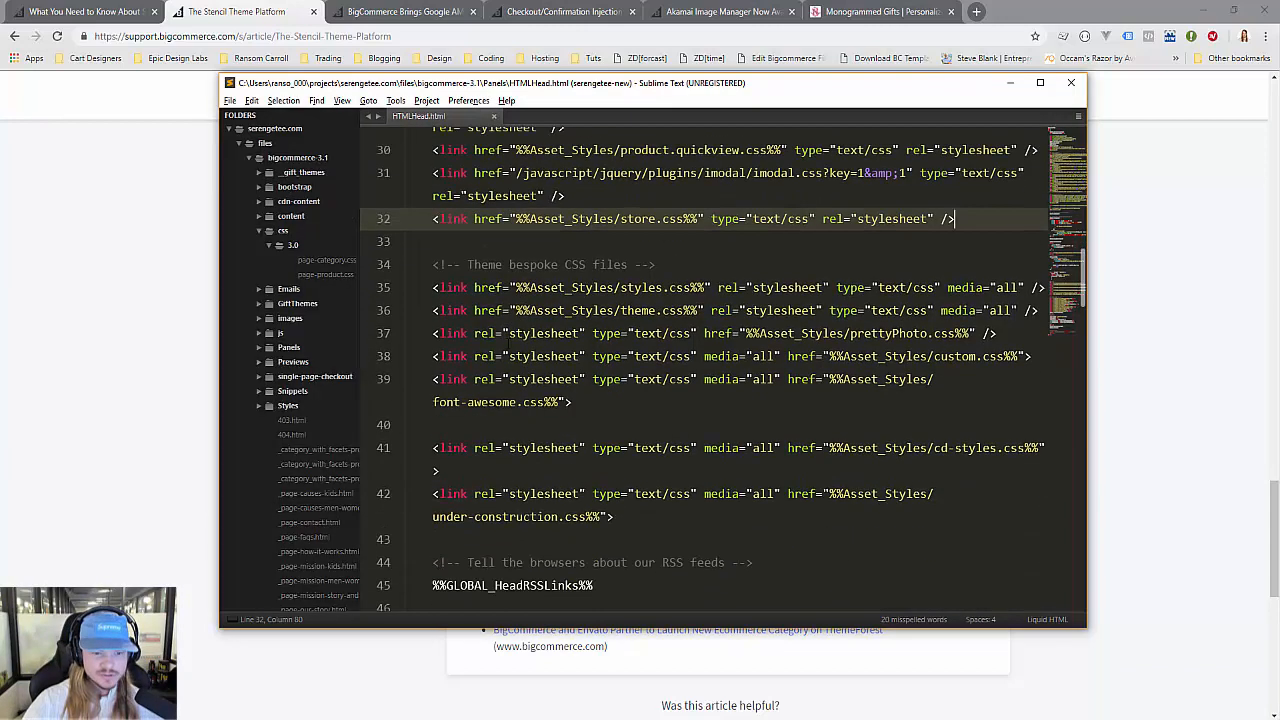
{"action": "scroll", "scroll_direction": "down", "scroll_amount": 3}
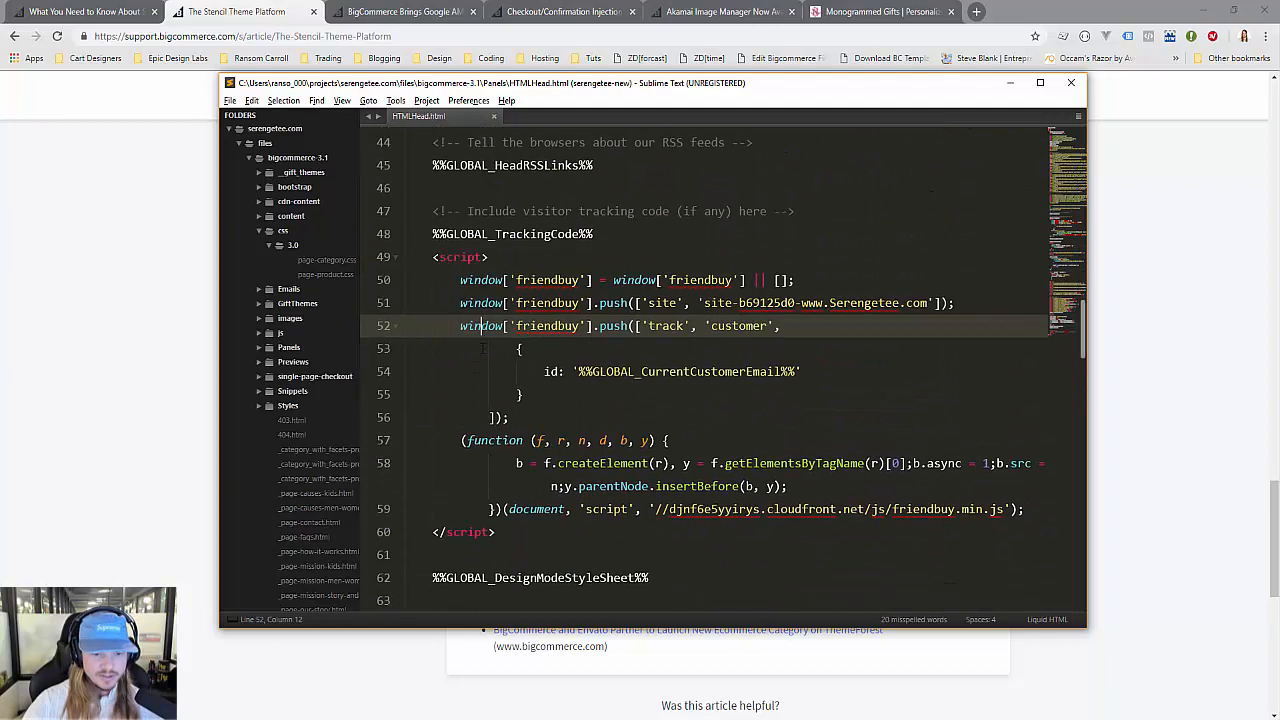
{"action": "scroll", "scroll_direction": "down", "scroll_amount": 3}
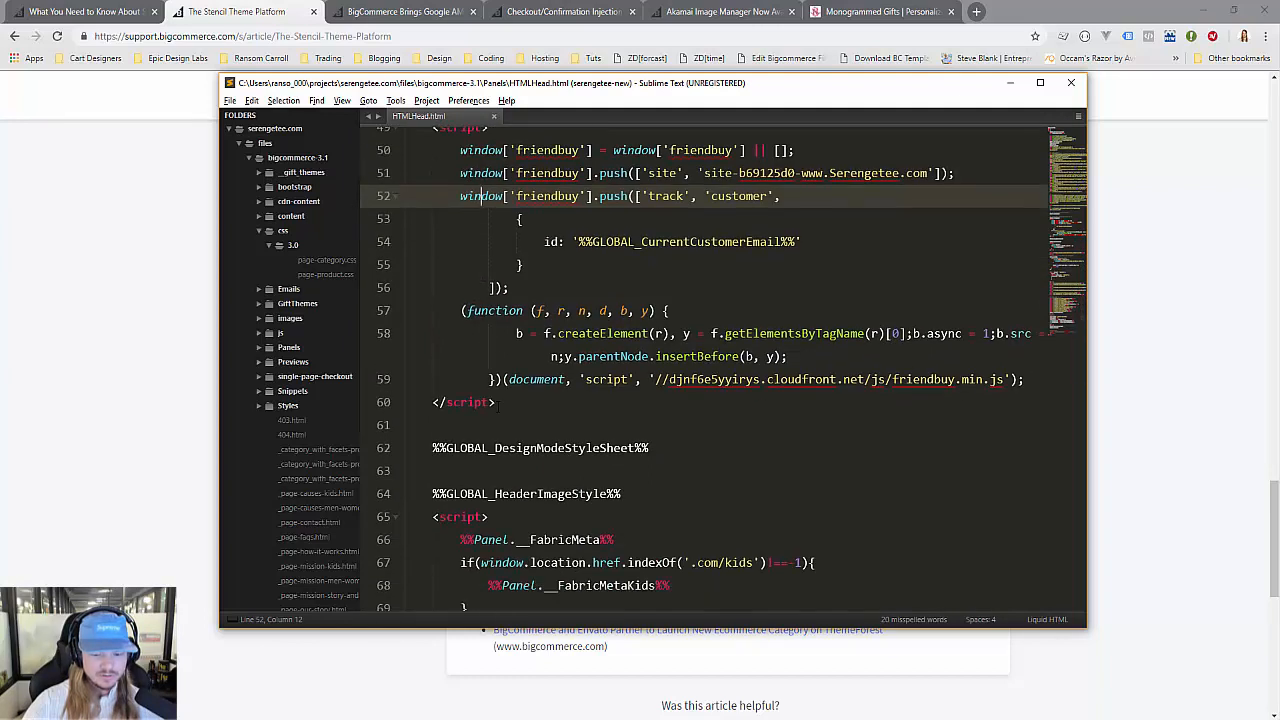
{"action": "scroll", "scroll_direction": "down", "scroll_amount": 3}
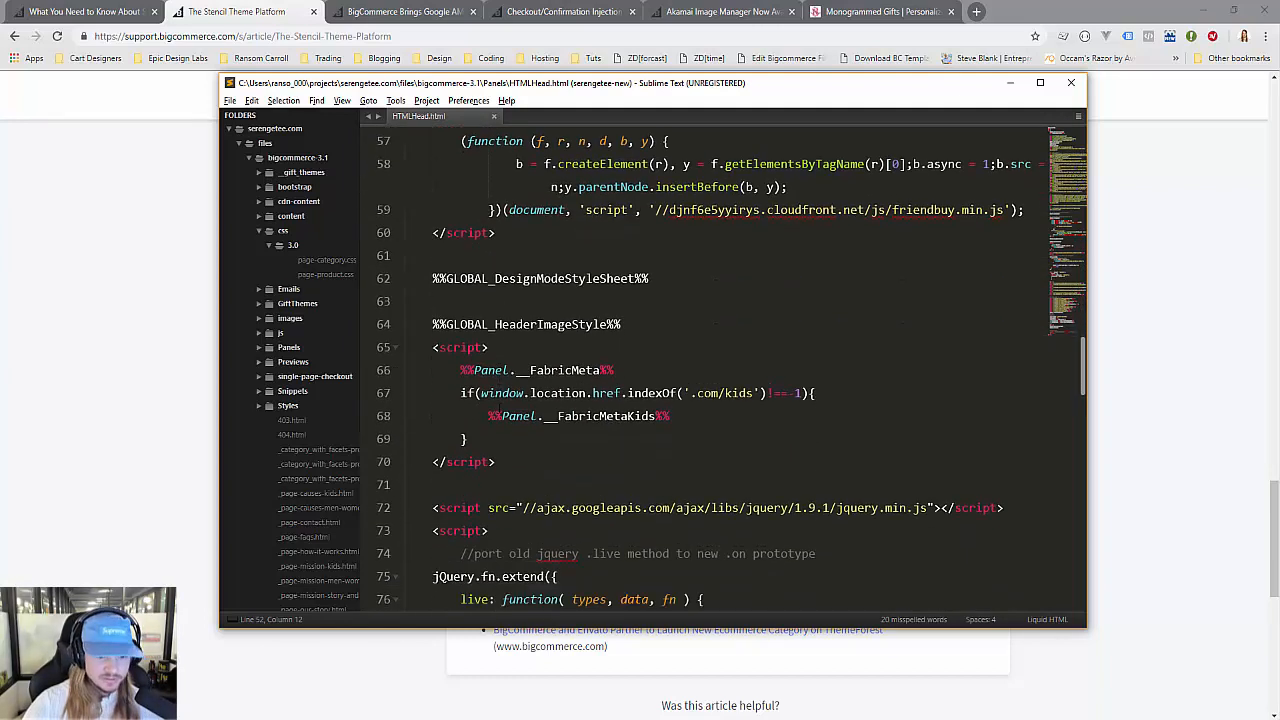
{"action": "scroll", "scroll_direction": "down", "scroll_amount": 3}
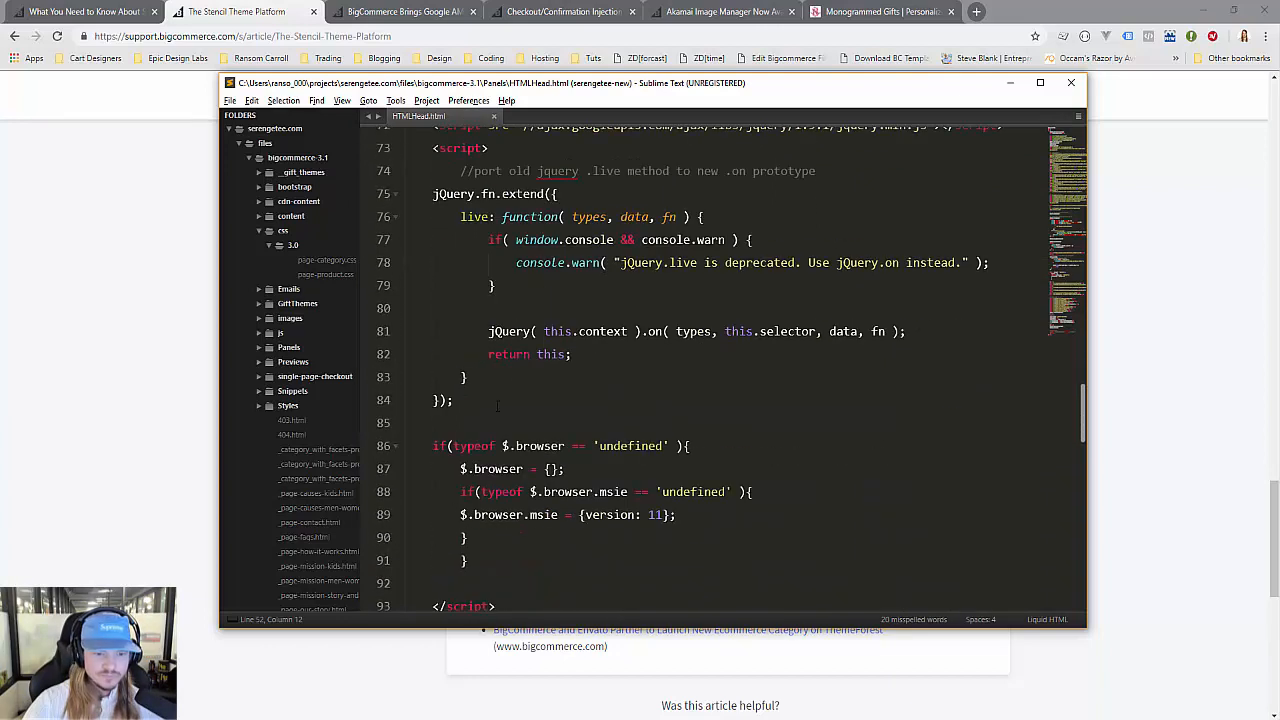
{"action": "scroll", "scroll_direction": "down", "scroll_amount": 3}
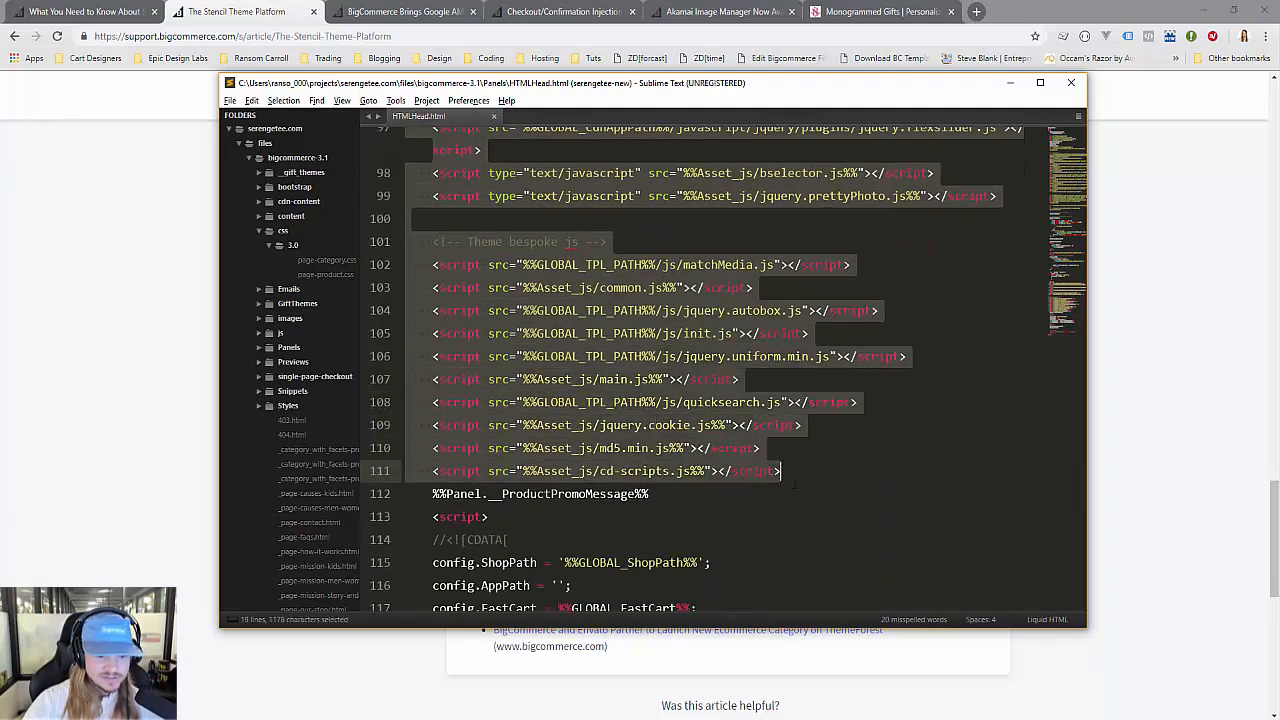
{"action": "scroll", "scroll_direction": "down", "scroll_amount": 3}
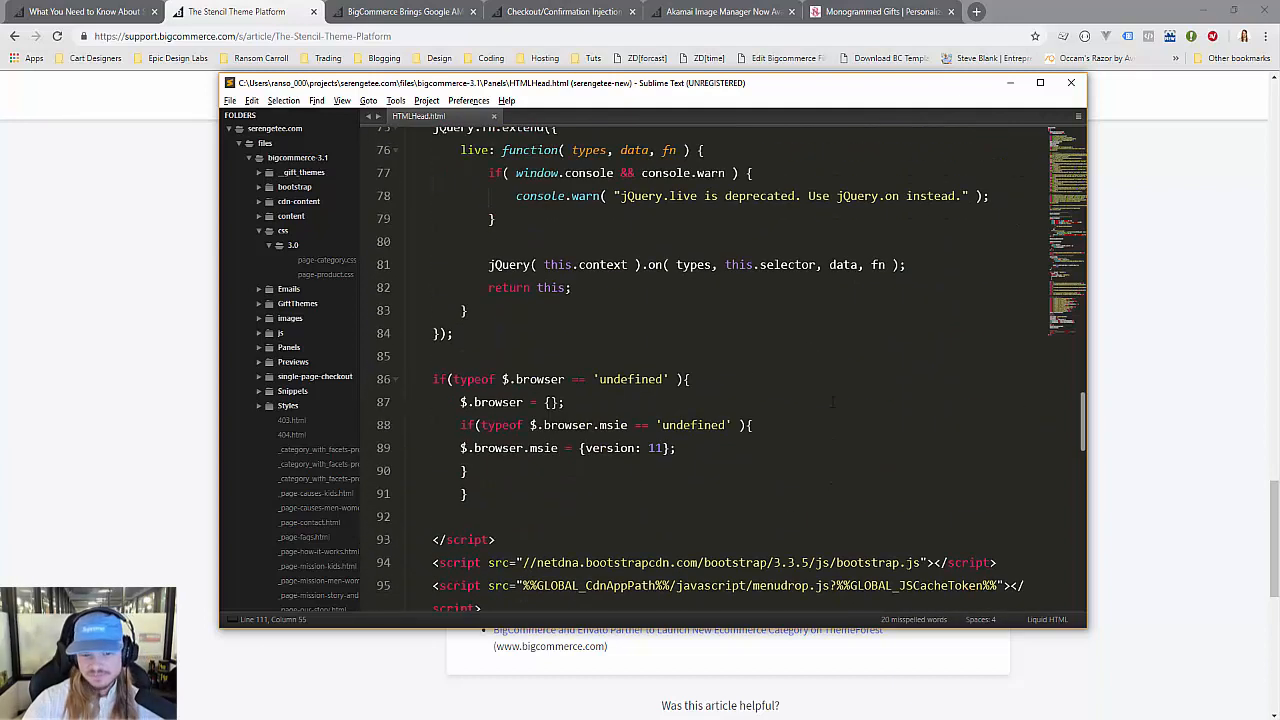
{"action": "scroll", "scroll_direction": "down", "scroll_amount": 3}
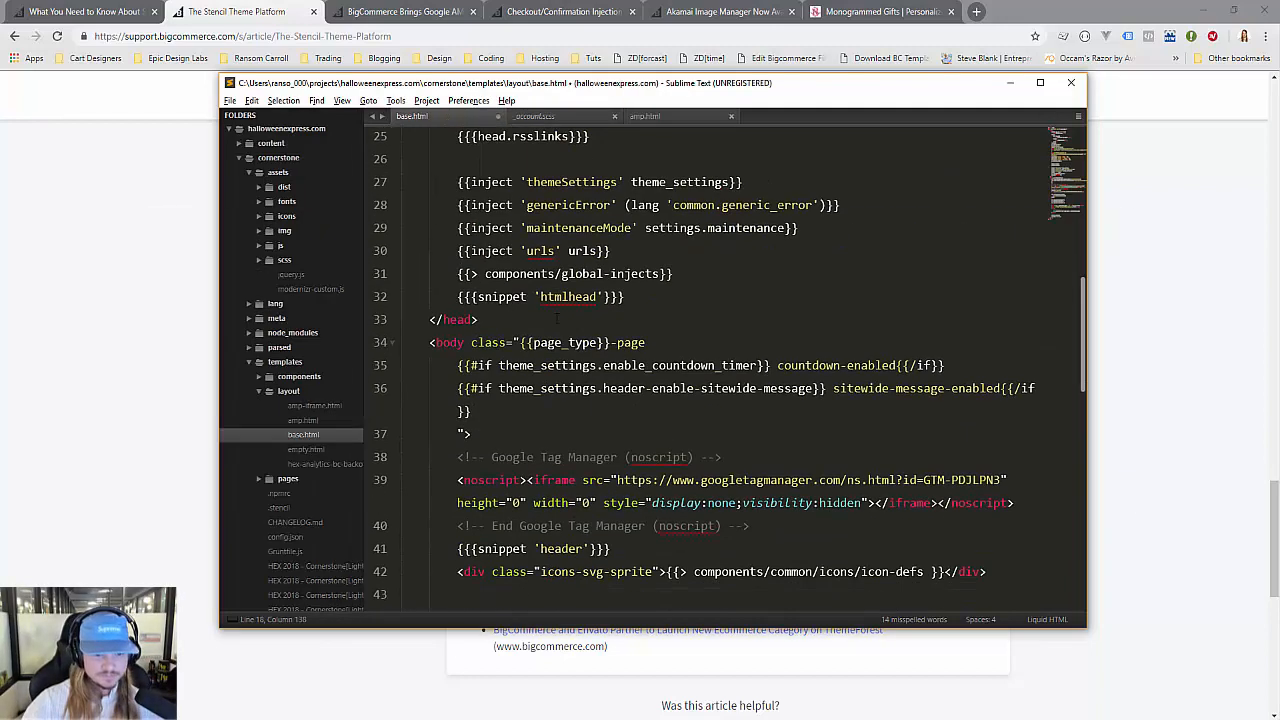
- Scroll to the end of base.html, select the theme-bundle script tags, then deselect them
{"action": "scroll", "scroll_direction": "down", "scroll_amount": 3}
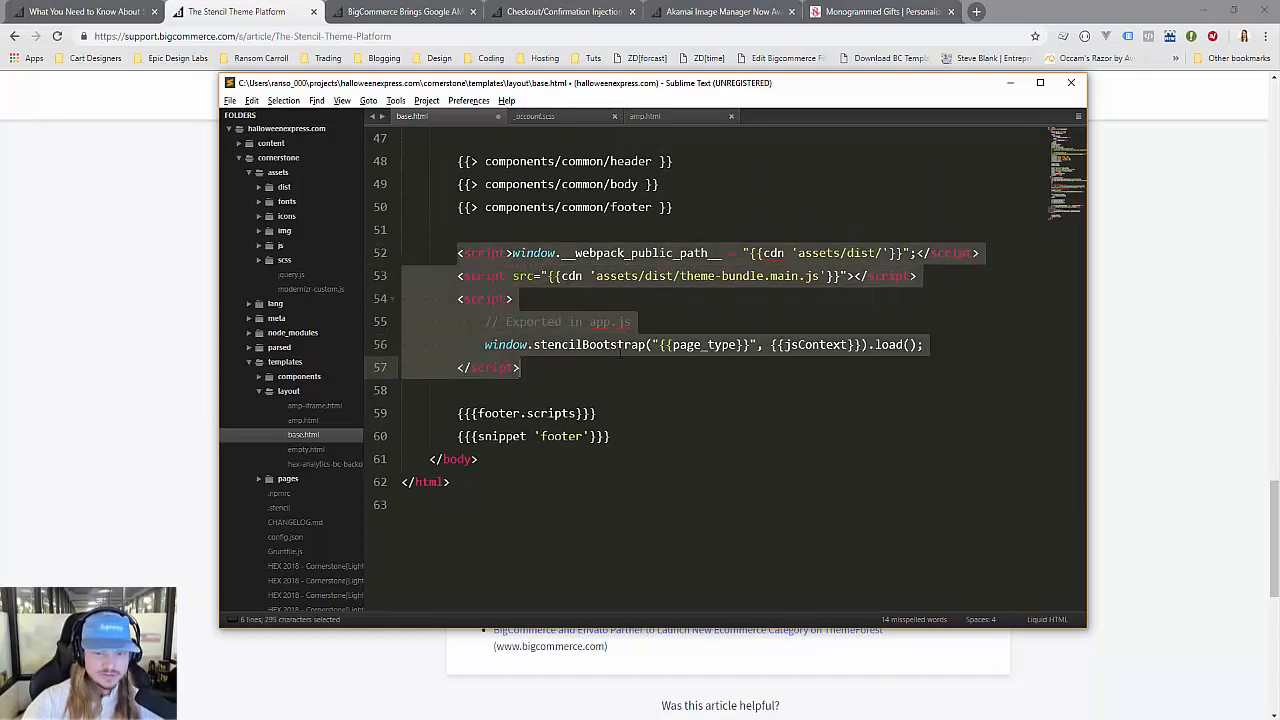
{"action": "left_click", "coordinate": [522, 367]}
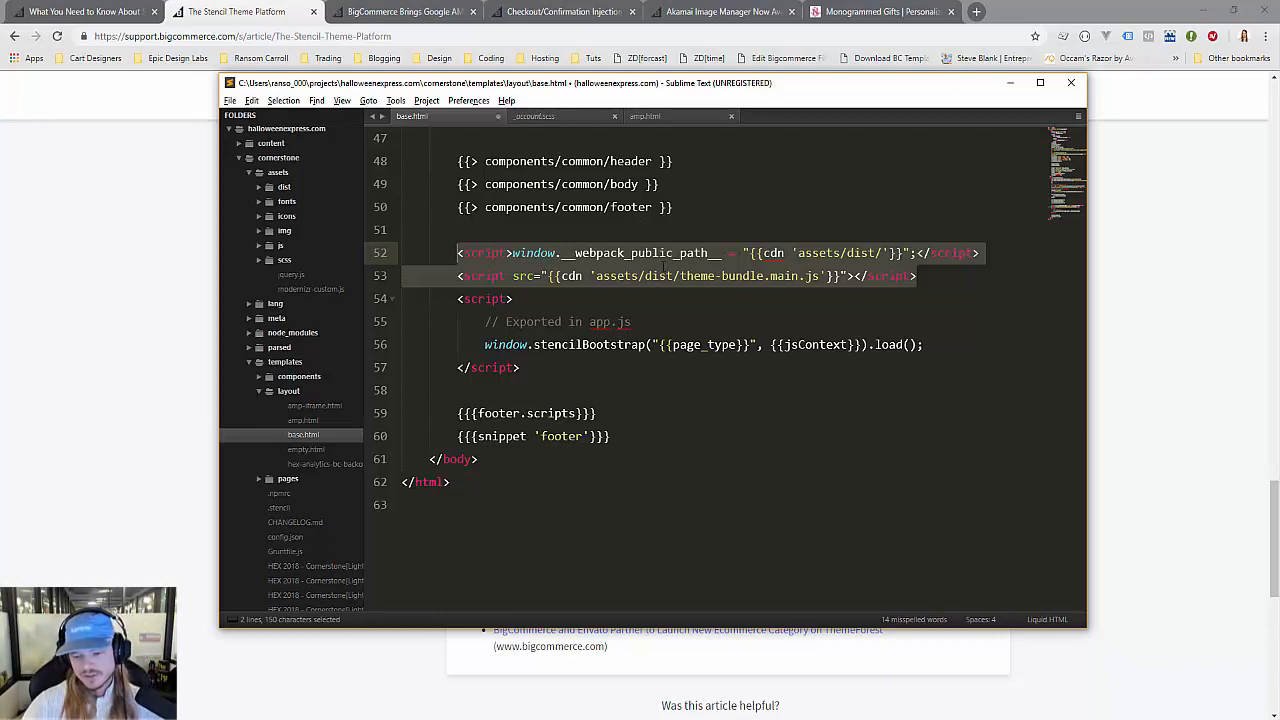
{"action": "left_click", "coordinate": [456, 252]}
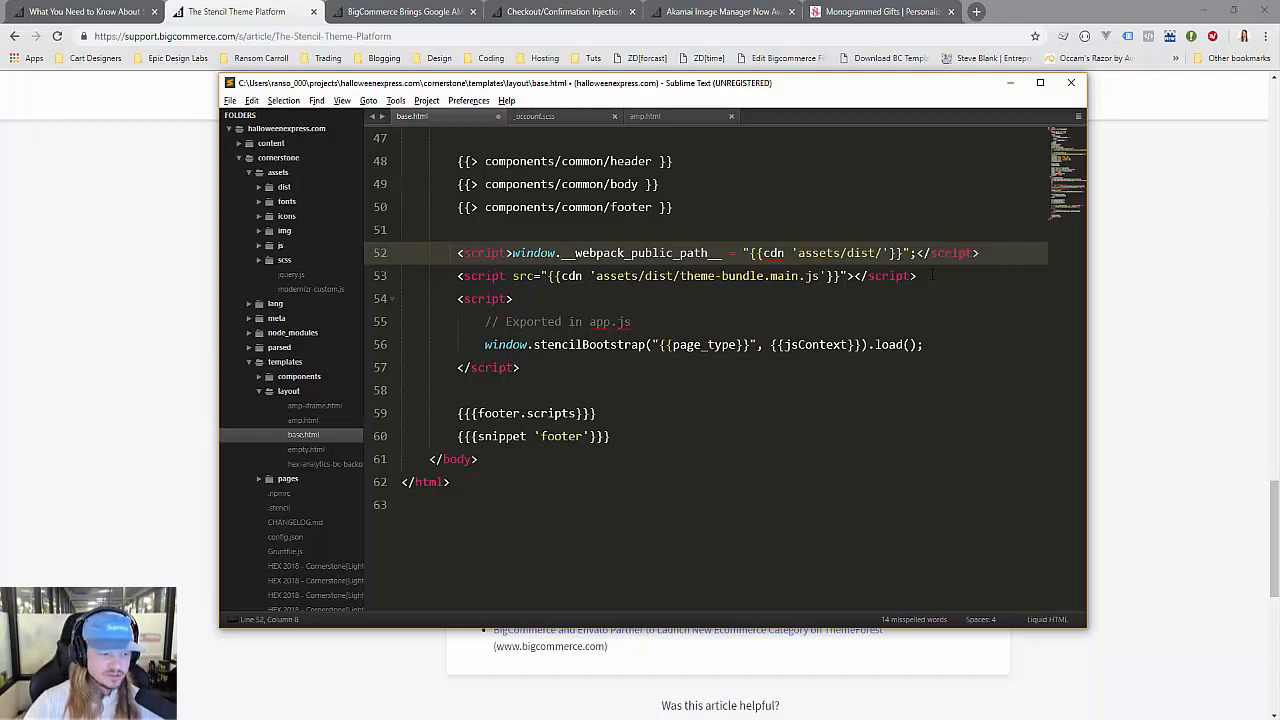
{"action": "mouse_move", "coordinate": [399, 259]}
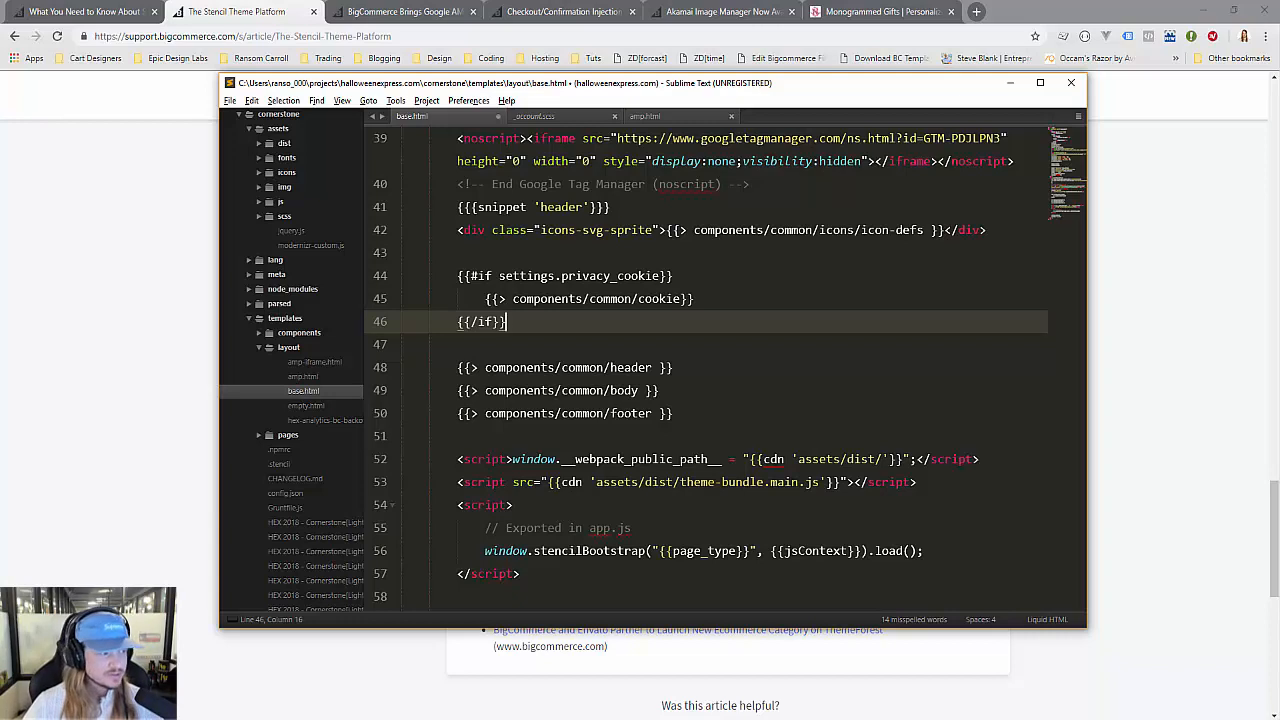
{"action": "mouse_move", "coordinate": [363, 190]}
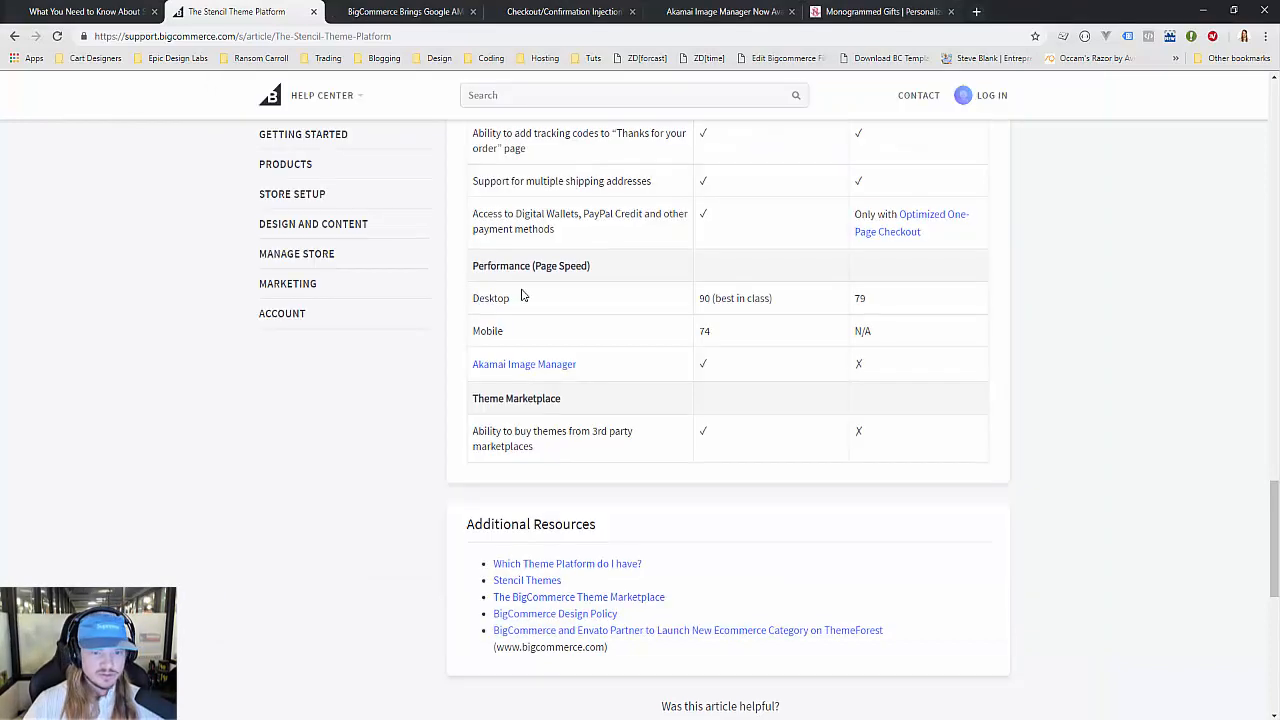
- Scroll the Help Center article, then switch to the AMP blog post and scroll its introduction
{"action": "scroll", "scroll_direction": "up", "scroll_amount": 3}
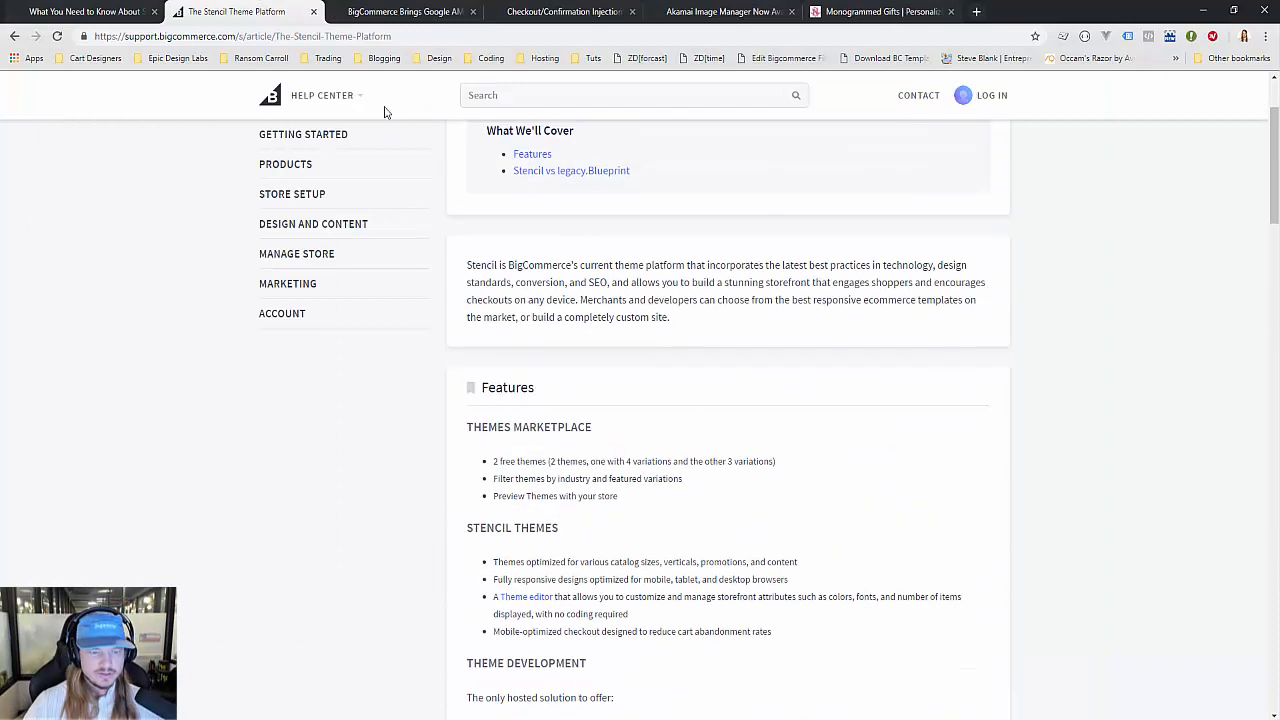
{"action": "left_click", "coordinate": [405, 11]}
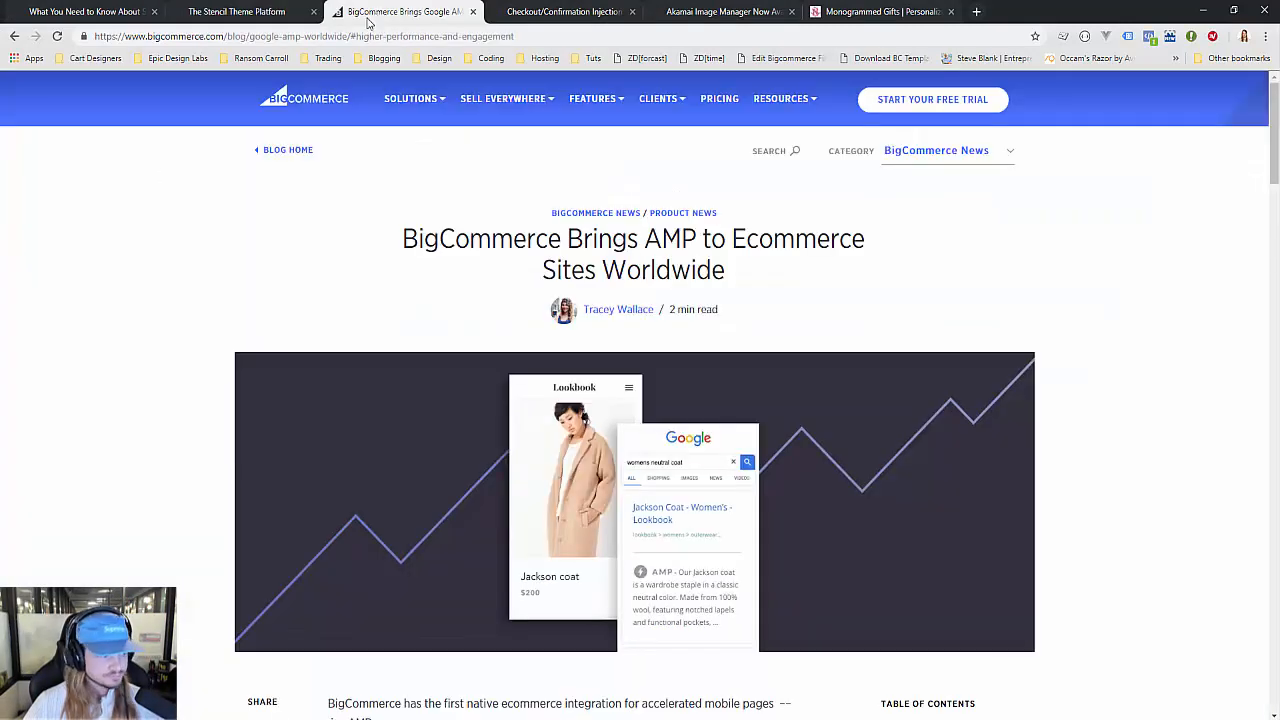
{"action": "mouse_move", "coordinate": [128, 264]}
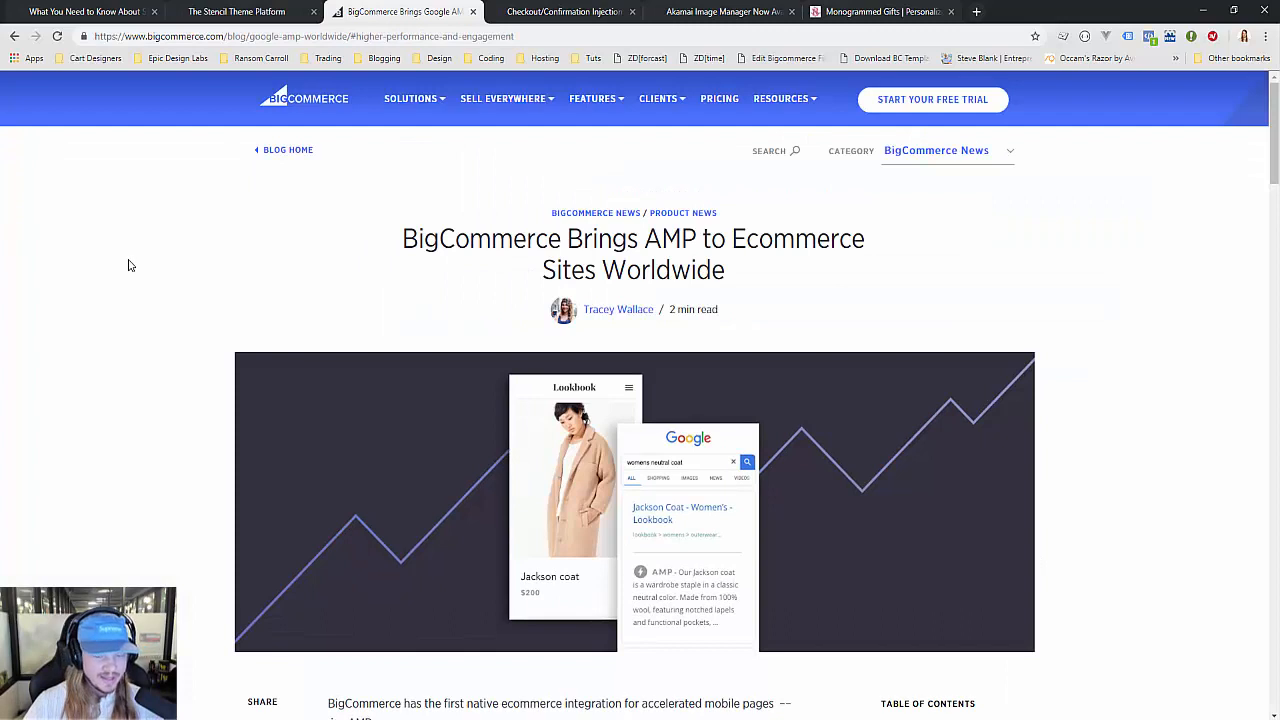
{"action": "scroll", "scroll_direction": "down", "scroll_amount": 3}
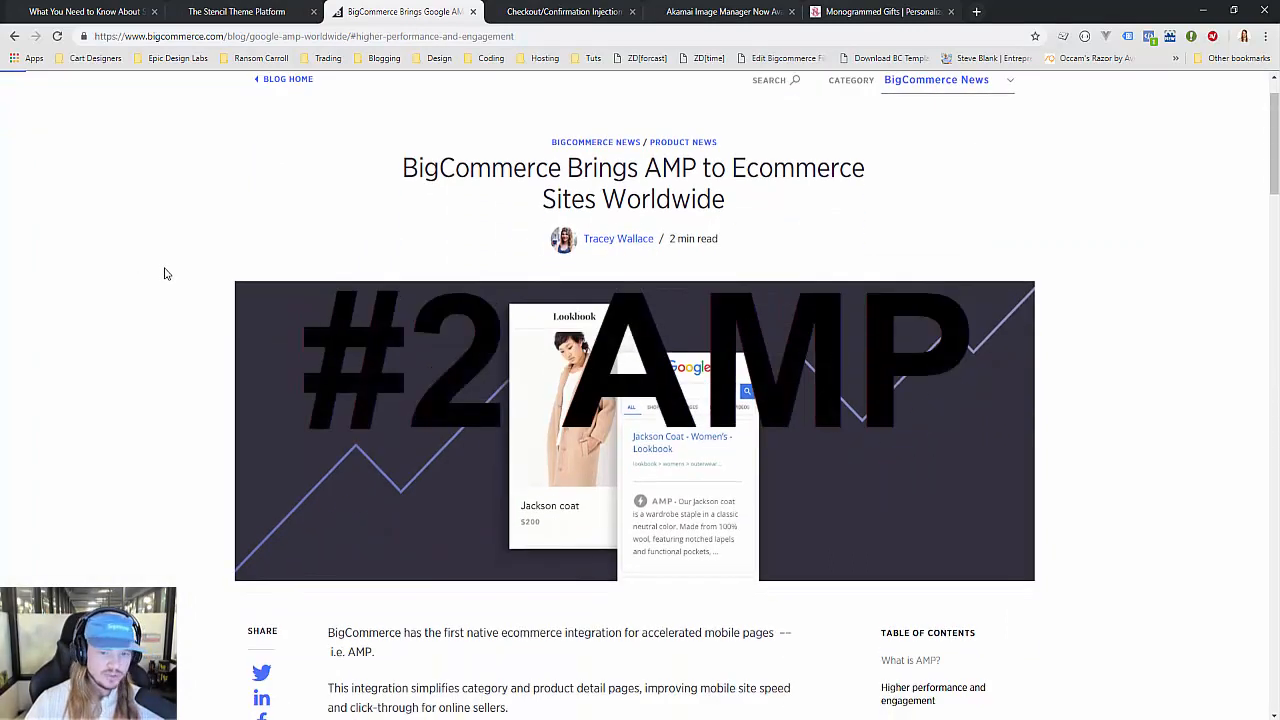
{"action": "scroll", "scroll_direction": "down", "scroll_amount": 3}
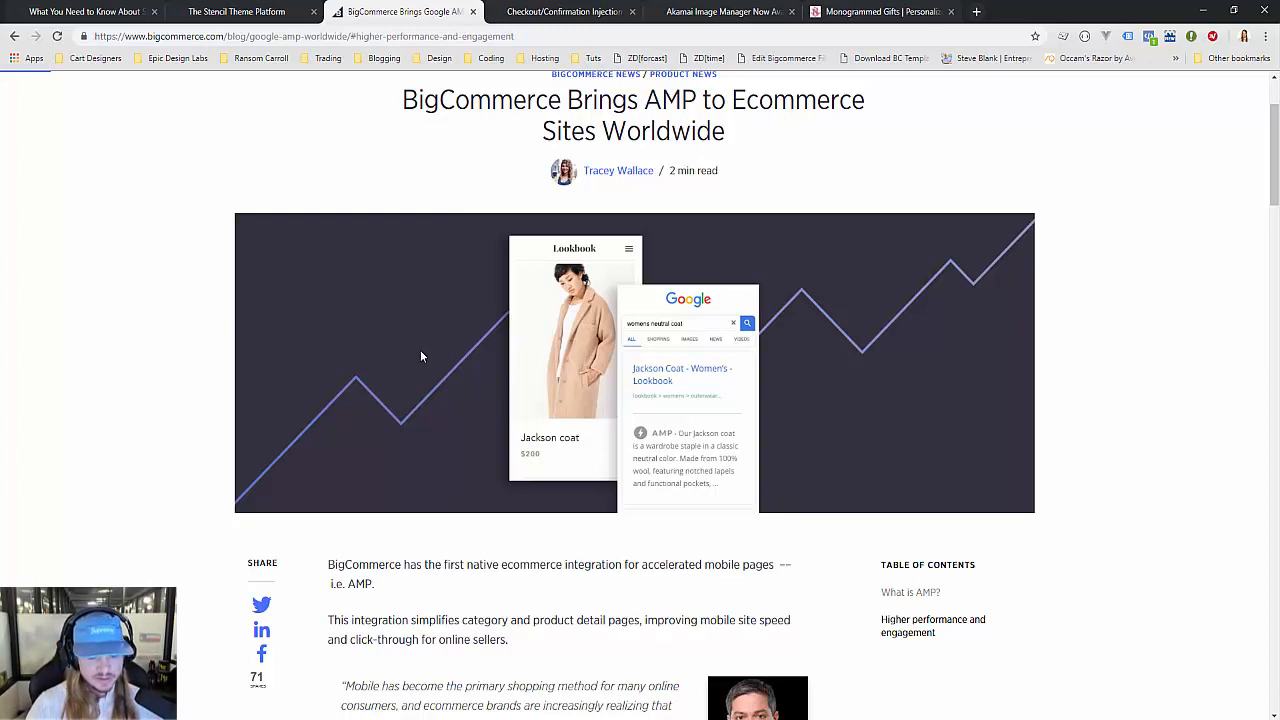
{"action": "mouse_move", "coordinate": [423, 324]}
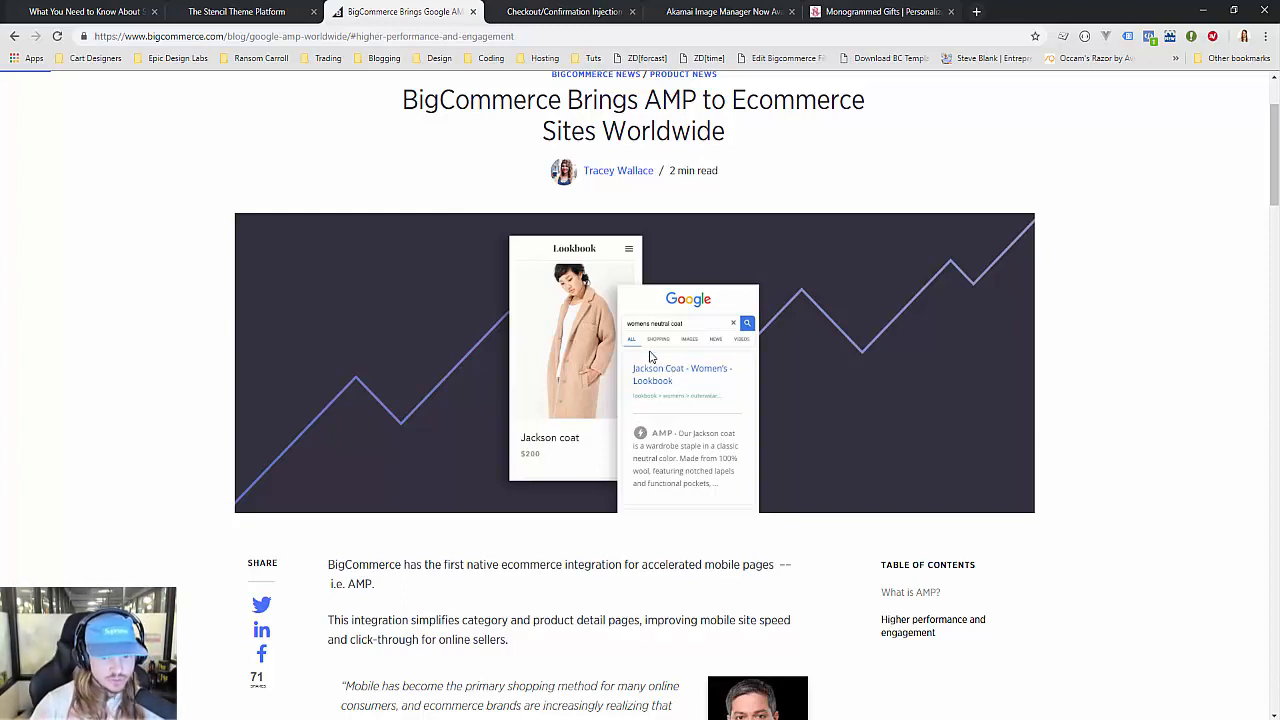
{"action": "scroll", "scroll_direction": "down", "scroll_amount": 3}
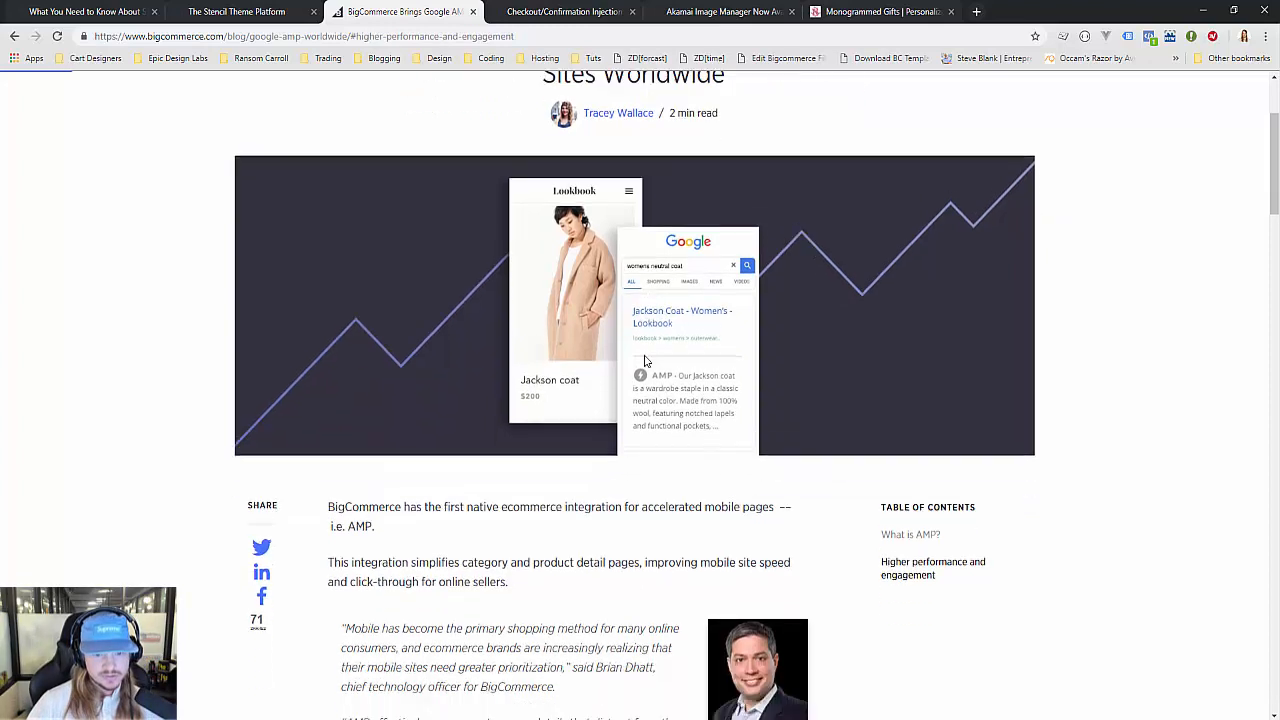
{"action": "scroll", "scroll_direction": "down", "scroll_amount": 3}
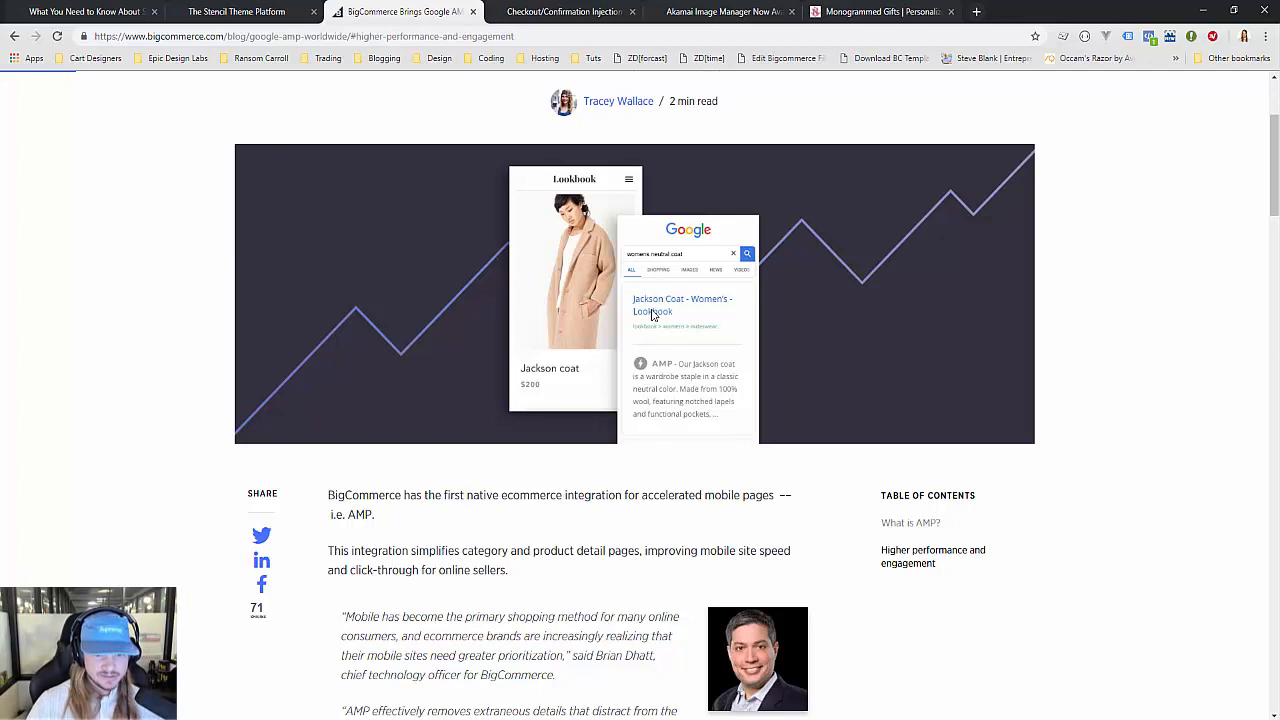
{"action": "mouse_move", "coordinate": [660, 368]}
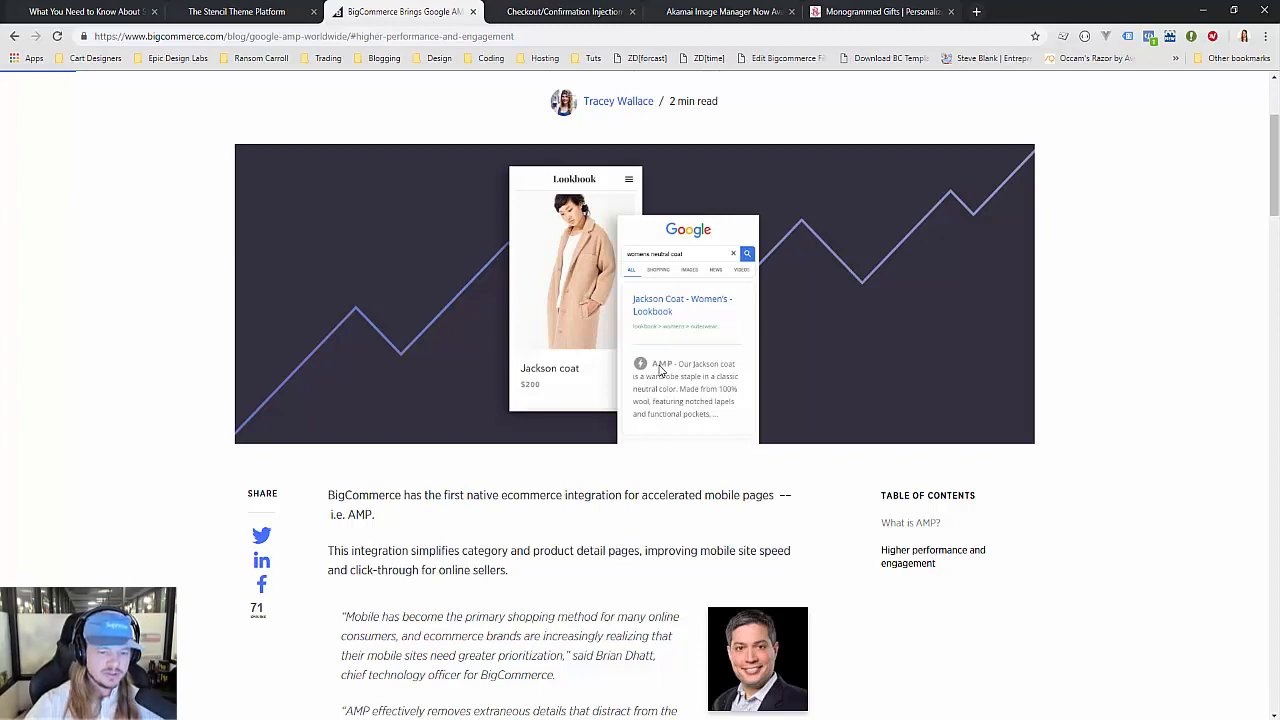
{"action": "mouse_move", "coordinate": [612, 240]}
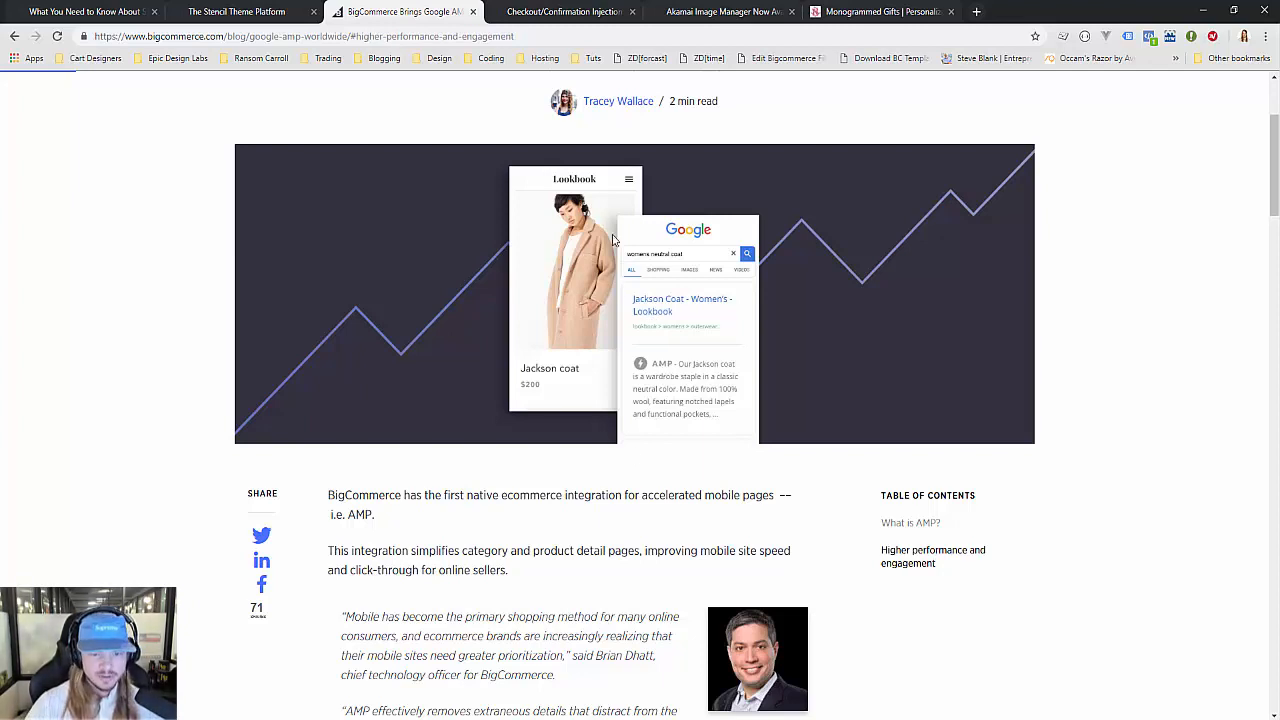
{"action": "mouse_move", "coordinate": [771, 449]}
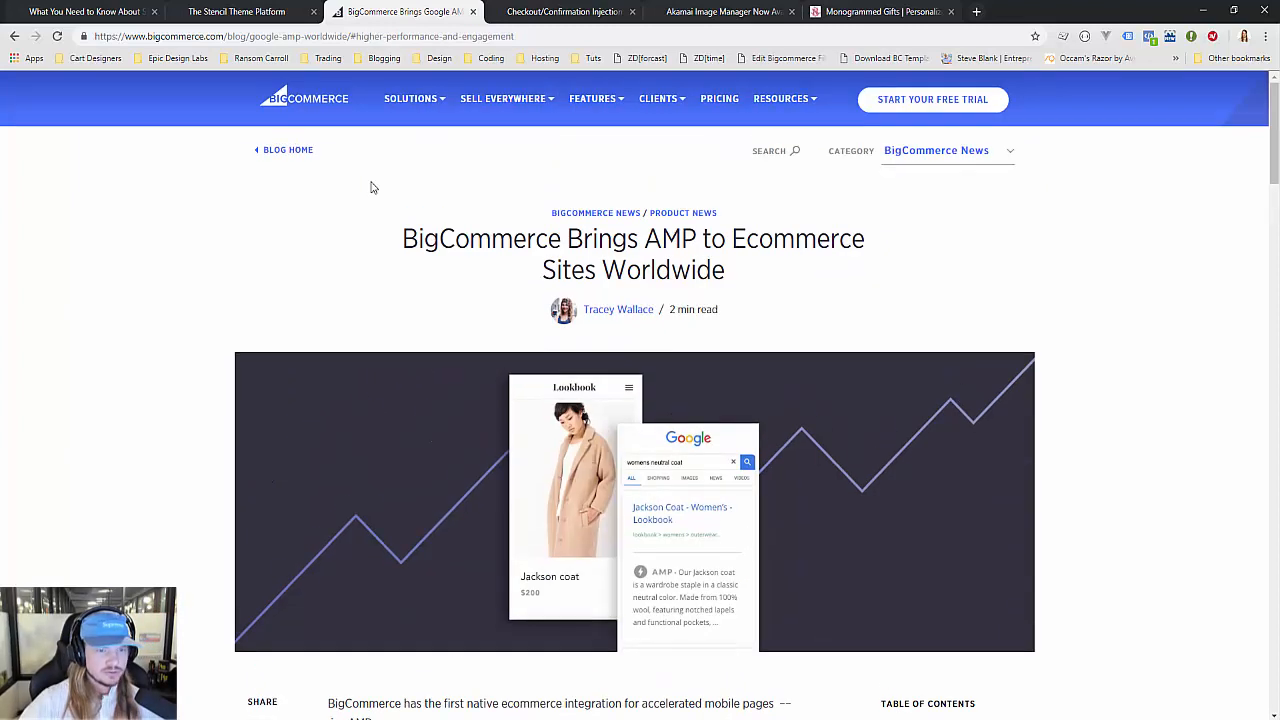
{"action": "scroll", "scroll_direction": "down", "scroll_amount": 3}
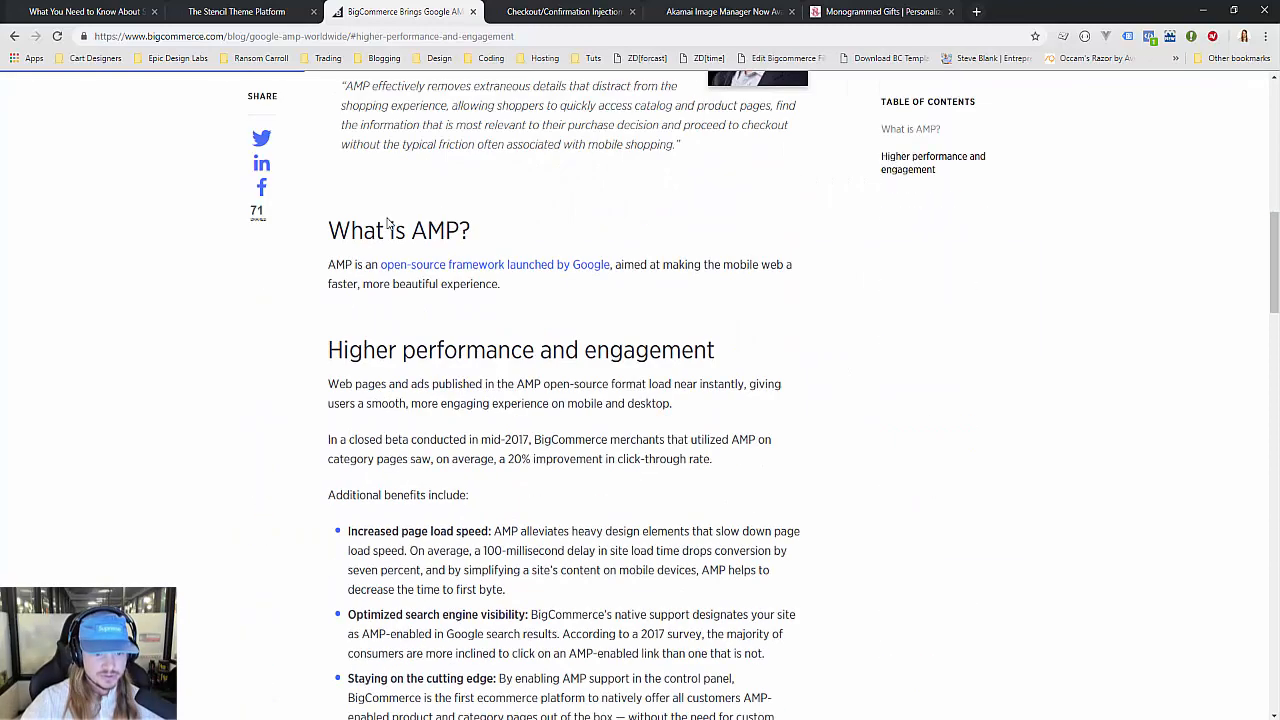
{"action": "scroll", "scroll_direction": "down", "scroll_amount": 3}
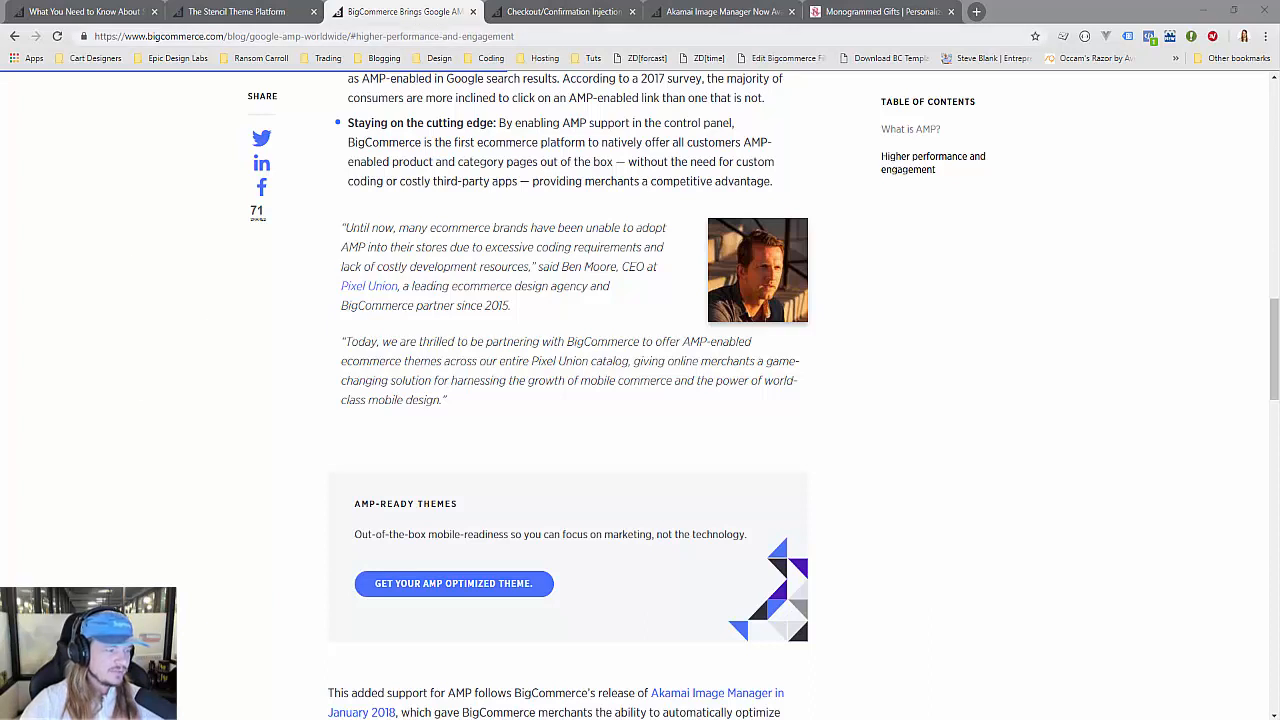
- Switch to the Akamai Image Manager post and scroll to its 'Introducing Akamai Image Manager' section
{"action": "left_click", "coordinate": [725, 11]}
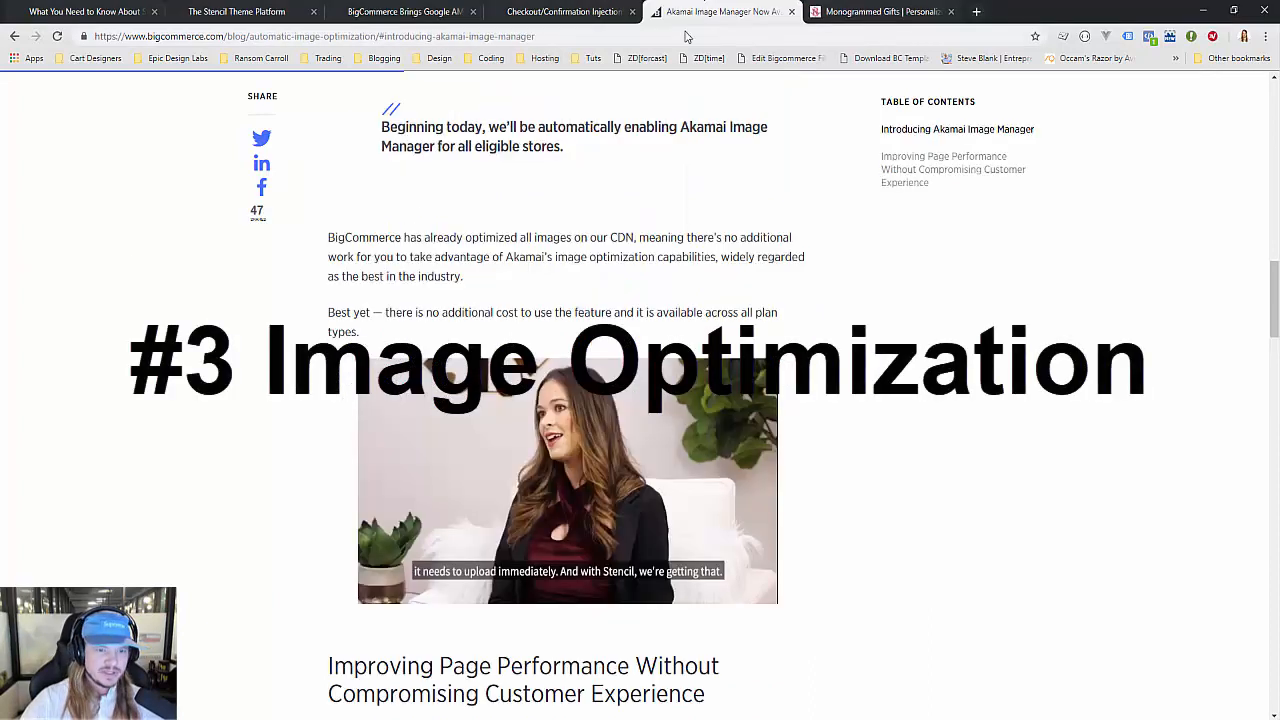
{"action": "scroll", "scroll_direction": "up", "scroll_amount": 3}
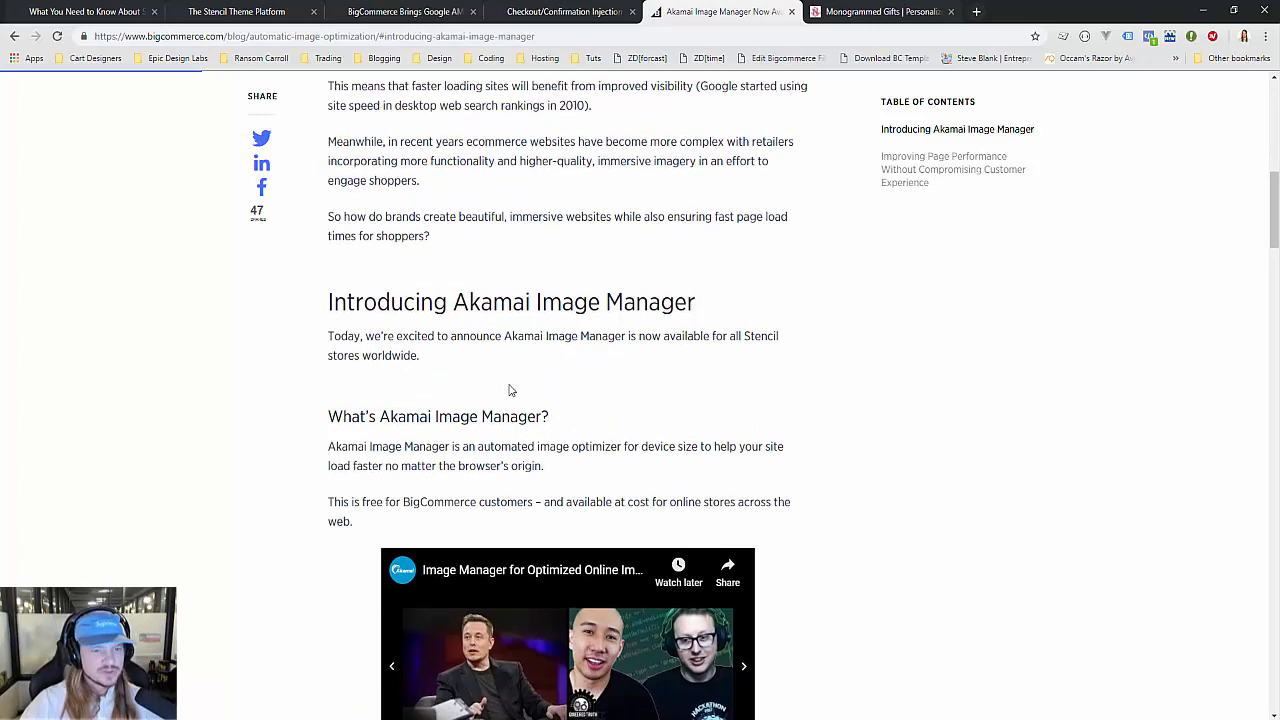
{"action": "scroll", "scroll_direction": "up", "scroll_amount": 3}
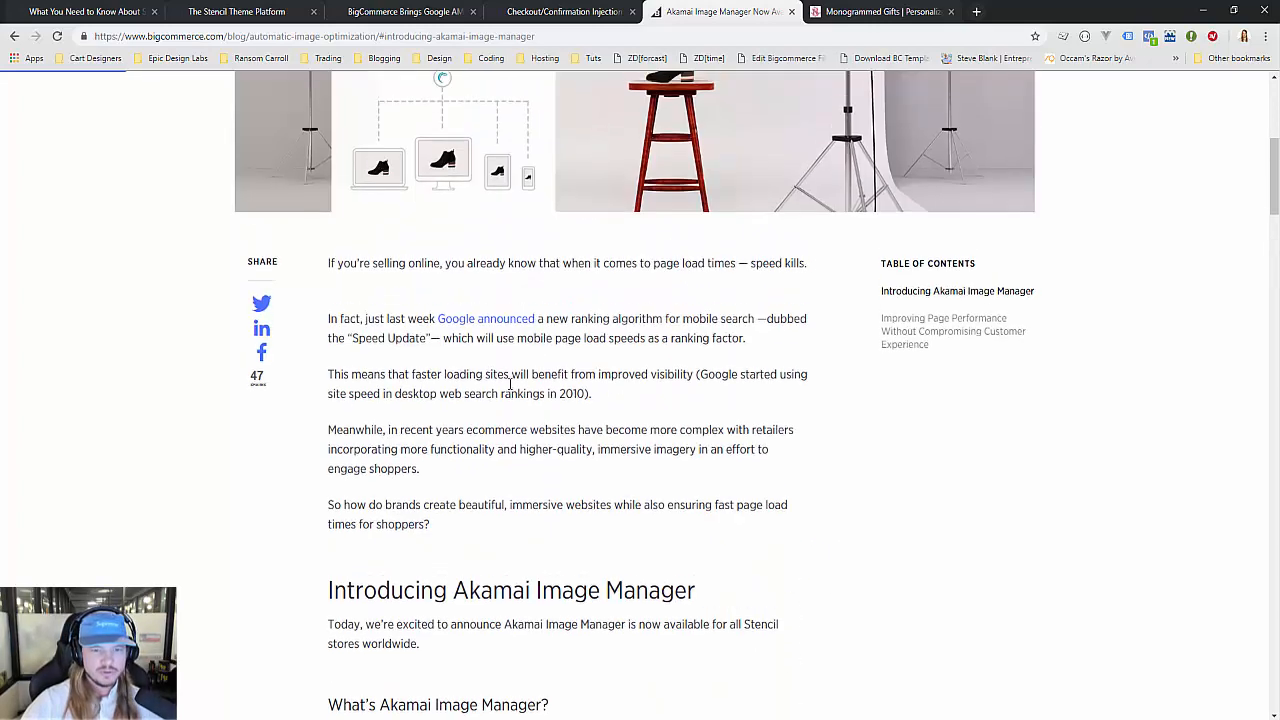
{"action": "scroll", "scroll_direction": "up", "scroll_amount": 3}
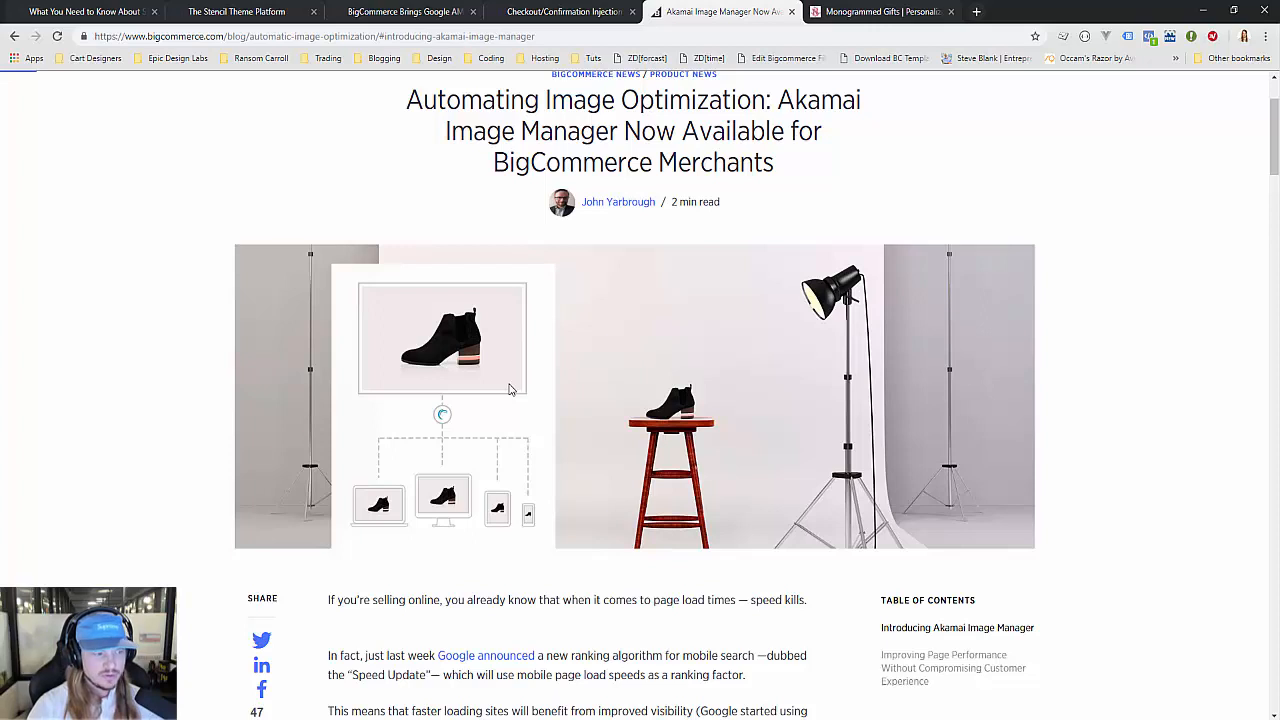
{"action": "mouse_move", "coordinate": [506, 403]}
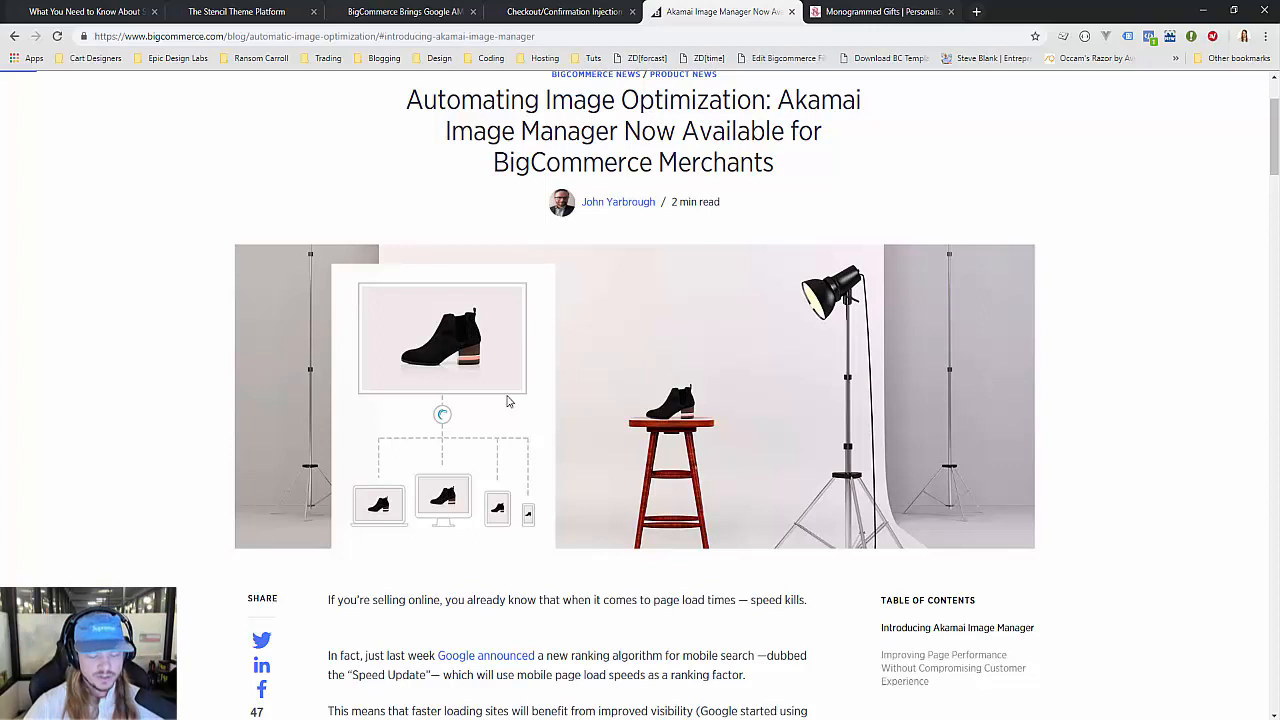
{"action": "scroll", "scroll_direction": "down", "scroll_amount": 3}
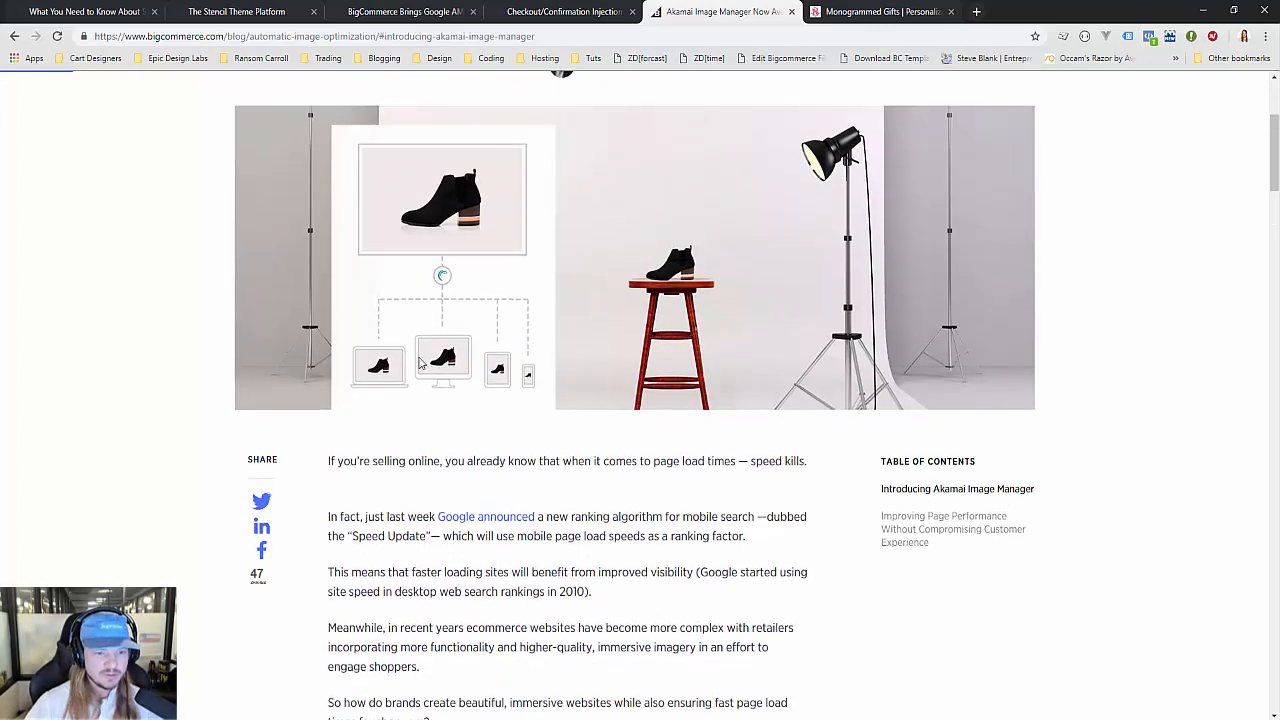
{"action": "mouse_move", "coordinate": [414, 351]}
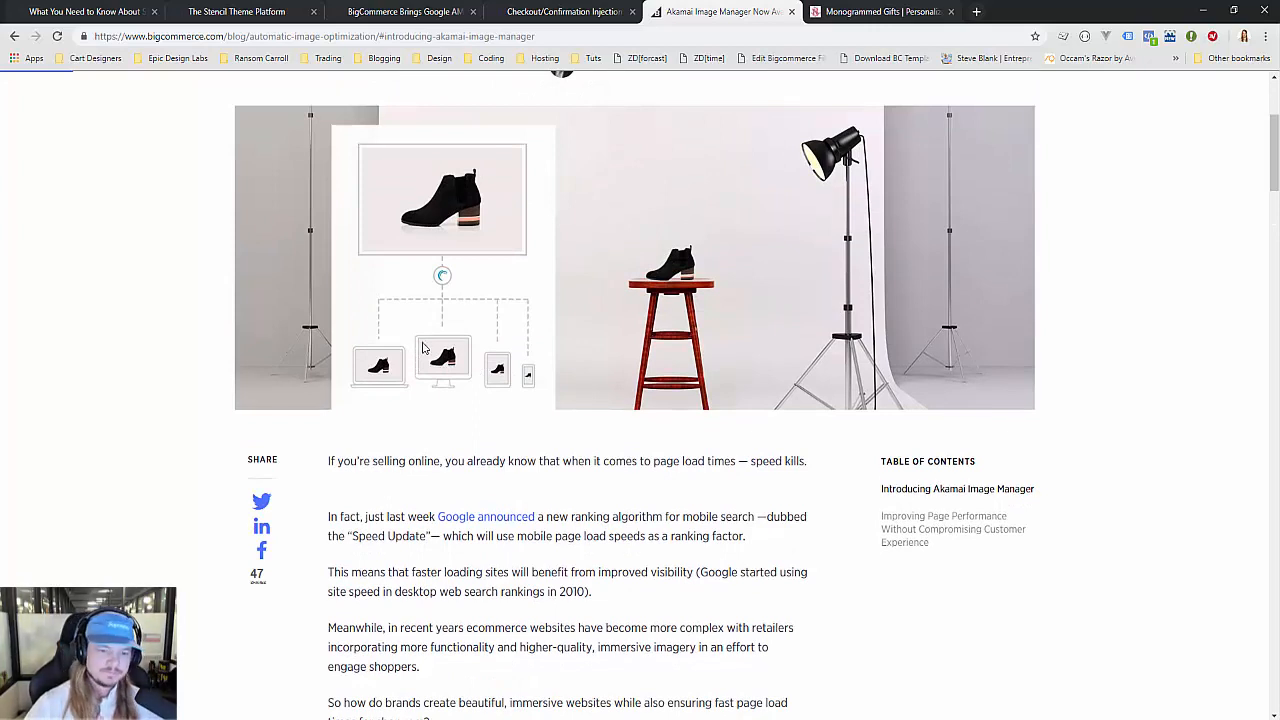
{"action": "scroll", "scroll_direction": "down", "scroll_amount": 3}
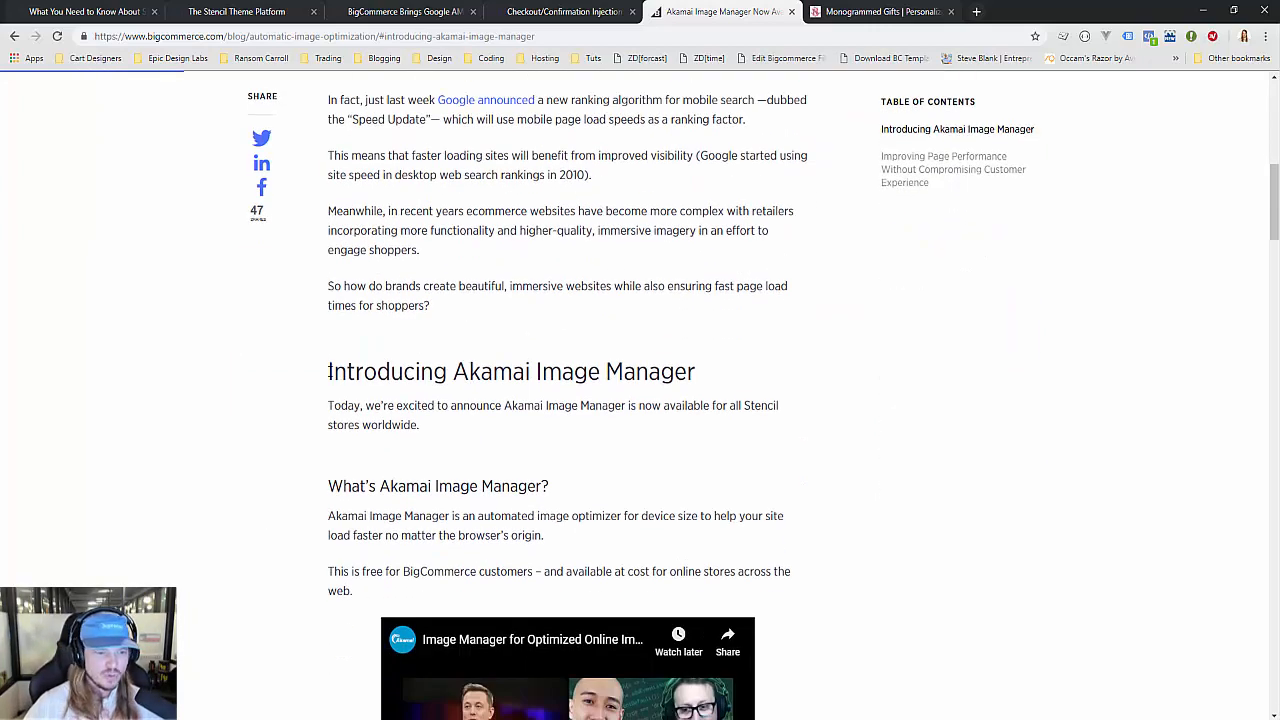
{"action": "scroll", "scroll_direction": "down", "scroll_amount": 3}
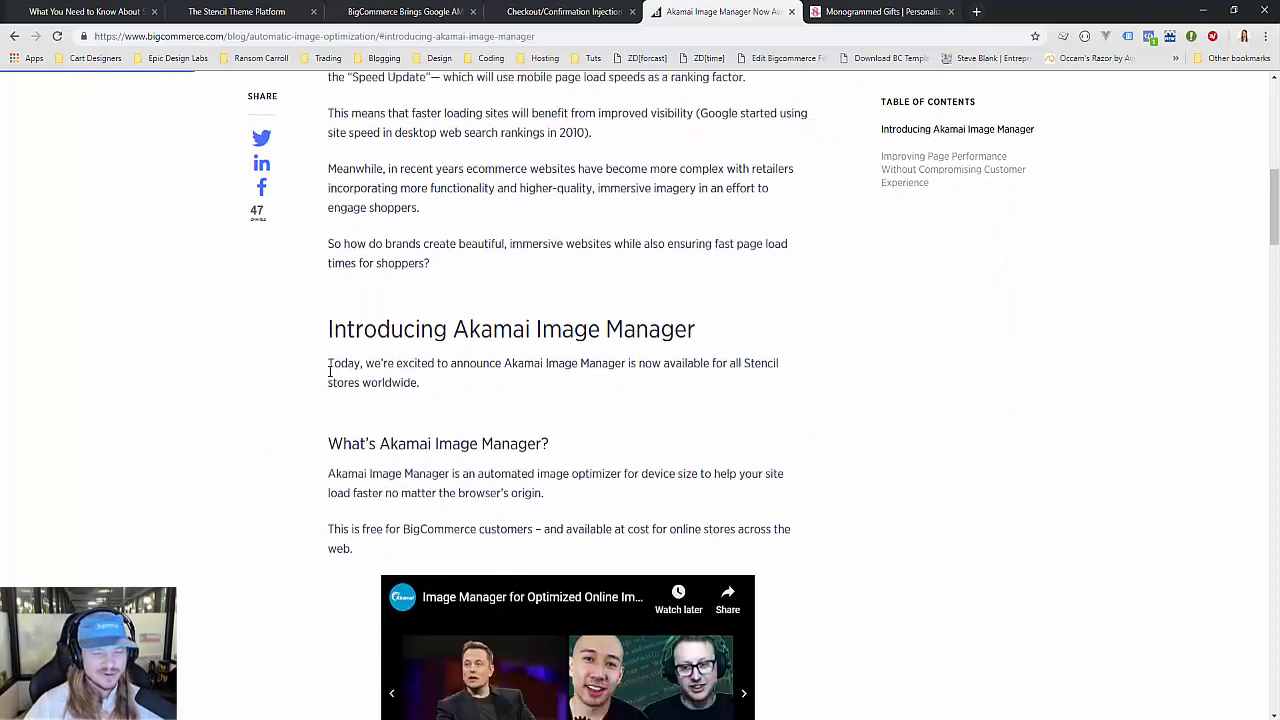
{"action": "scroll", "scroll_direction": "down", "scroll_amount": 3}
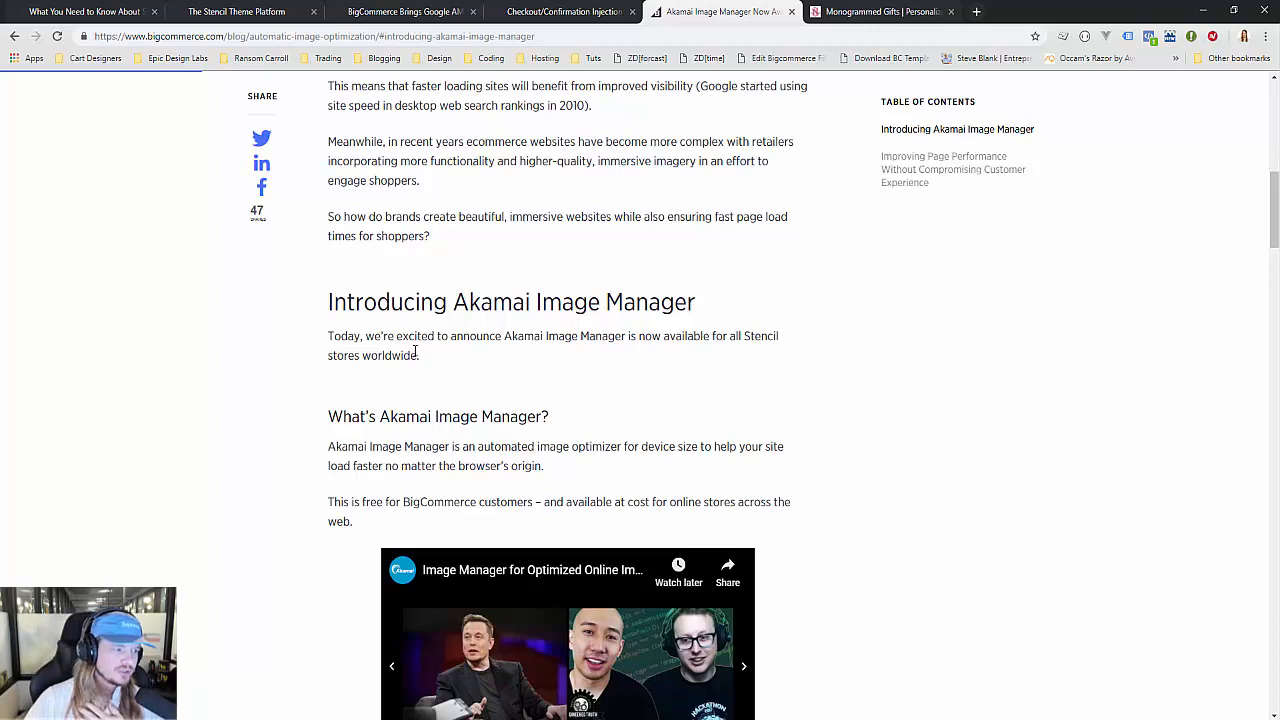
{"action": "scroll", "scroll_direction": "up", "scroll_amount": 3}
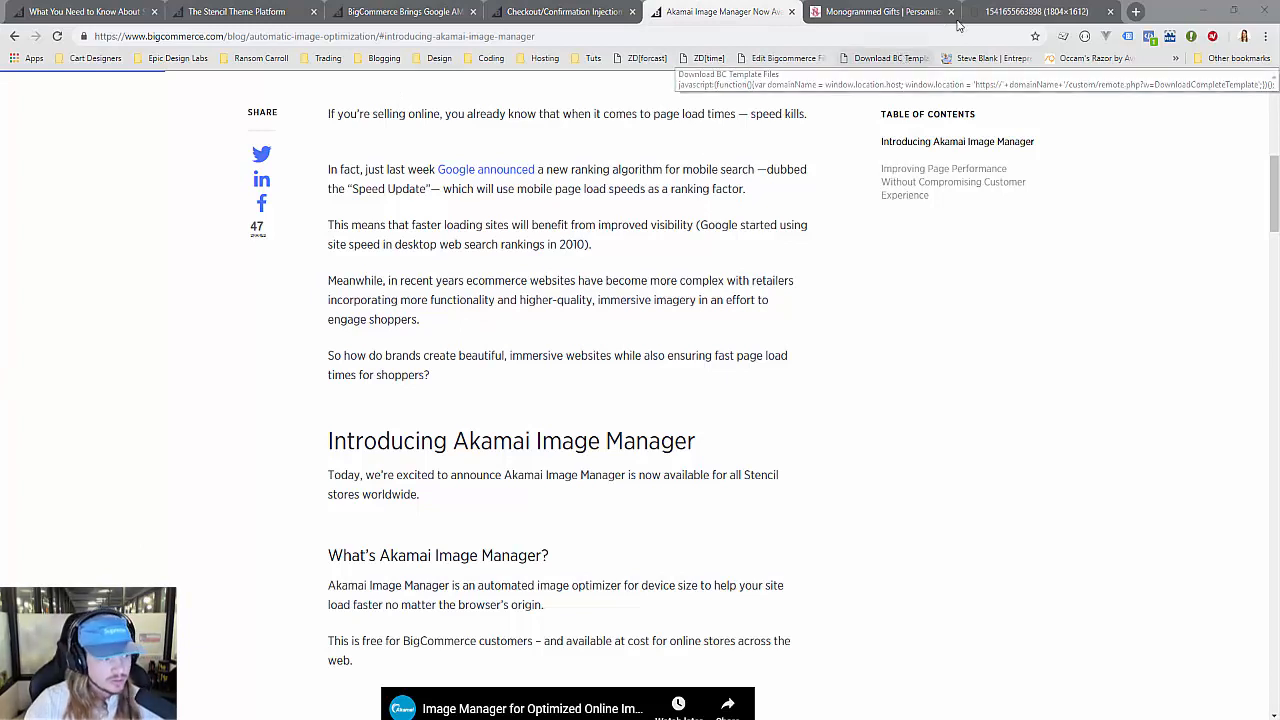
- View the credit card management mockup showing four saved cards and an add-payment option
{"action": "left_click", "coordinate": [1037, 11]}
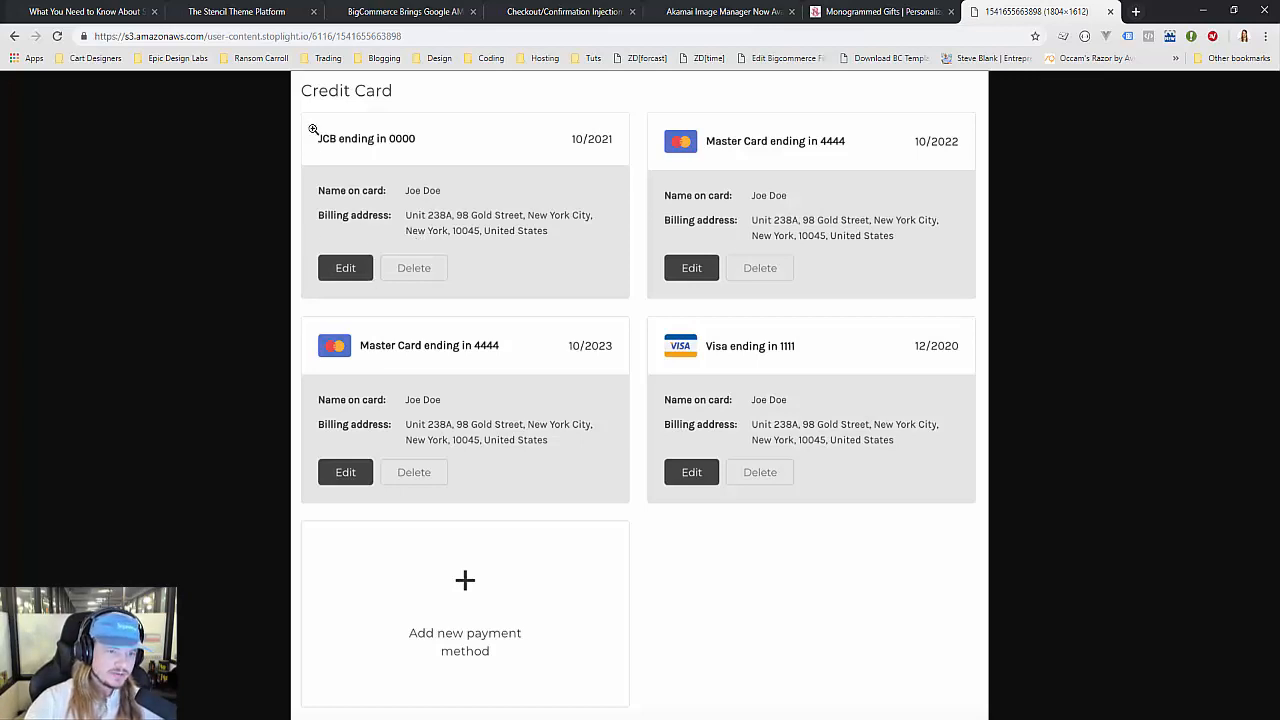
{"action": "mouse_move", "coordinate": [607, 310]}
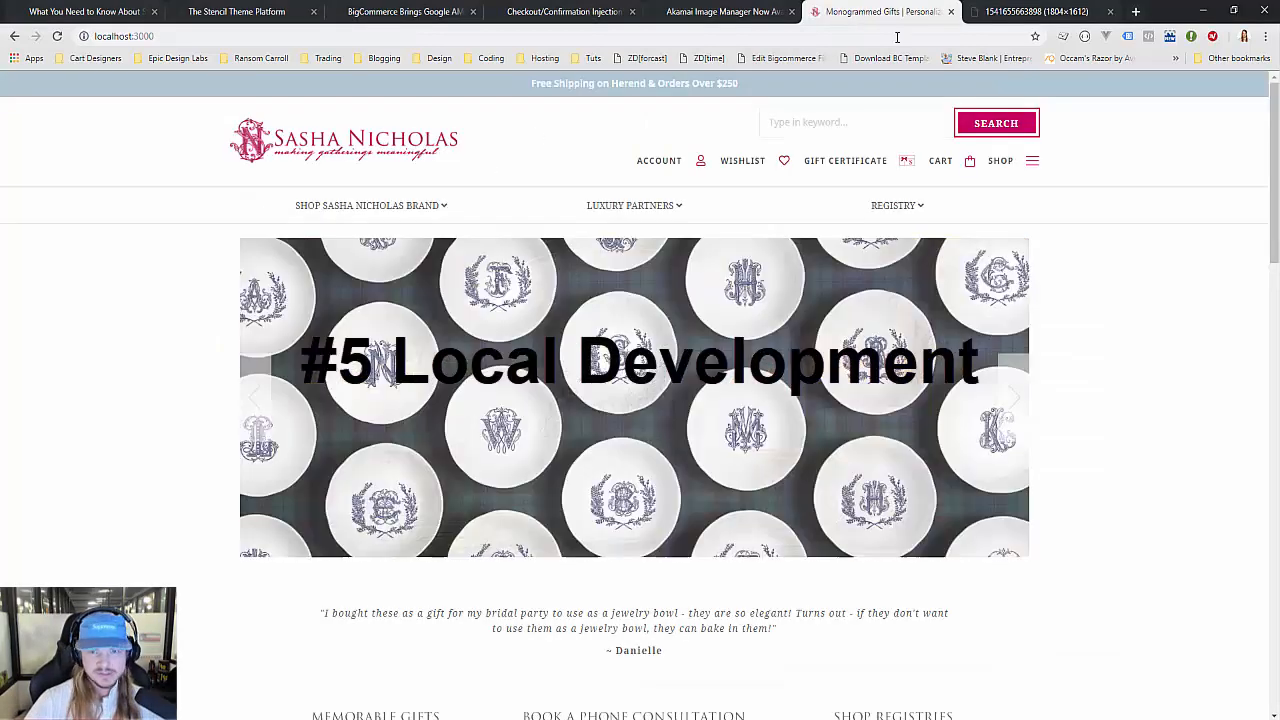
{"action": "left_click", "coordinate": [123, 36]}
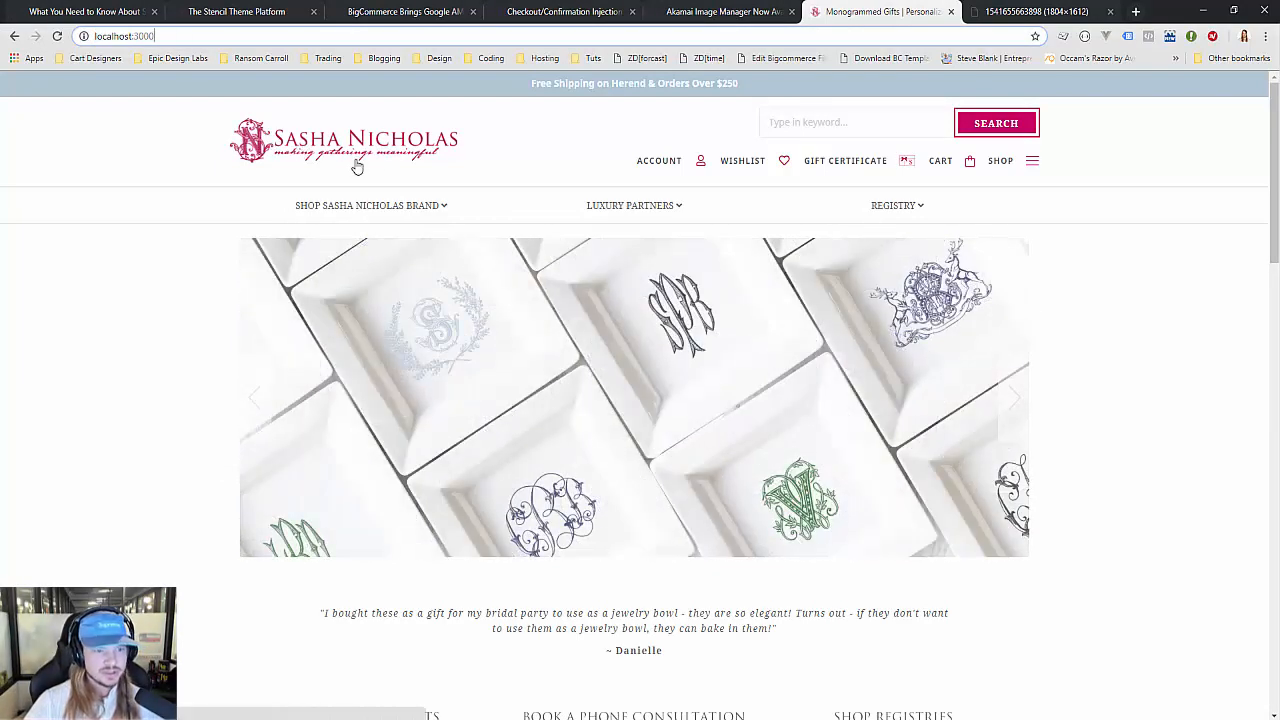
{"action": "mouse_move", "coordinate": [217, 141]}
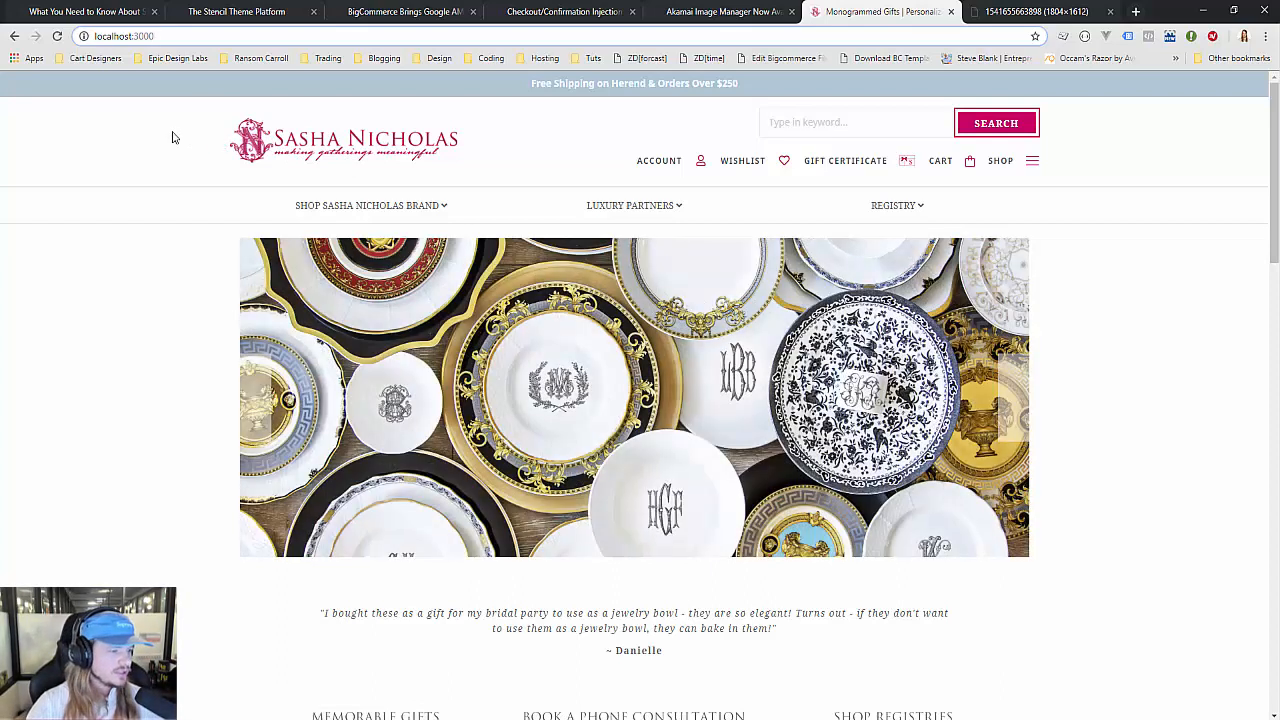
{"action": "mouse_move", "coordinate": [227, 593]}
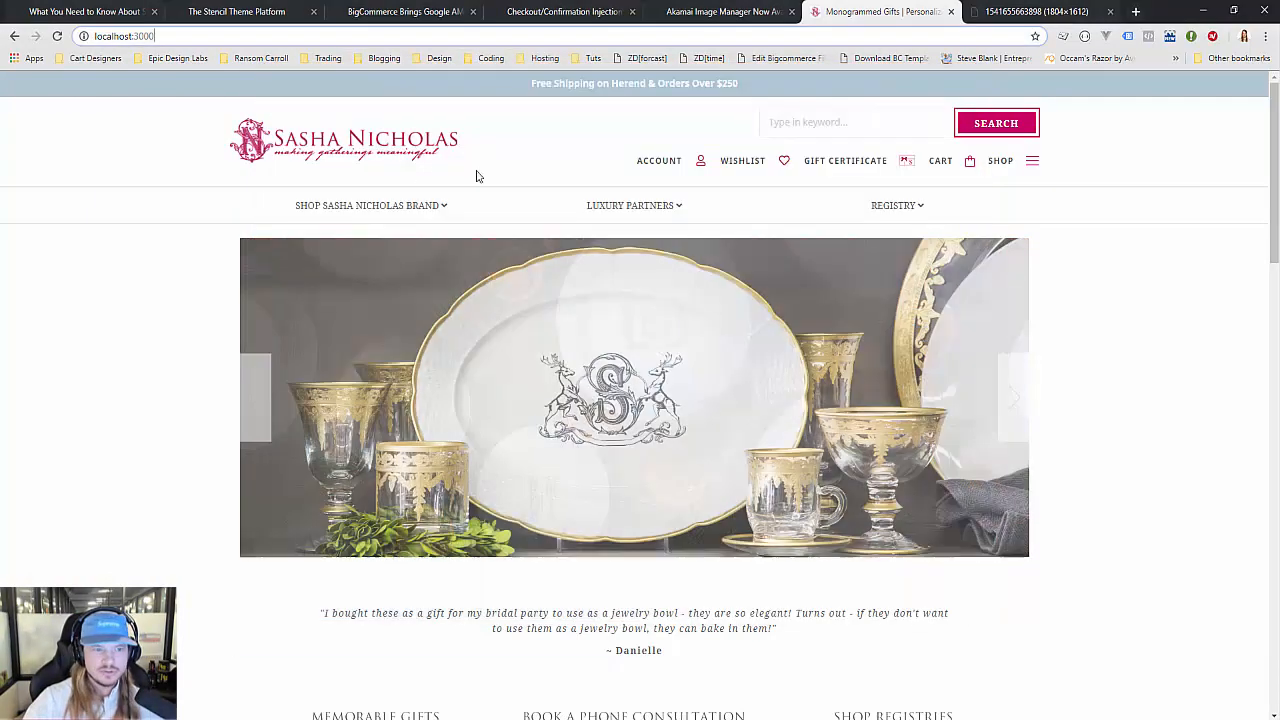
{"action": "left_click", "coordinate": [370, 205]}
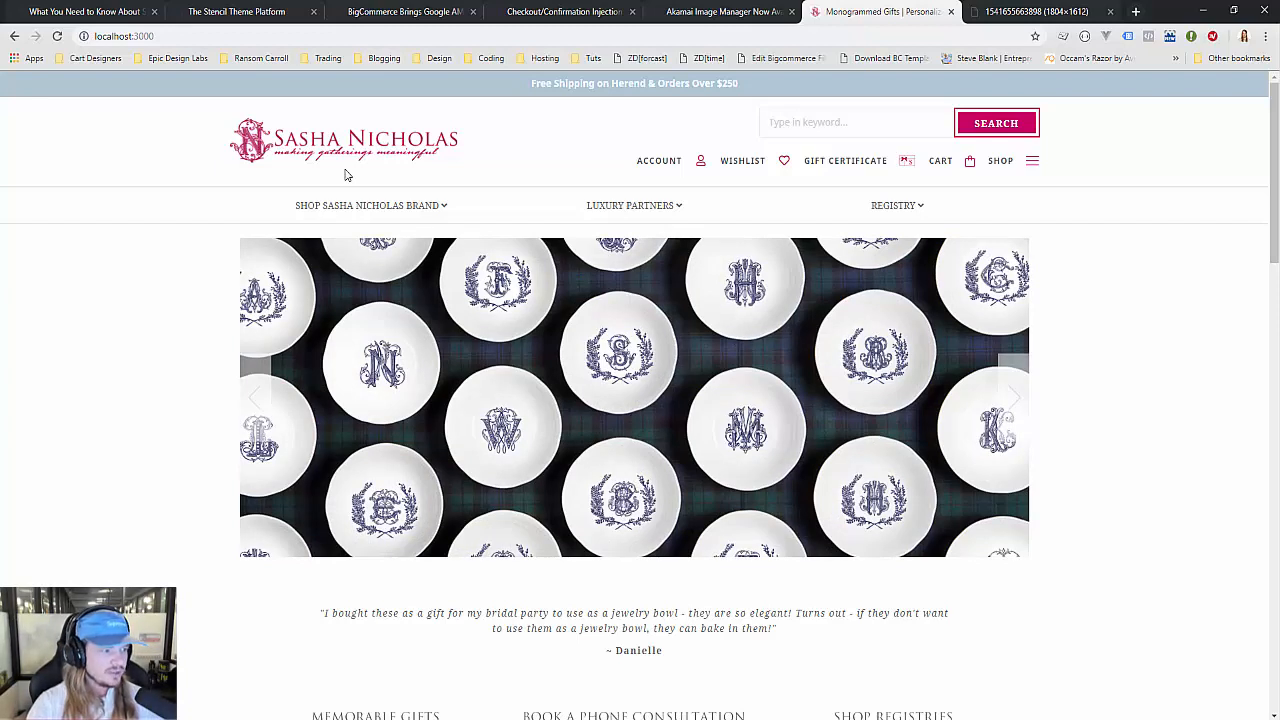
{"action": "mouse_move", "coordinate": [191, 363]}
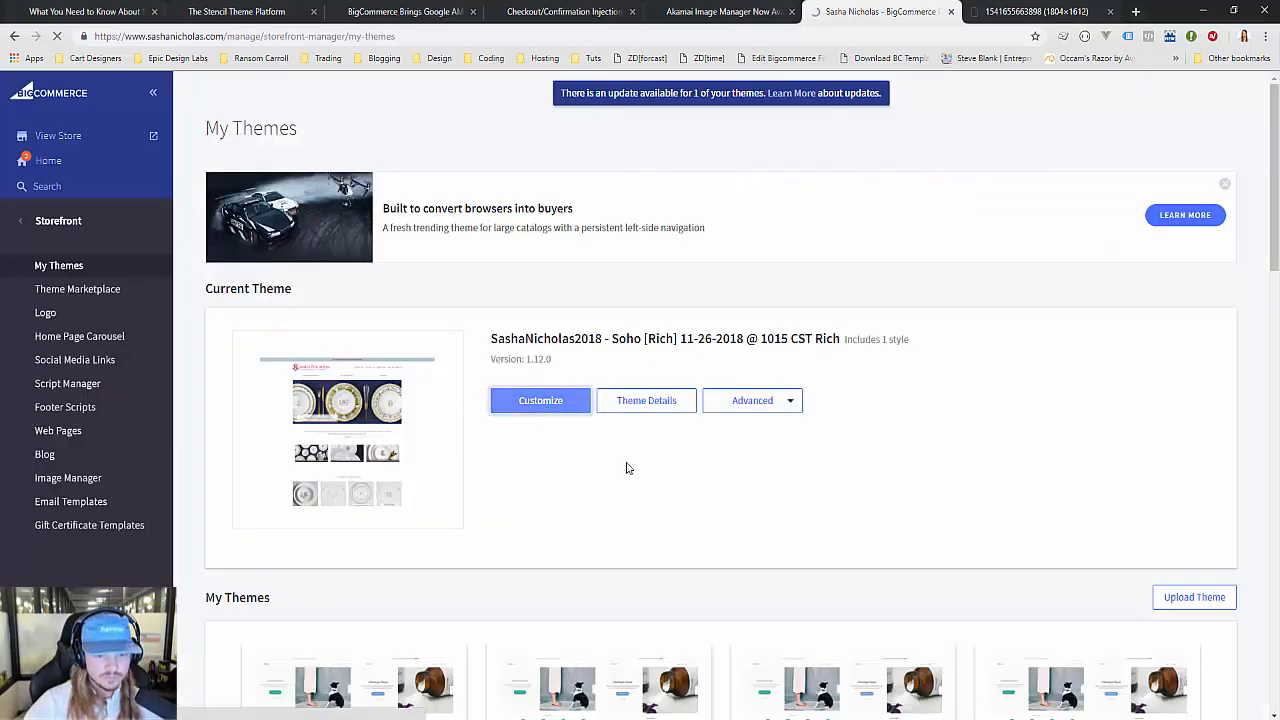
- Customize the active Soho Rich theme and open its Styles, Typography and Home Page settings
{"action": "left_click", "coordinate": [540, 400]}
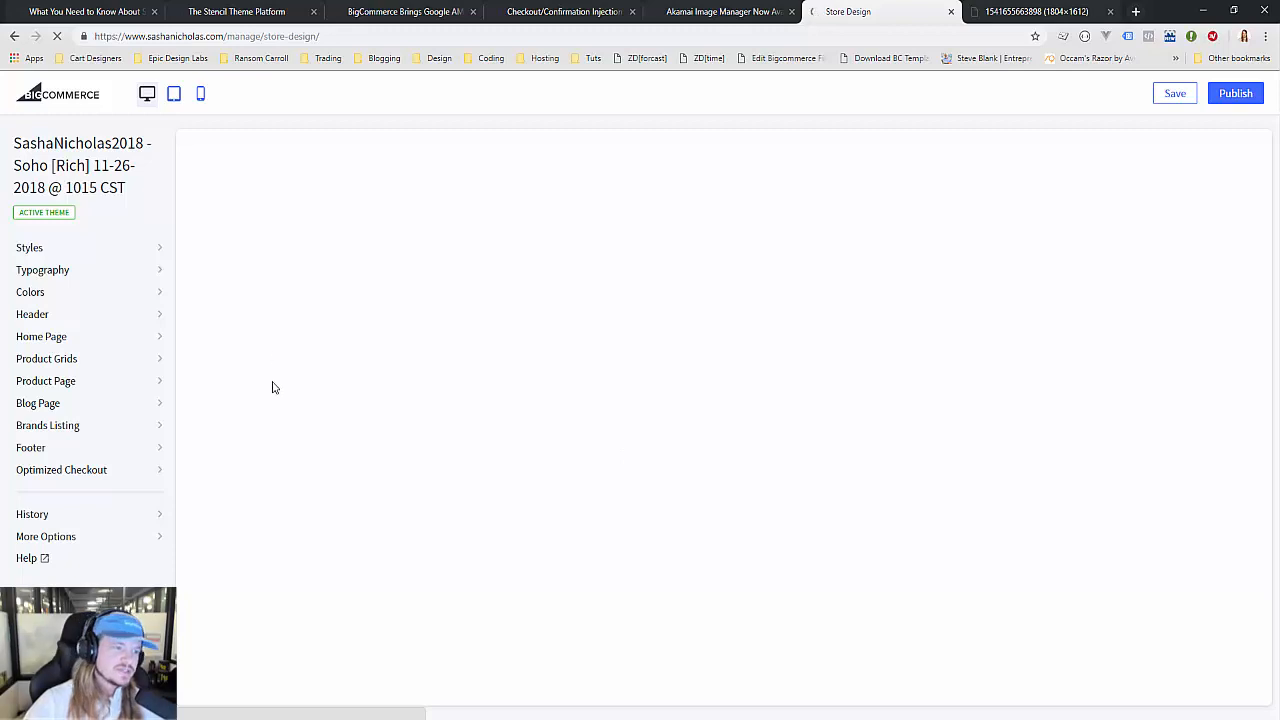
{"action": "mouse_move", "coordinate": [285, 341]}
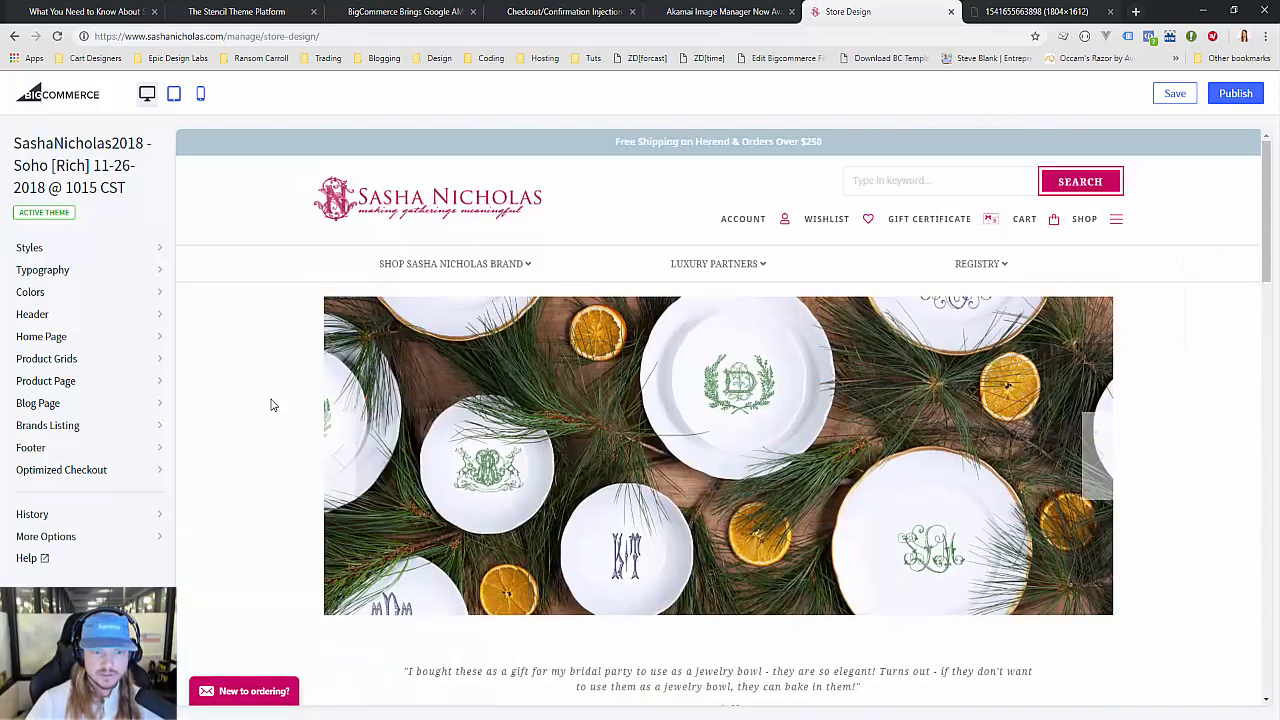
{"action": "left_click", "coordinate": [30, 247]}
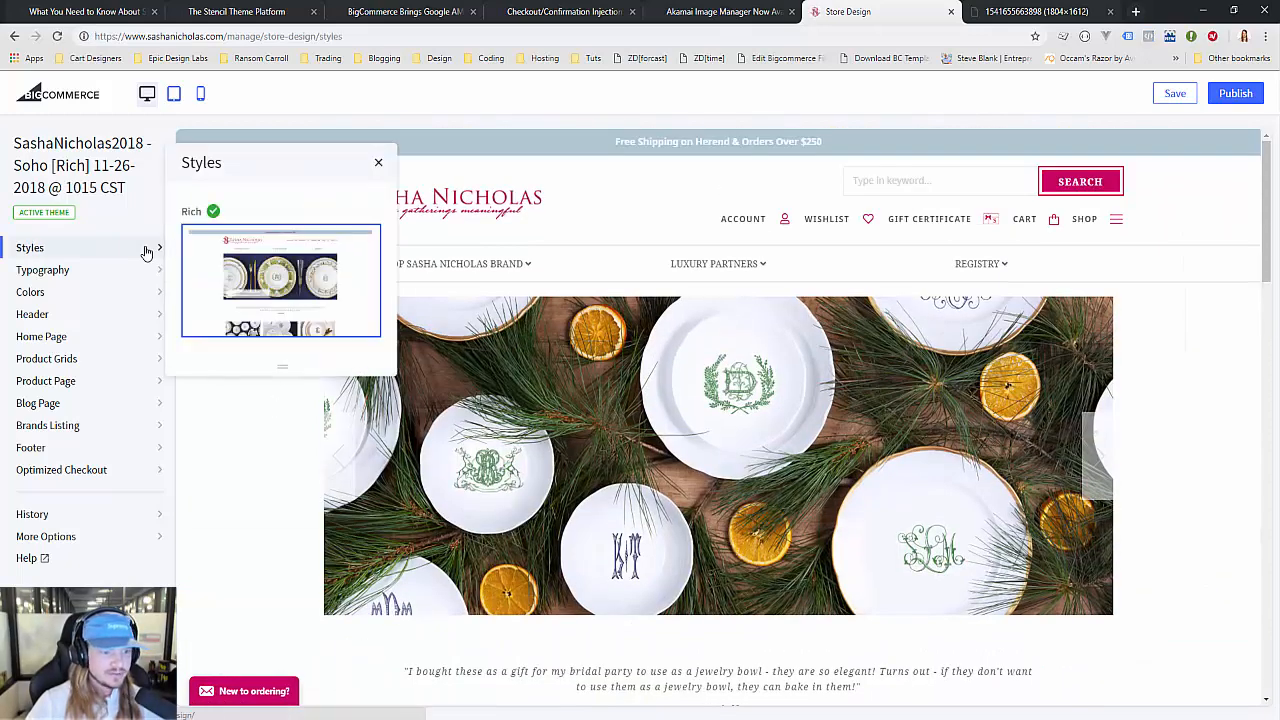
{"action": "left_click", "coordinate": [30, 291]}
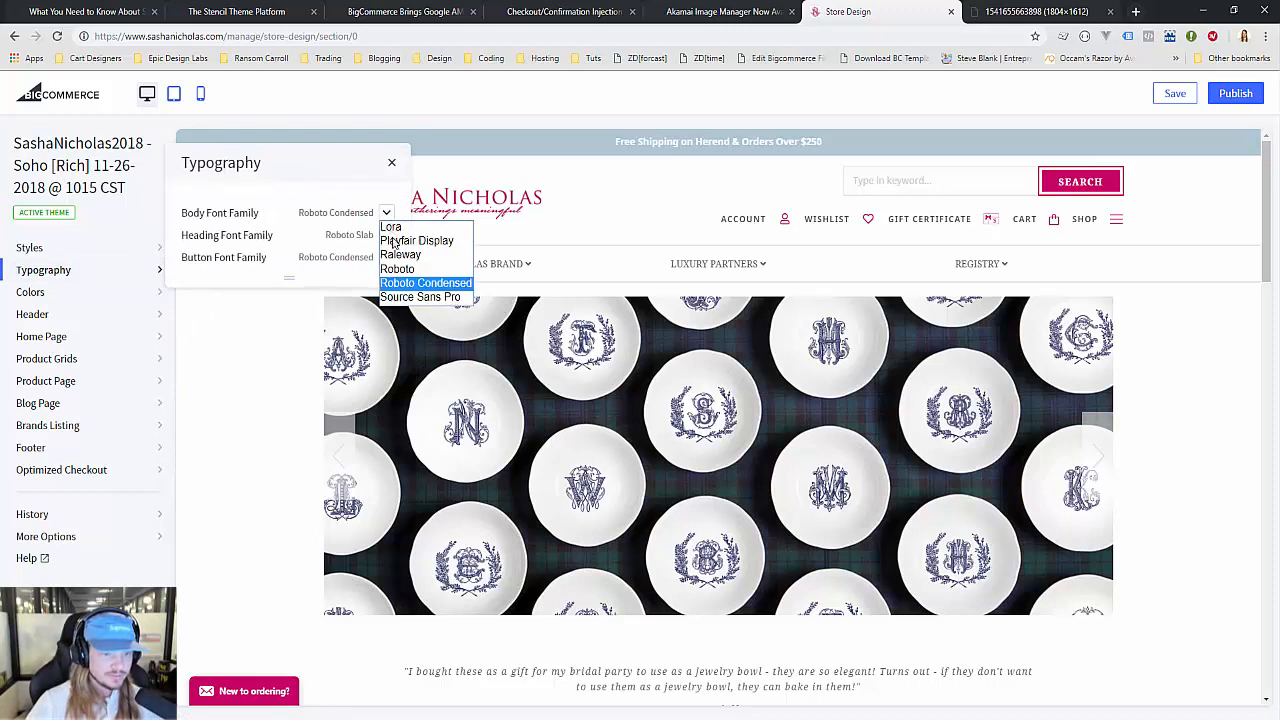
{"action": "mouse_move", "coordinate": [155, 368]}
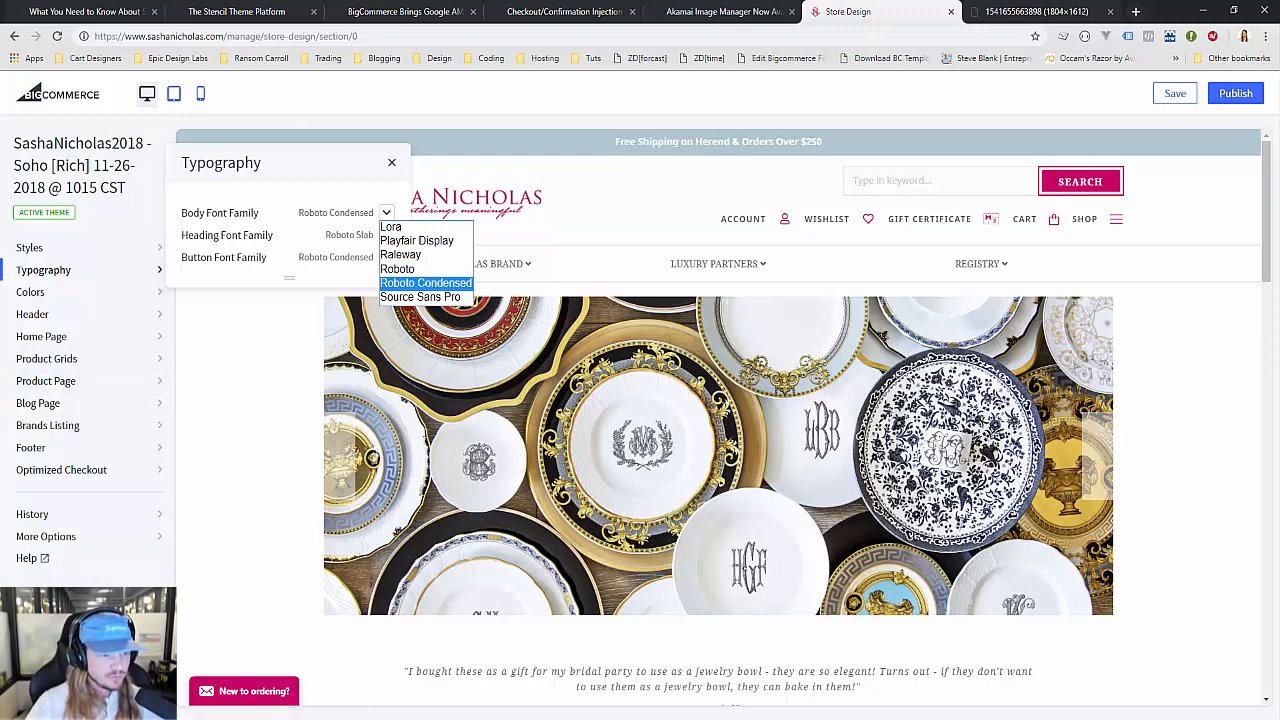
{"action": "left_click", "coordinate": [41, 336]}
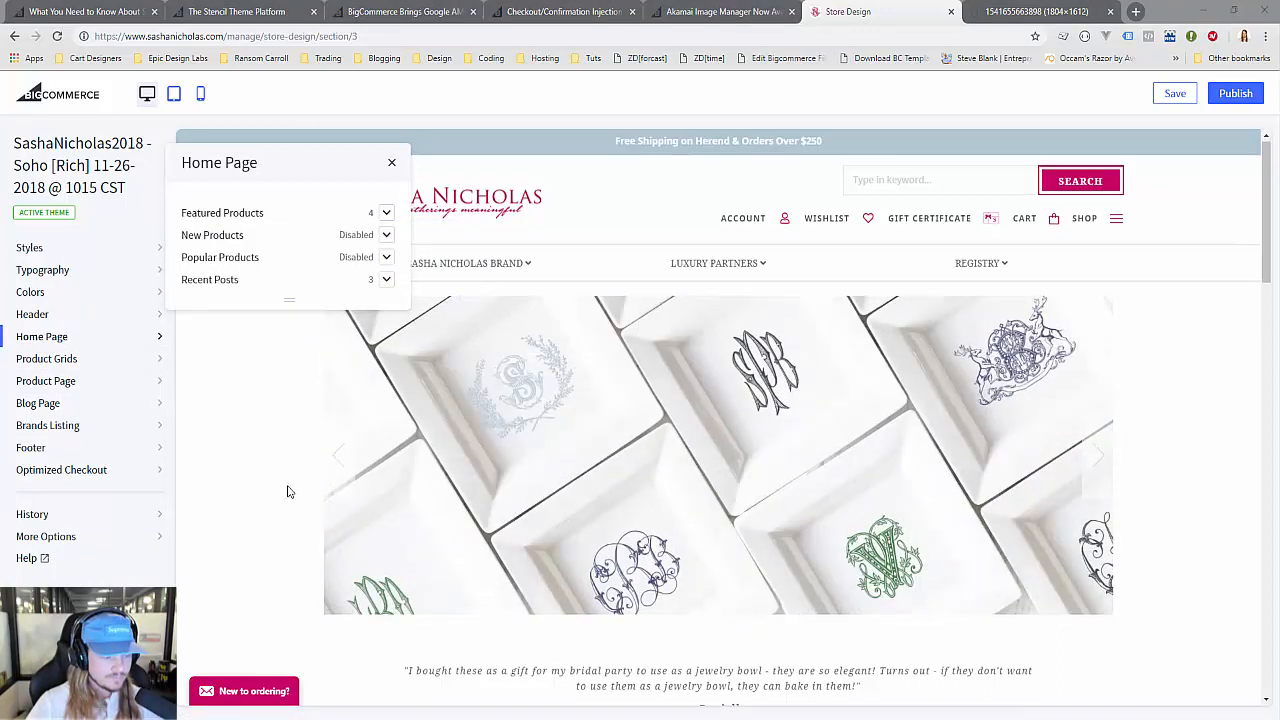
{"action": "scroll", "scroll_direction": "down", "scroll_amount": 3}
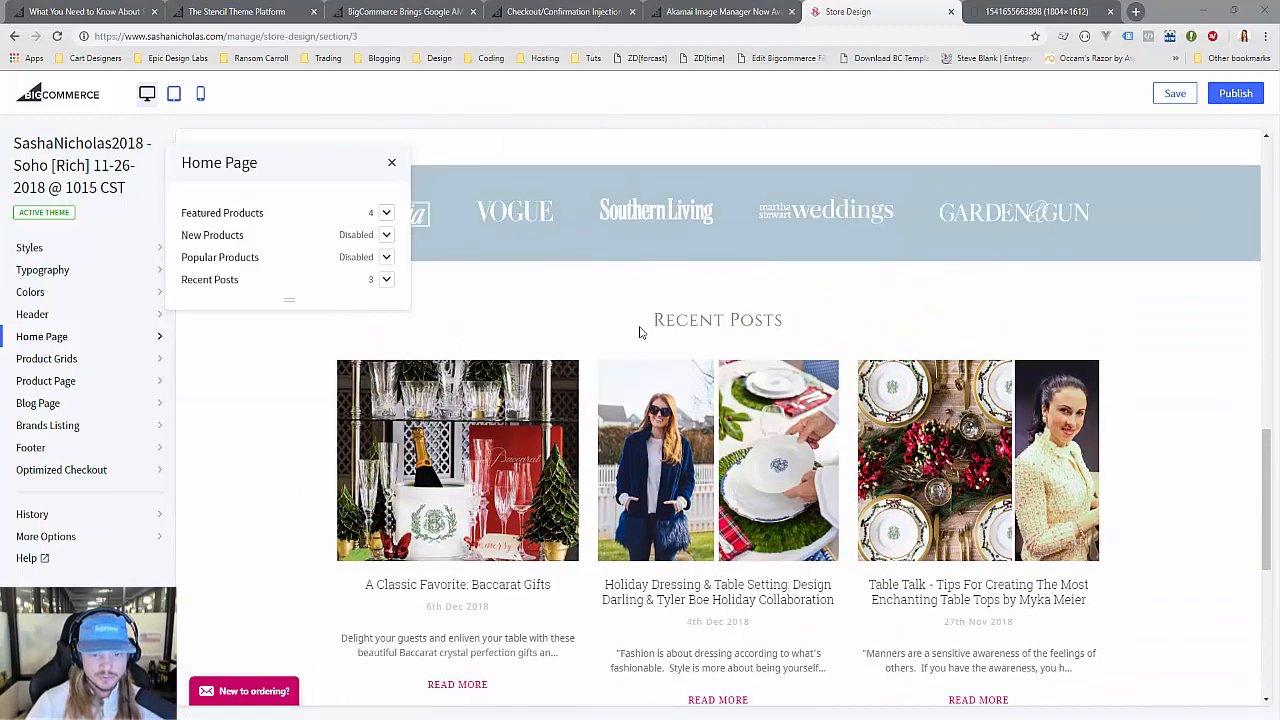
{"action": "scroll", "scroll_direction": "down", "scroll_amount": 3}
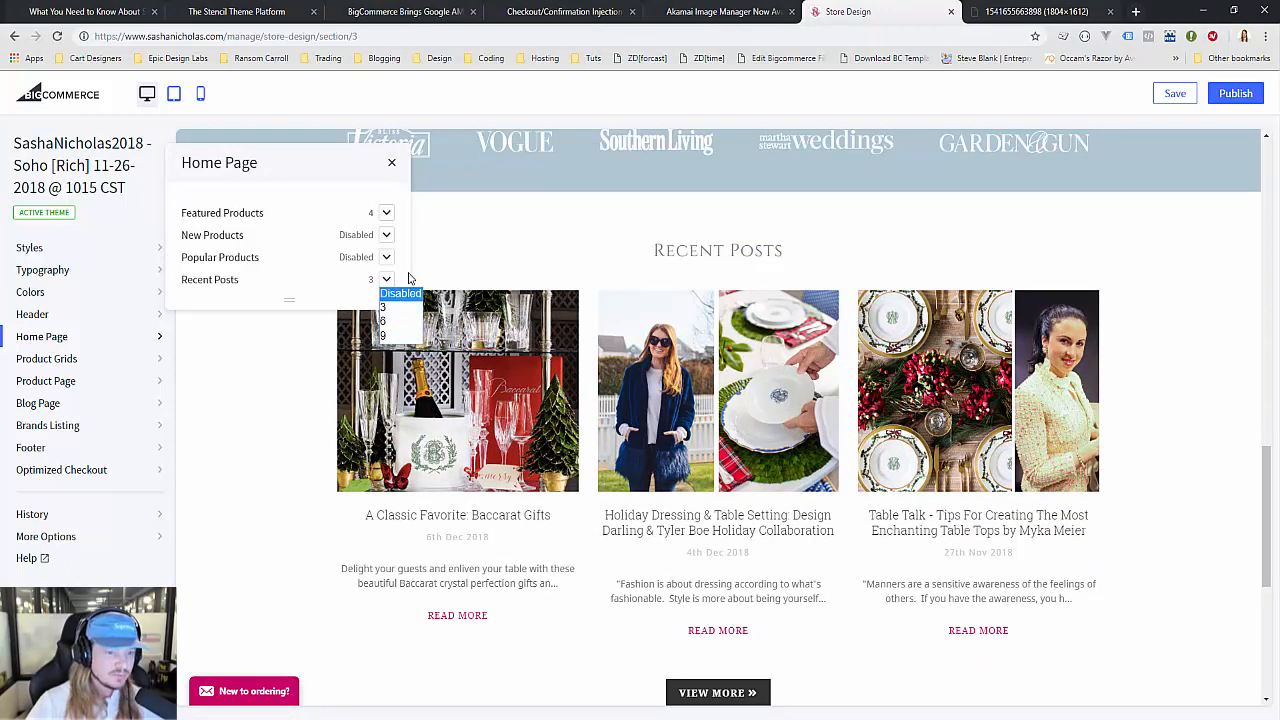
{"action": "left_click", "coordinate": [385, 279]}
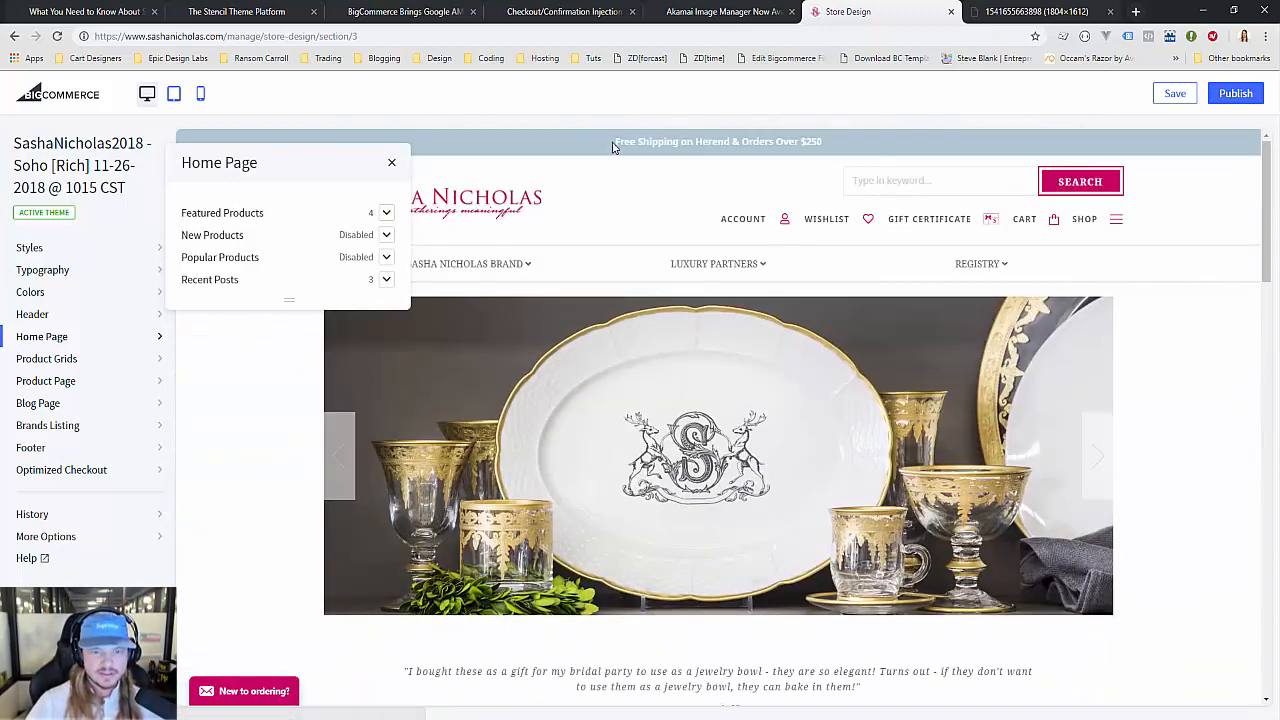
- Inspect the header's free-shipping sitewide message and link fields, then preview at tablet width
{"action": "left_click", "coordinate": [33, 314]}
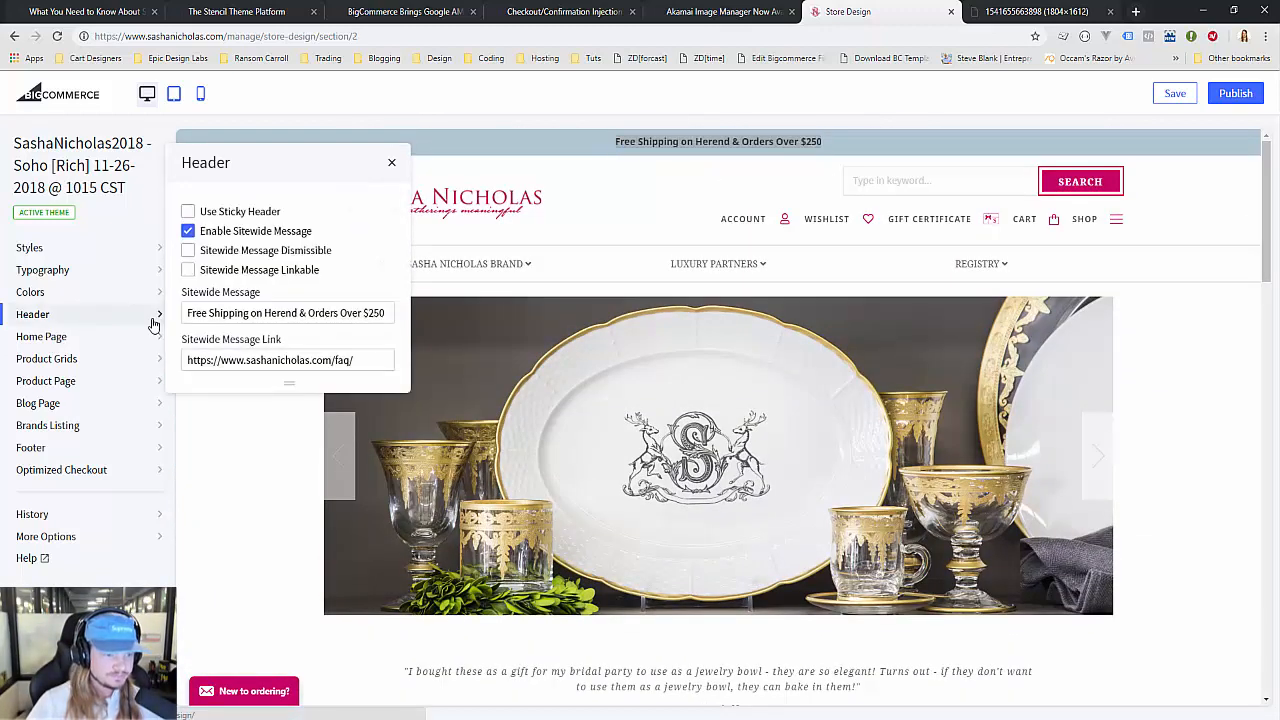
{"action": "triple_click", "coordinate": [286, 312]}
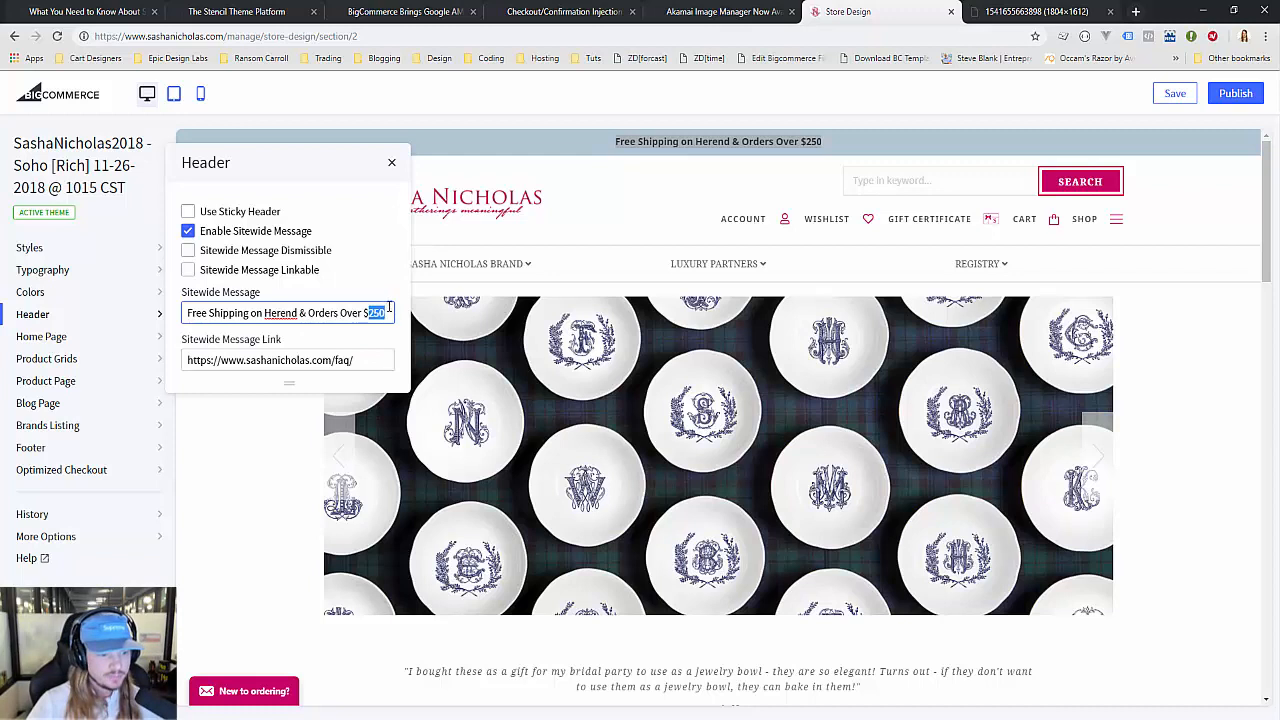
{"action": "left_click", "coordinate": [287, 360]}
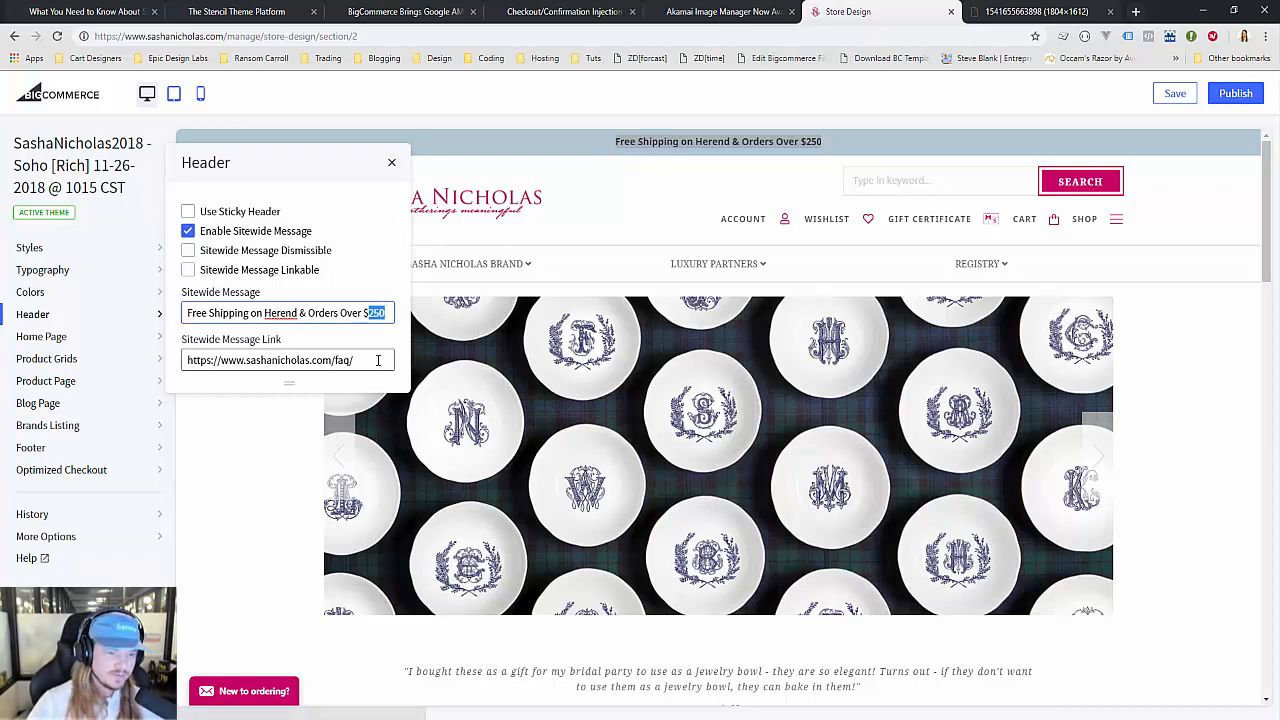
{"action": "left_click", "coordinate": [288, 360]}
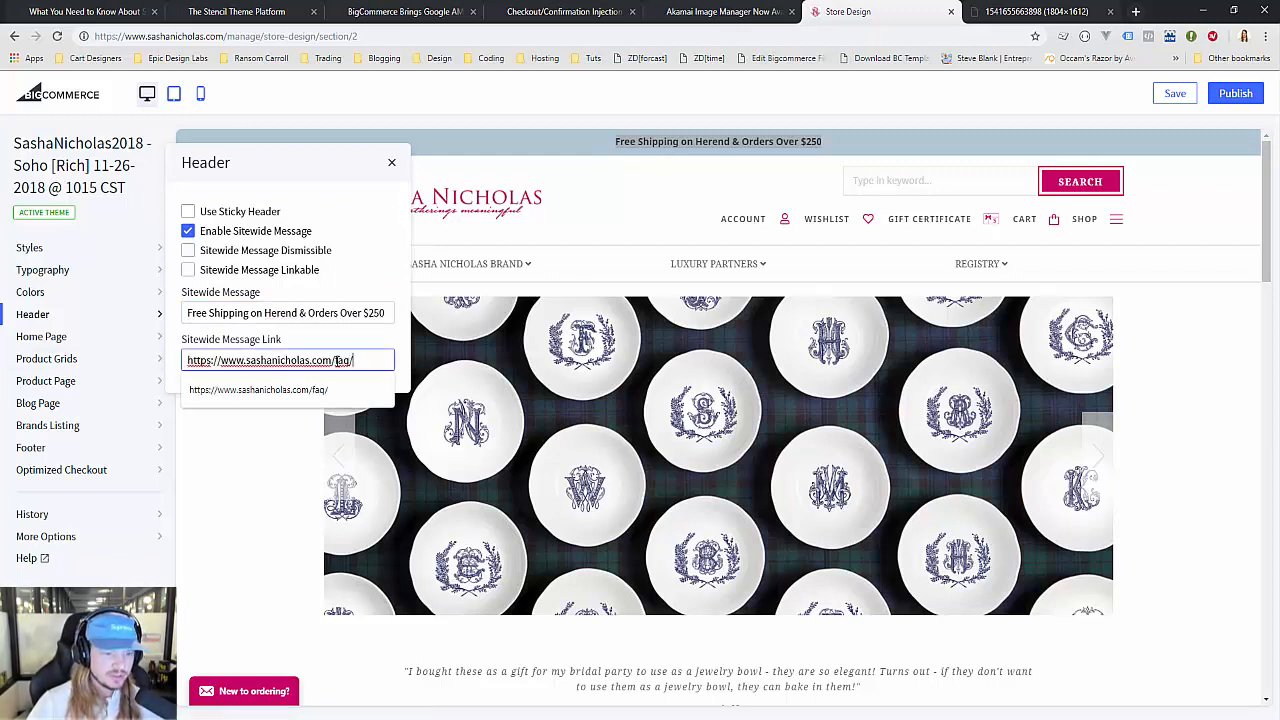
{"action": "triple_click", "coordinate": [288, 360]}
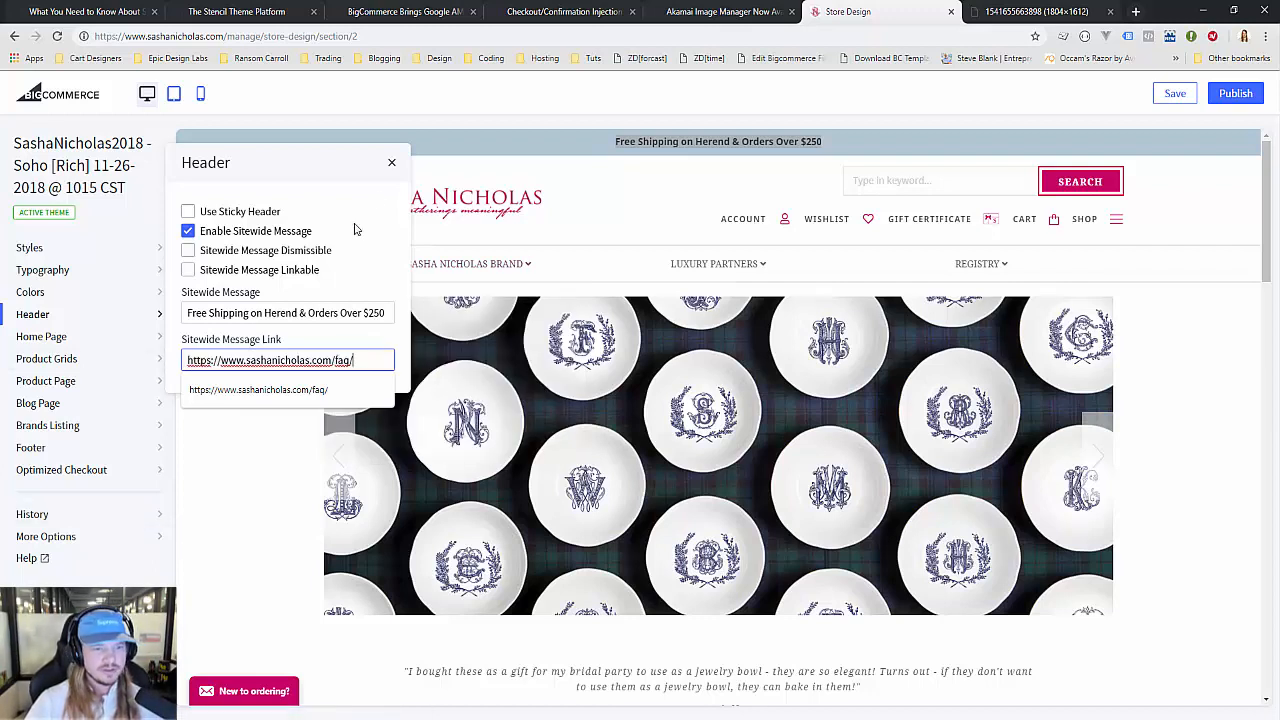
{"action": "left_click", "coordinate": [391, 162]}
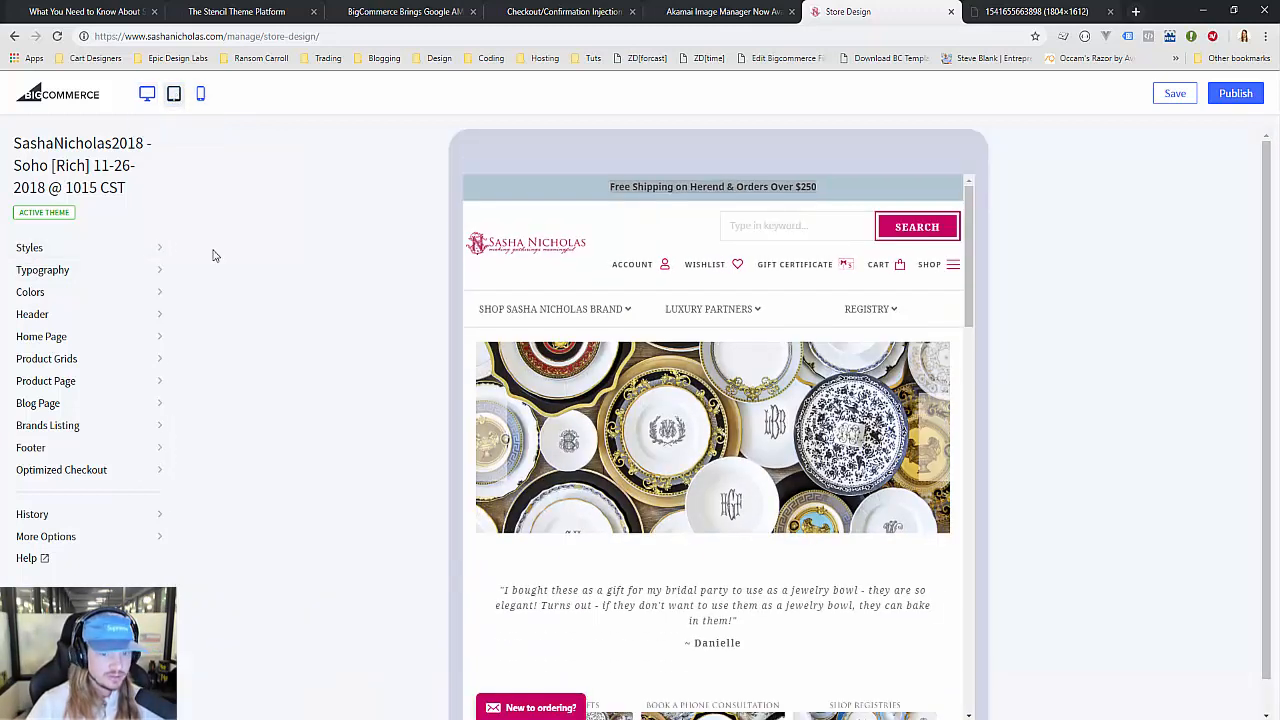
{"action": "mouse_move", "coordinate": [265, 141]}
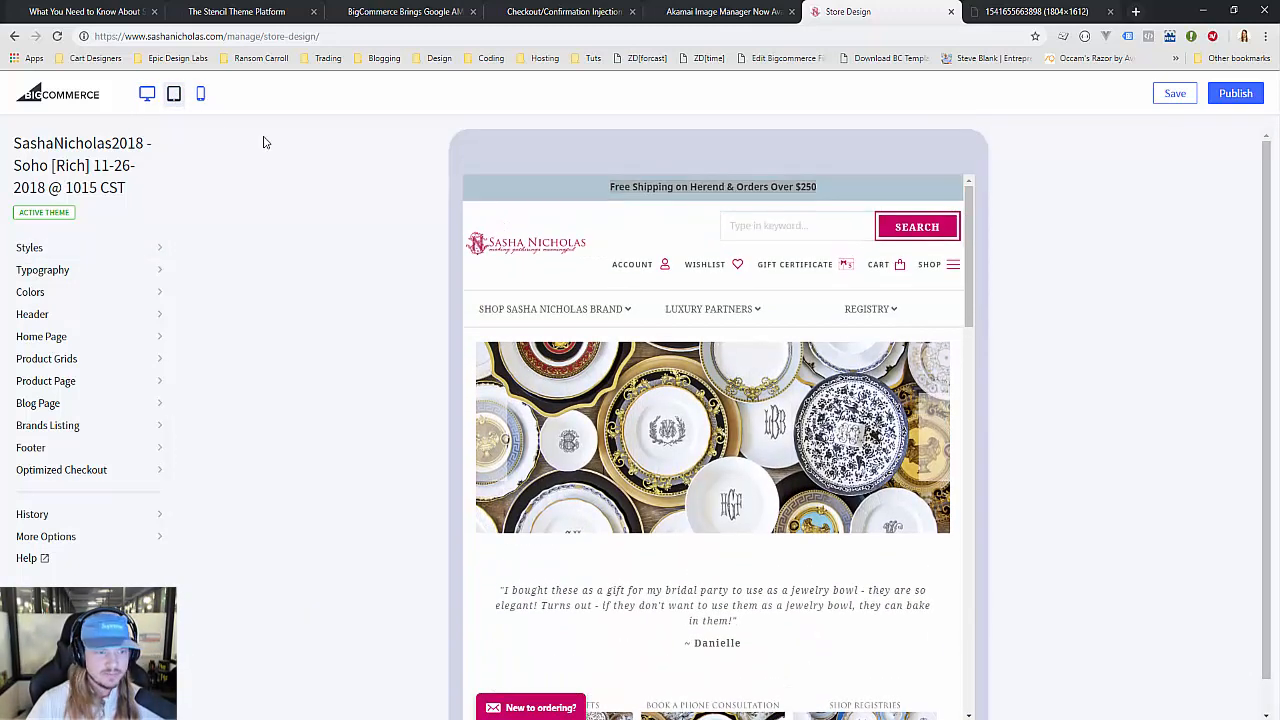
- Switch the Sasha Nicholas storefront preview to phone width
{"action": "left_click", "coordinate": [200, 93]}
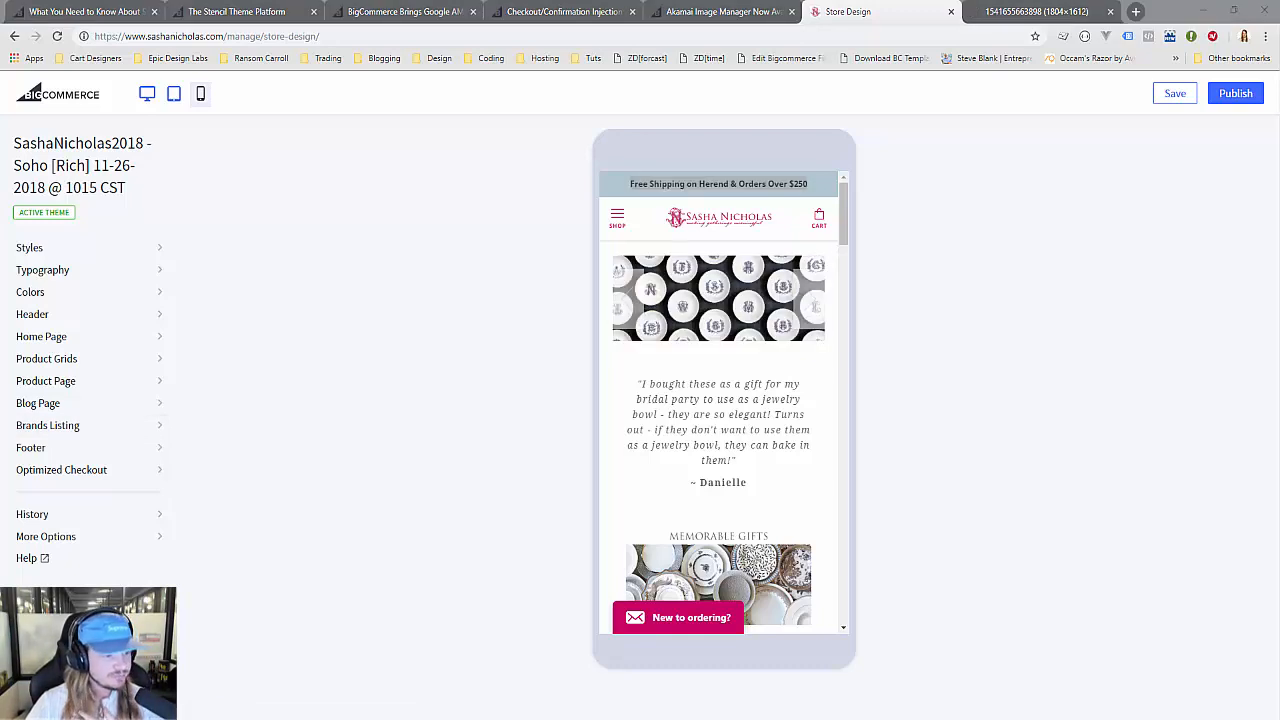
{"action": "mouse_move", "coordinate": [245, 398]}
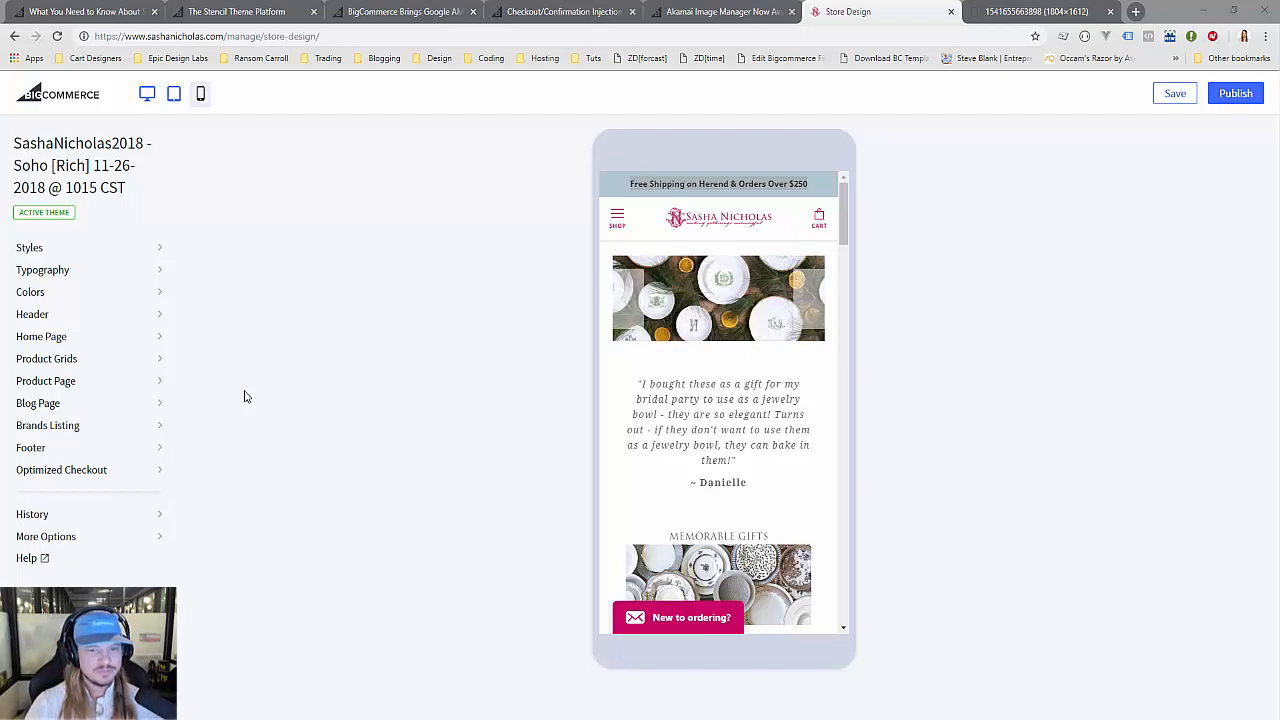
{"action": "mouse_move", "coordinate": [212, 366]}
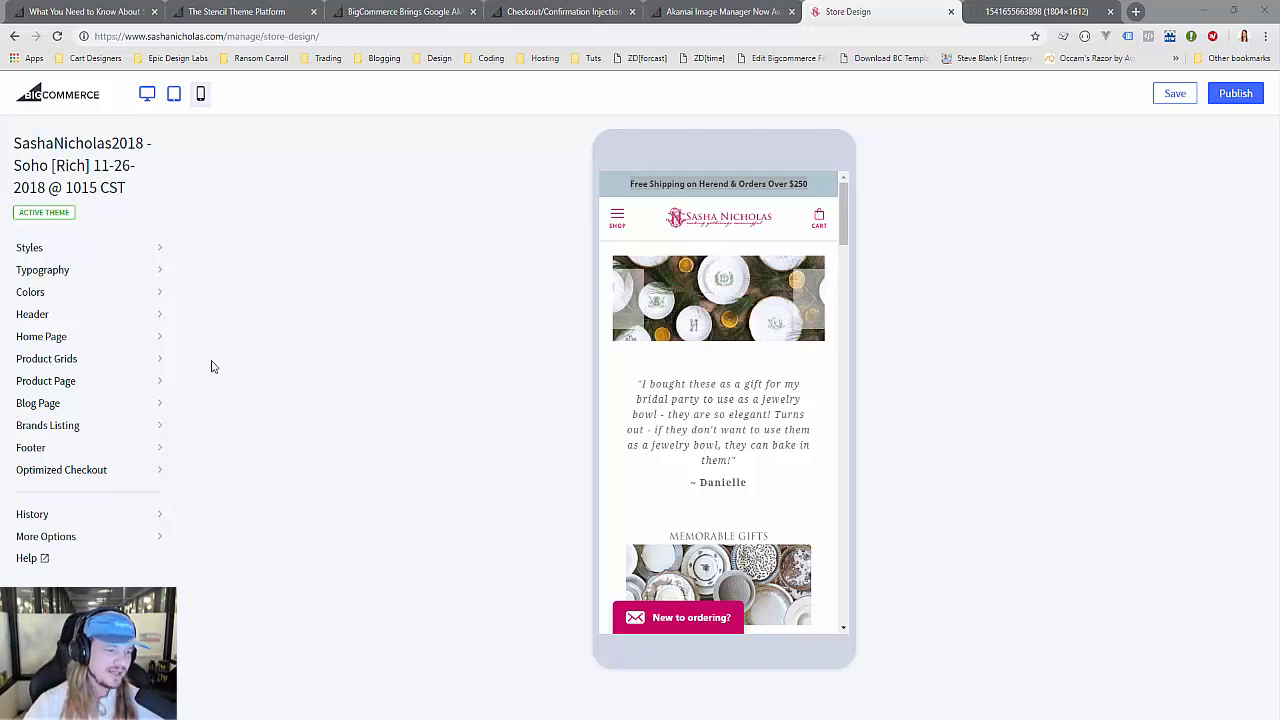
- Open lang/en.json in Edit Theme Files and reword add_to_cart, then return to the help article
{"action": "left_click", "coordinate": [46, 536]}
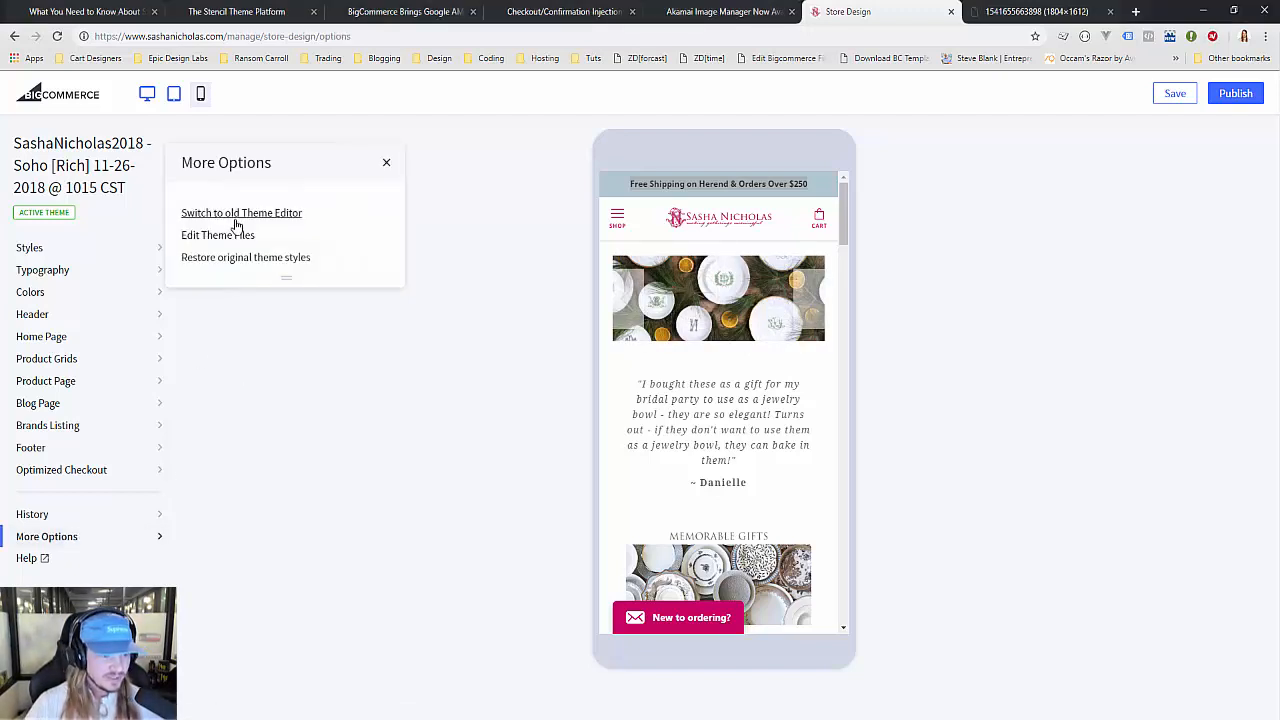
{"action": "left_click", "coordinate": [217, 235]}
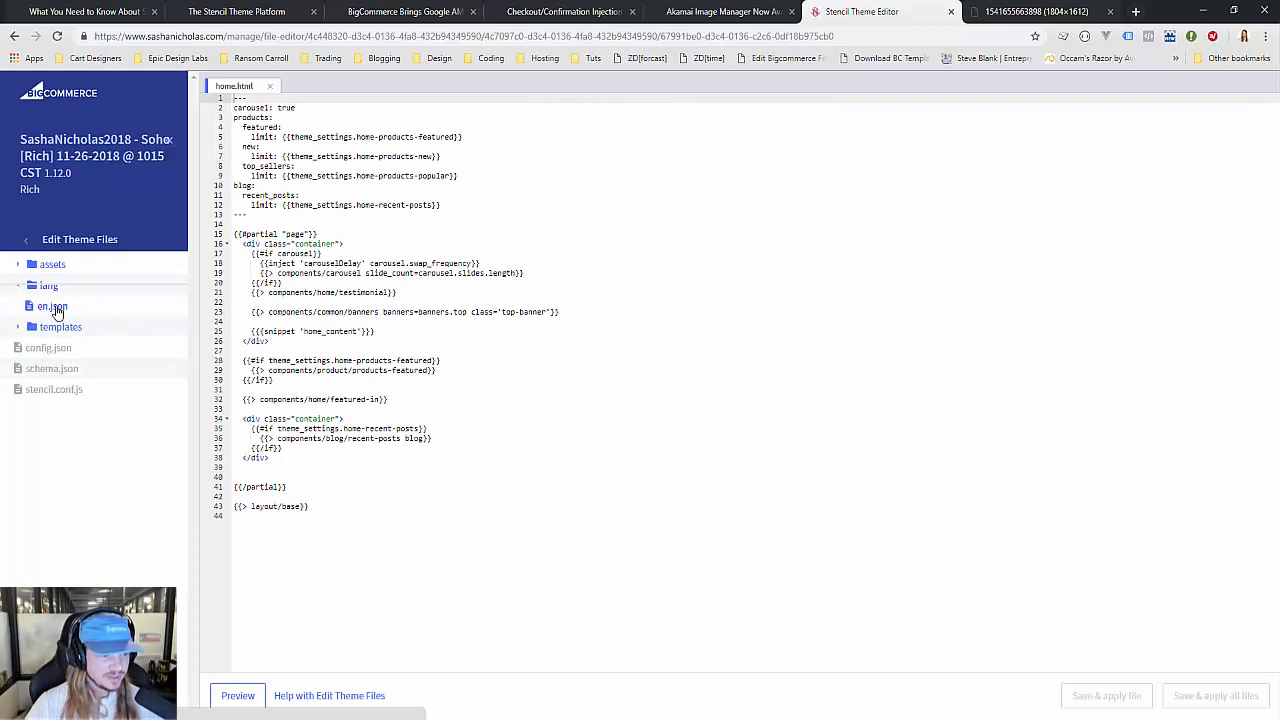
{"action": "left_click", "coordinate": [52, 306]}
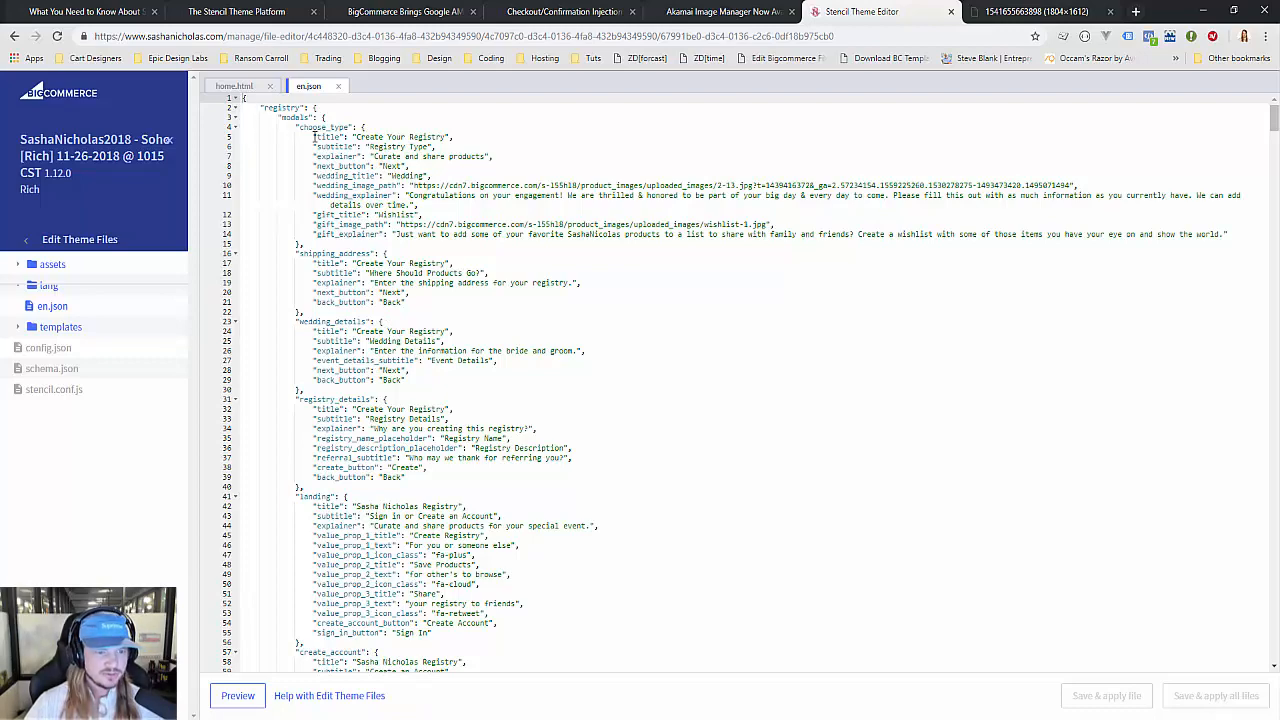
{"action": "scroll", "scroll_direction": "down", "scroll_amount": 3}
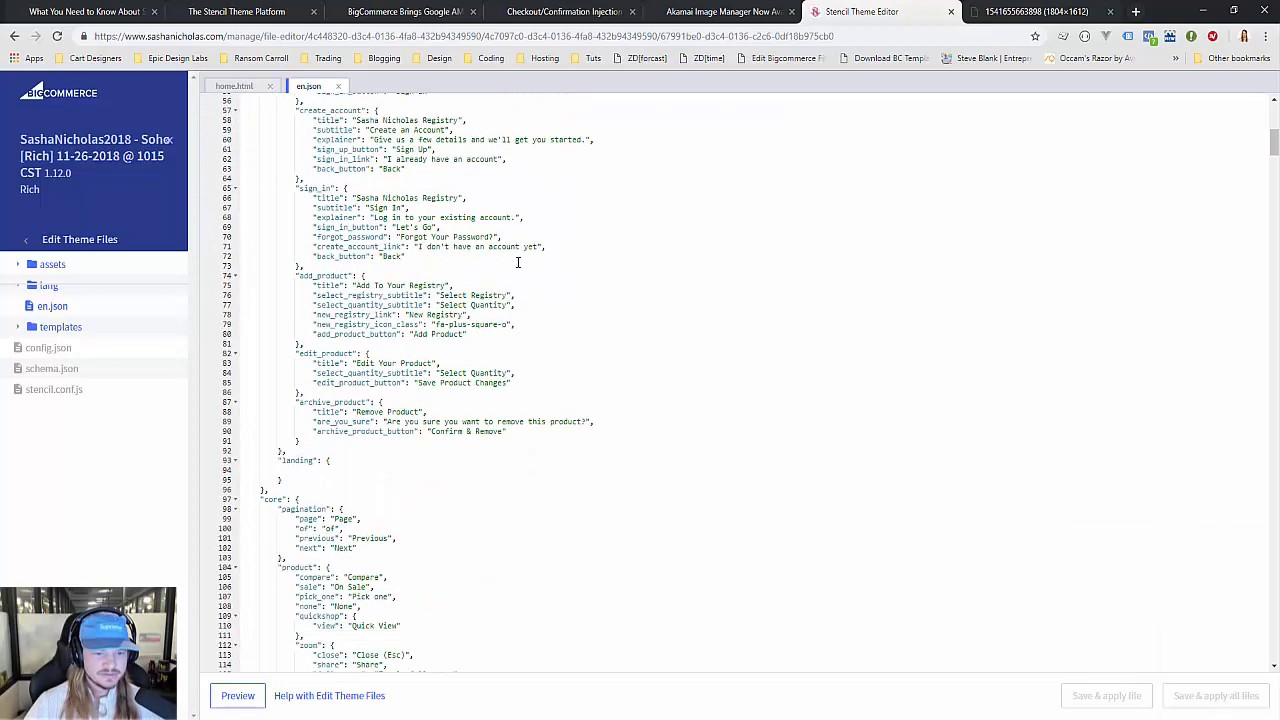
{"action": "scroll", "scroll_direction": "down", "scroll_amount": 3}
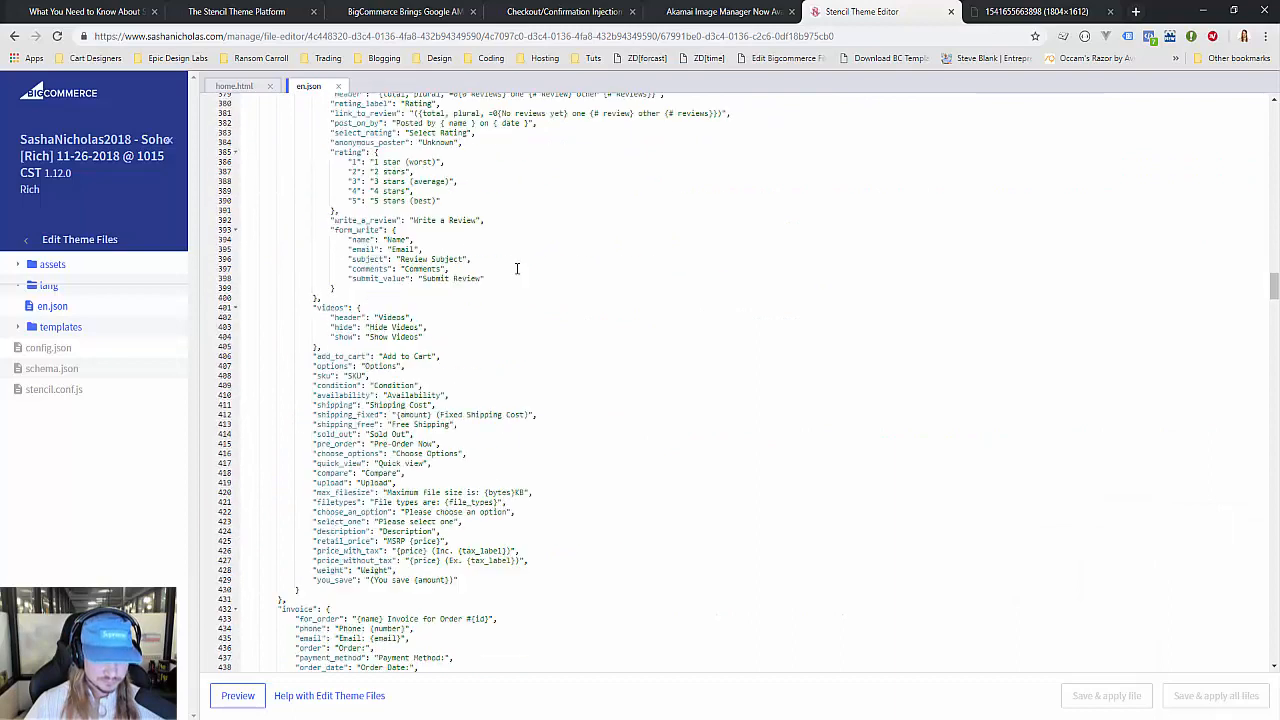
{"action": "scroll", "scroll_direction": "down", "scroll_amount": 3}
{"action": "type", "text": "Bag"}
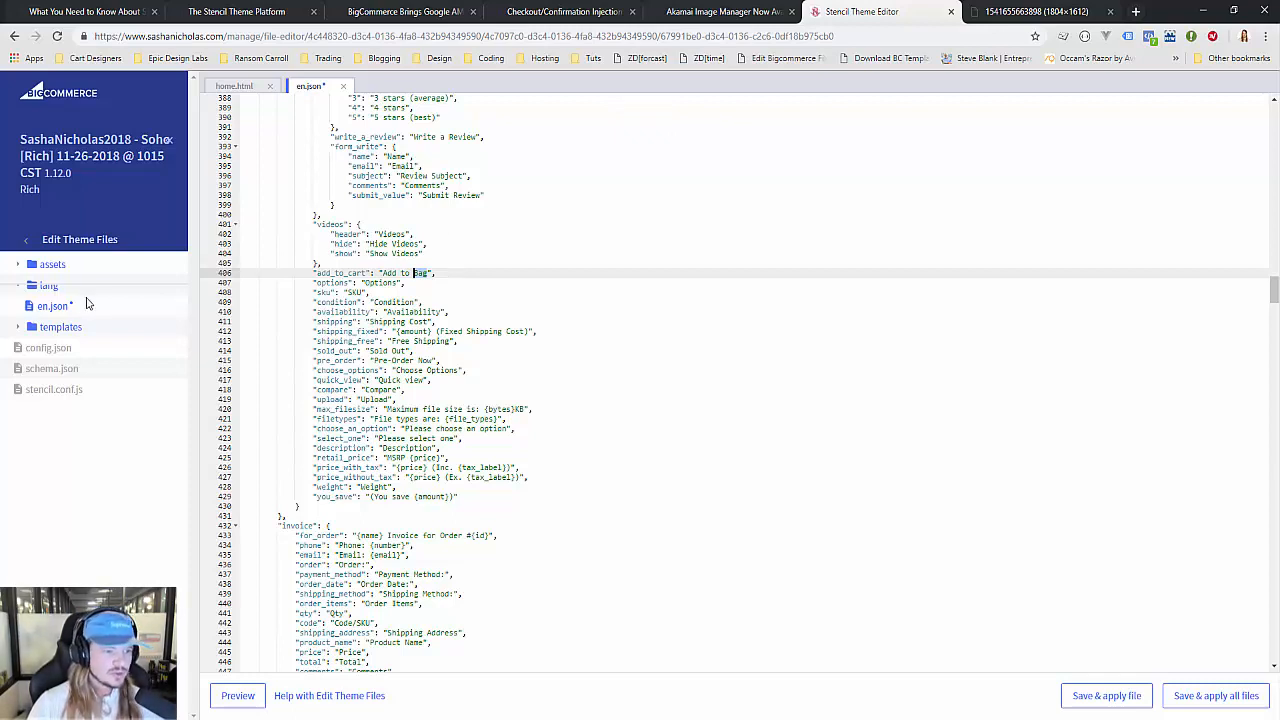
{"action": "mouse_move", "coordinate": [64, 318]}
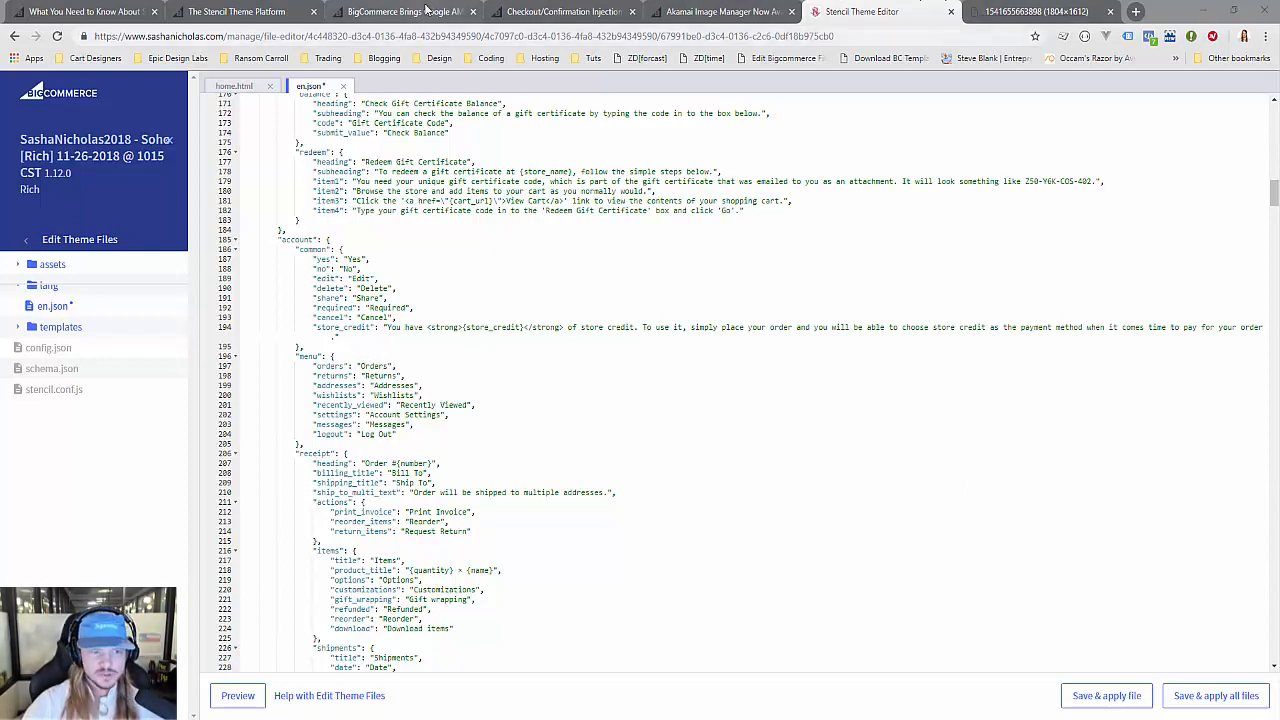
{"action": "left_click", "coordinate": [240, 11]}
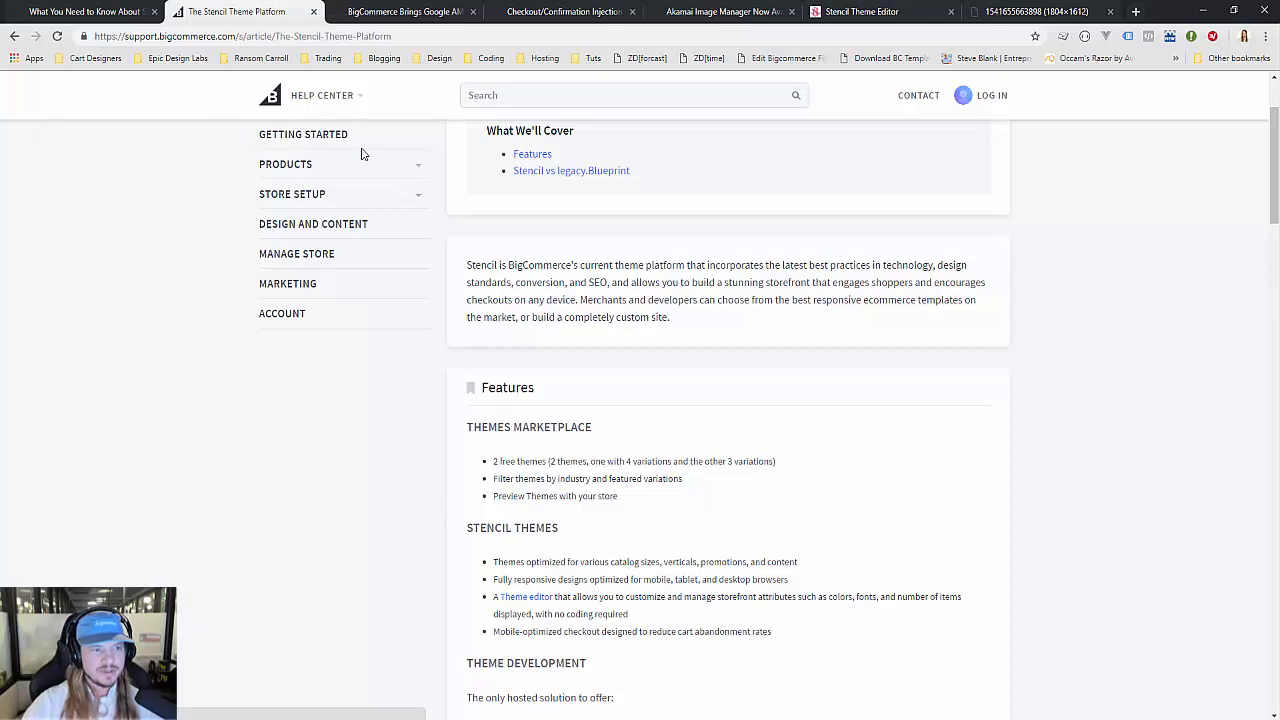
- Leave the Stencil Theme Editor, confirming navigation to discard the unsaved en.json edit
{"action": "left_click", "coordinate": [870, 12]}
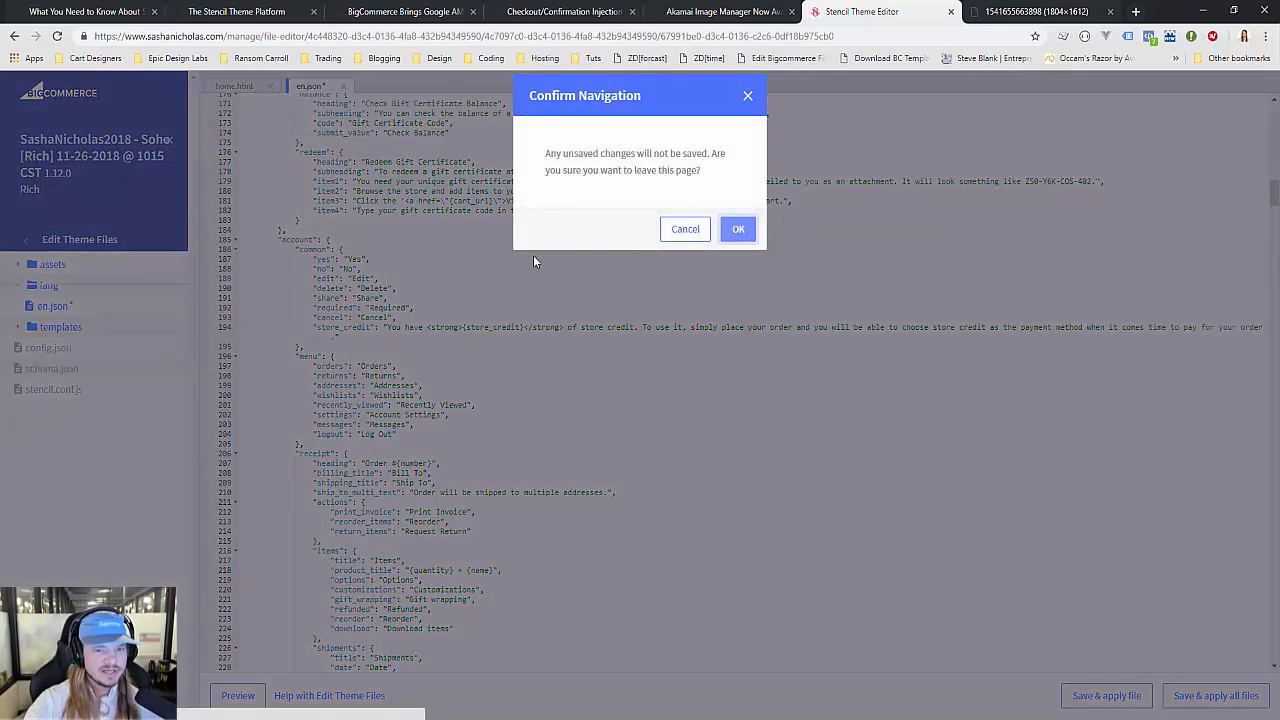
{"action": "left_click", "coordinate": [737, 229]}
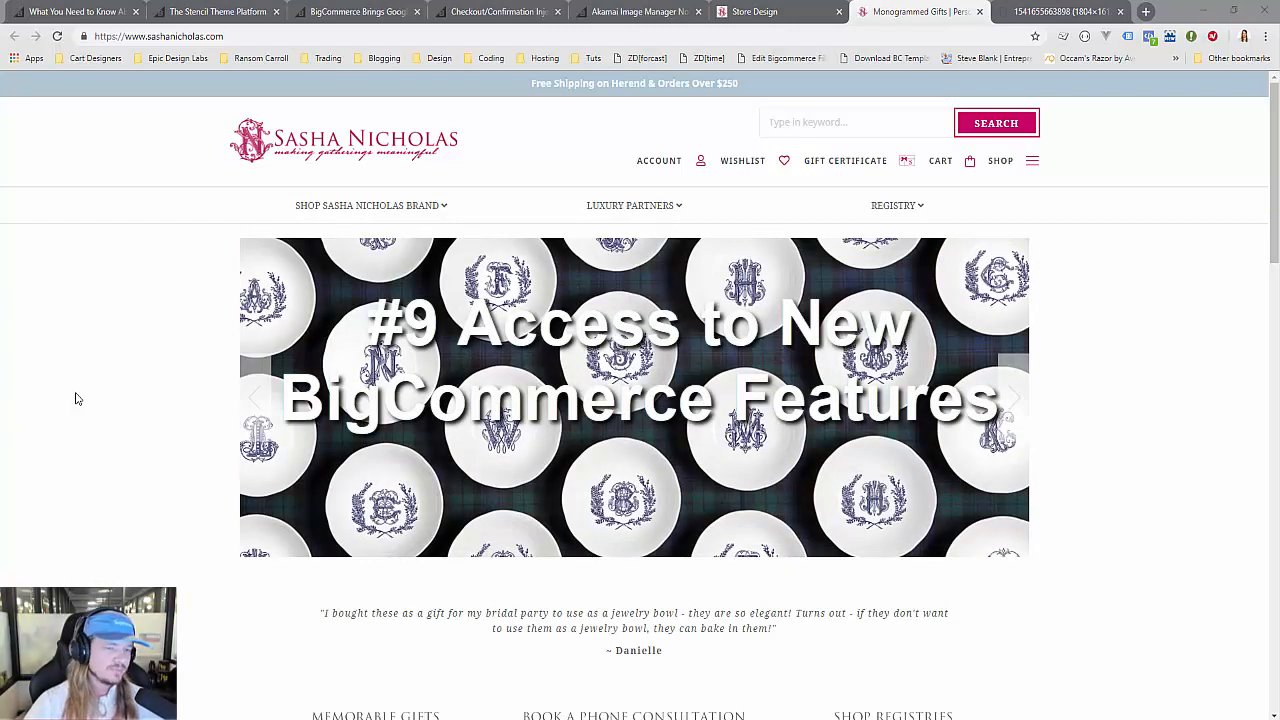
- Review the Akamai image manager blog post and saved payment cards mockup, then show Apps Marketplace
{"action": "left_click", "coordinate": [632, 12]}
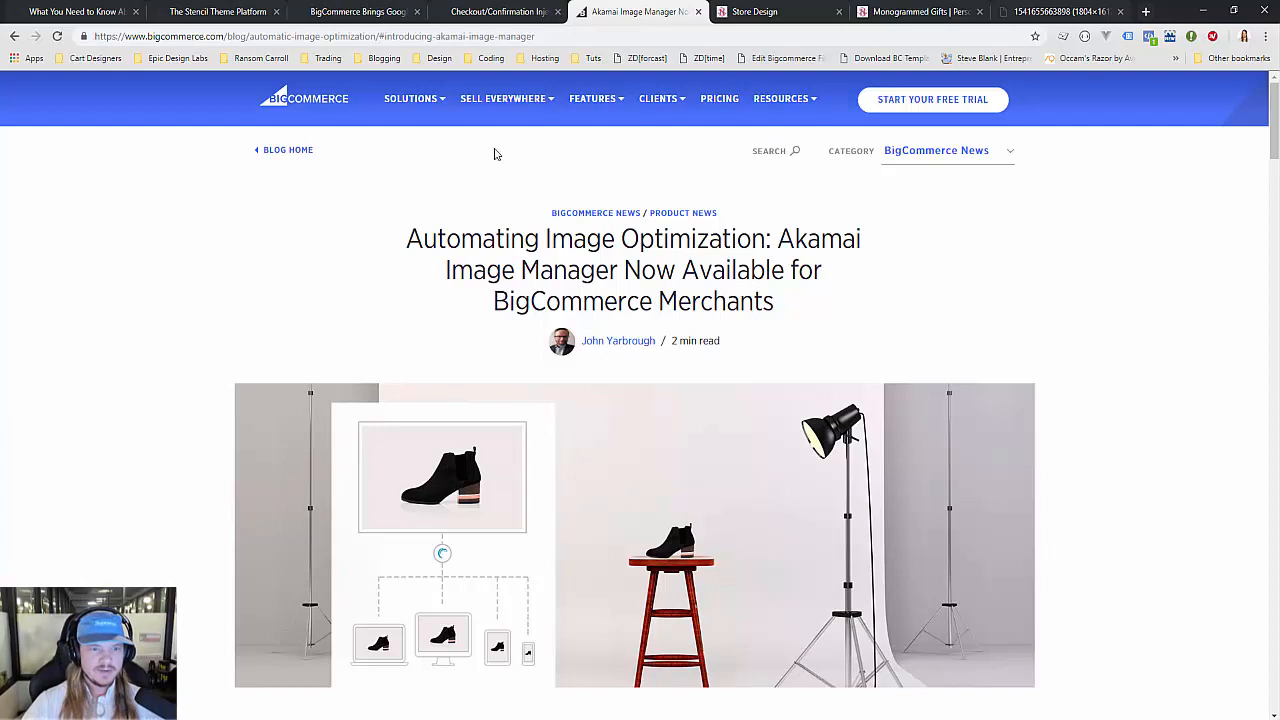
{"action": "left_click", "coordinate": [1070, 11]}
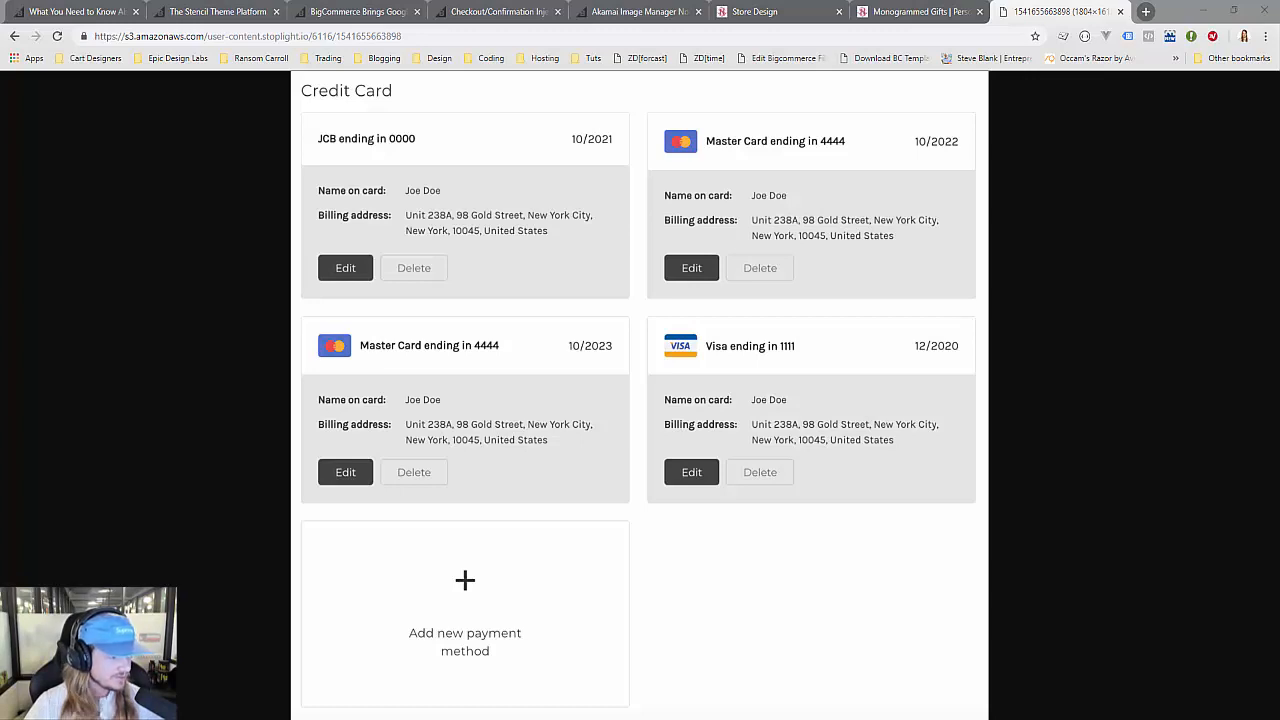
{"action": "left_click", "coordinate": [910, 11]}
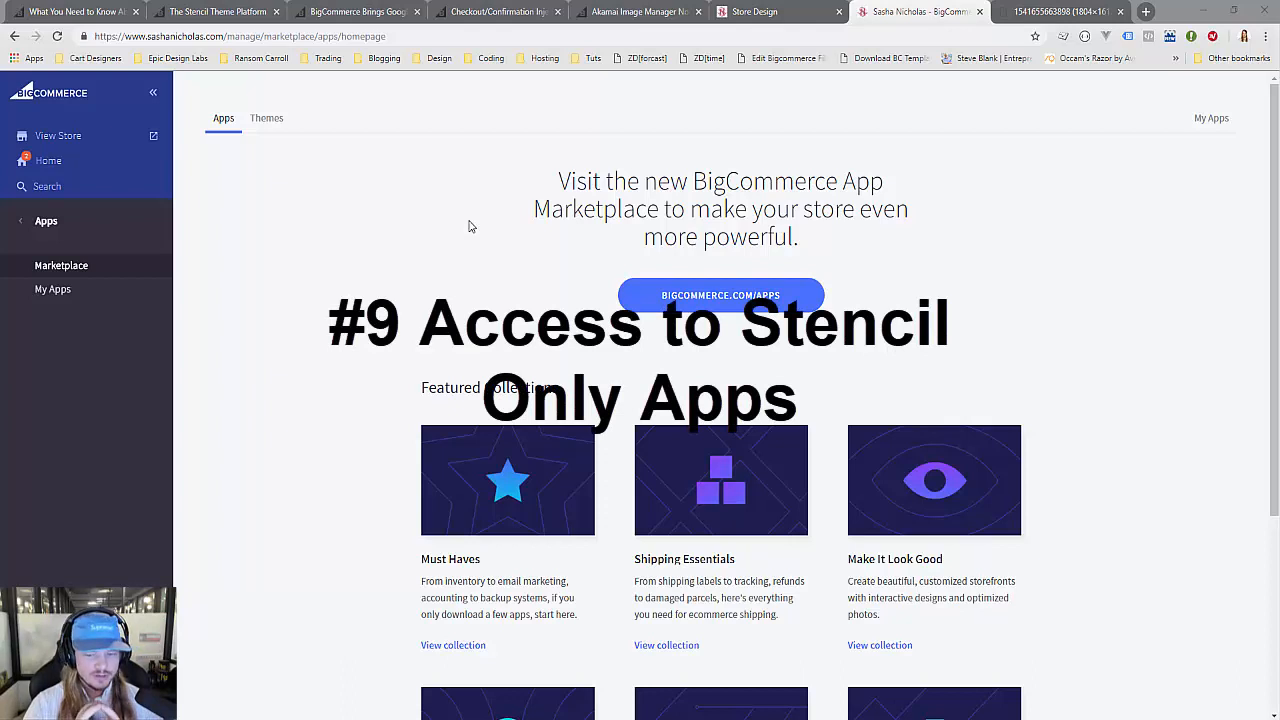
{"action": "mouse_move", "coordinate": [489, 284]}
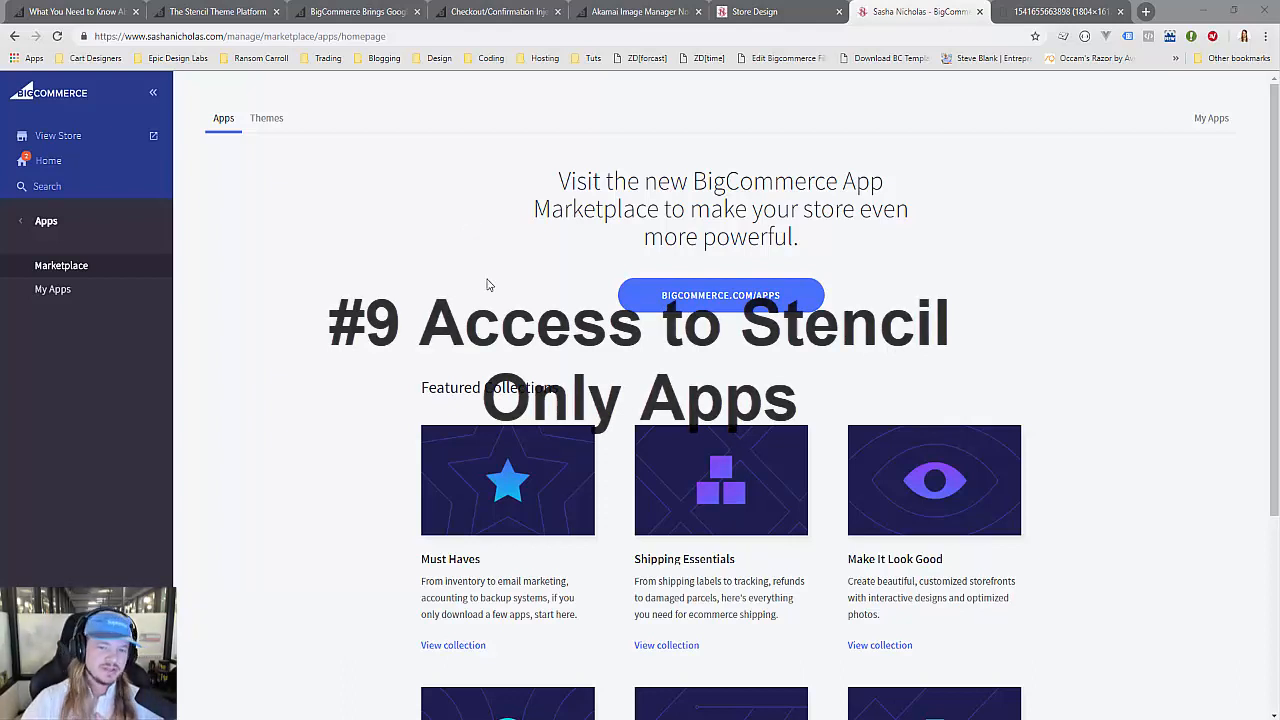
- Scroll down the Marketplace page toward the Must Haves collection
{"action": "scroll", "scroll_direction": "down", "scroll_amount": 3}
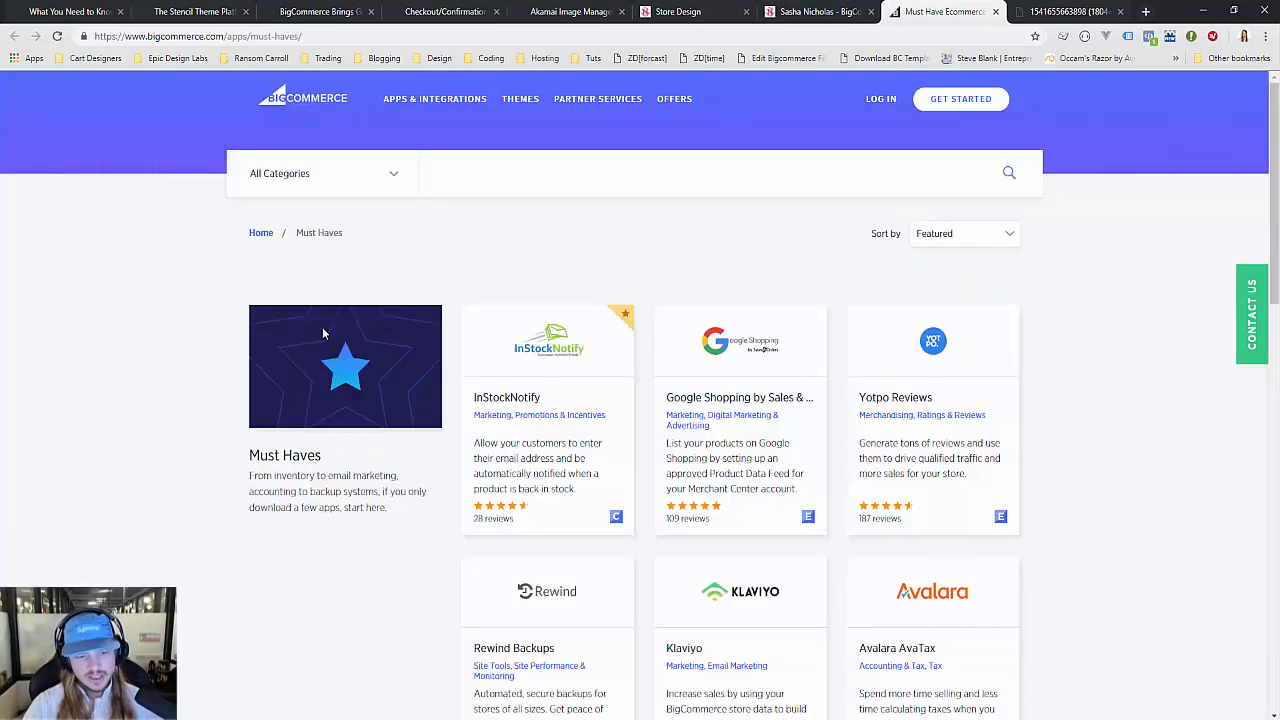
{"action": "mouse_move", "coordinate": [324, 333]}
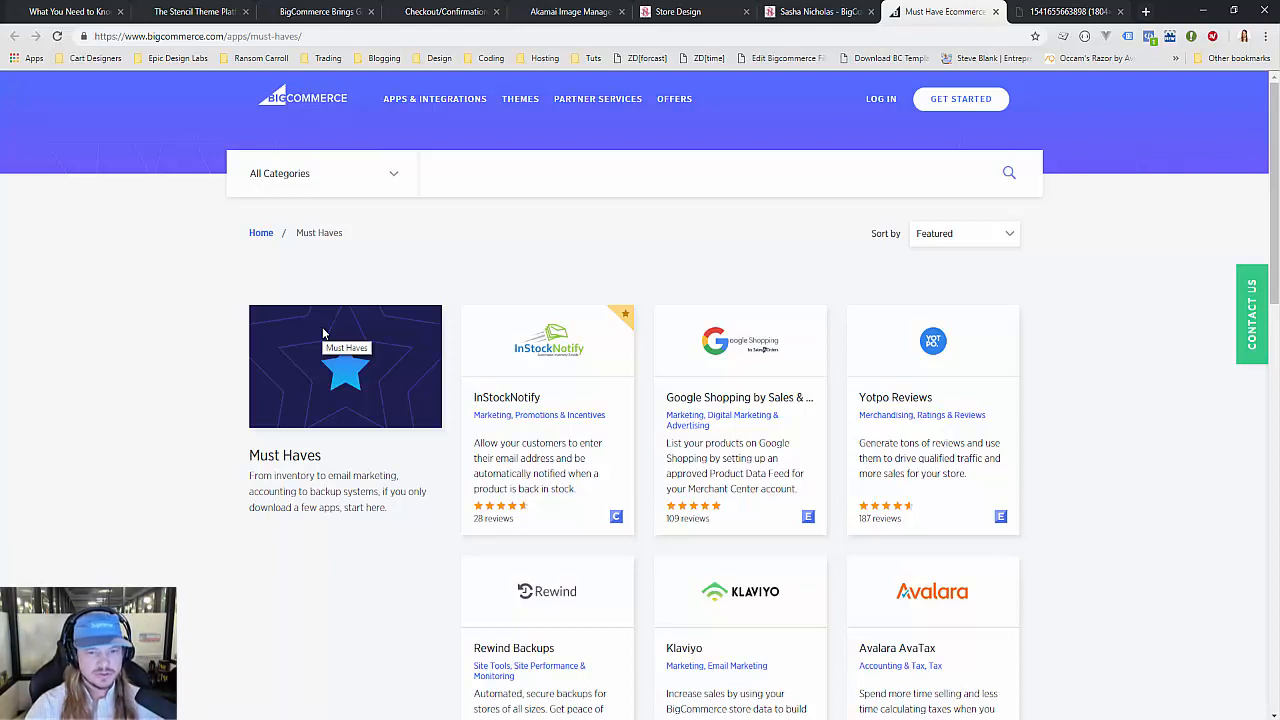
{"action": "mouse_move", "coordinate": [356, 258]}
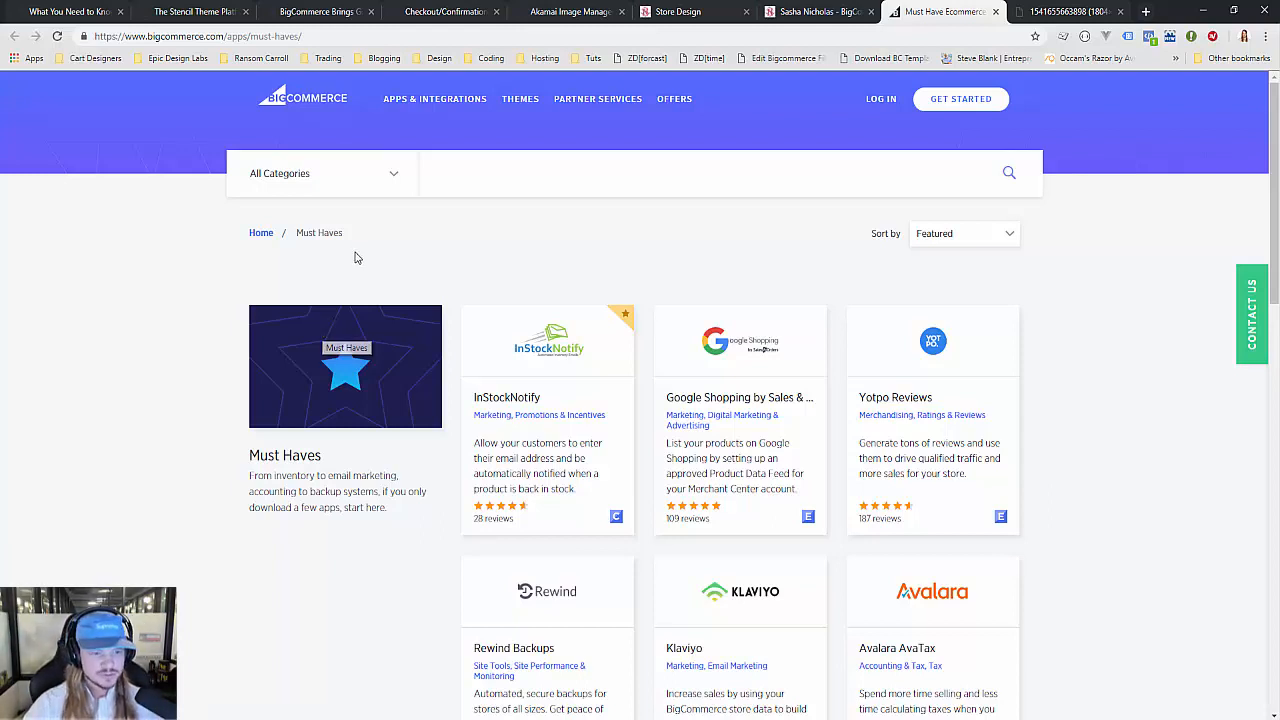